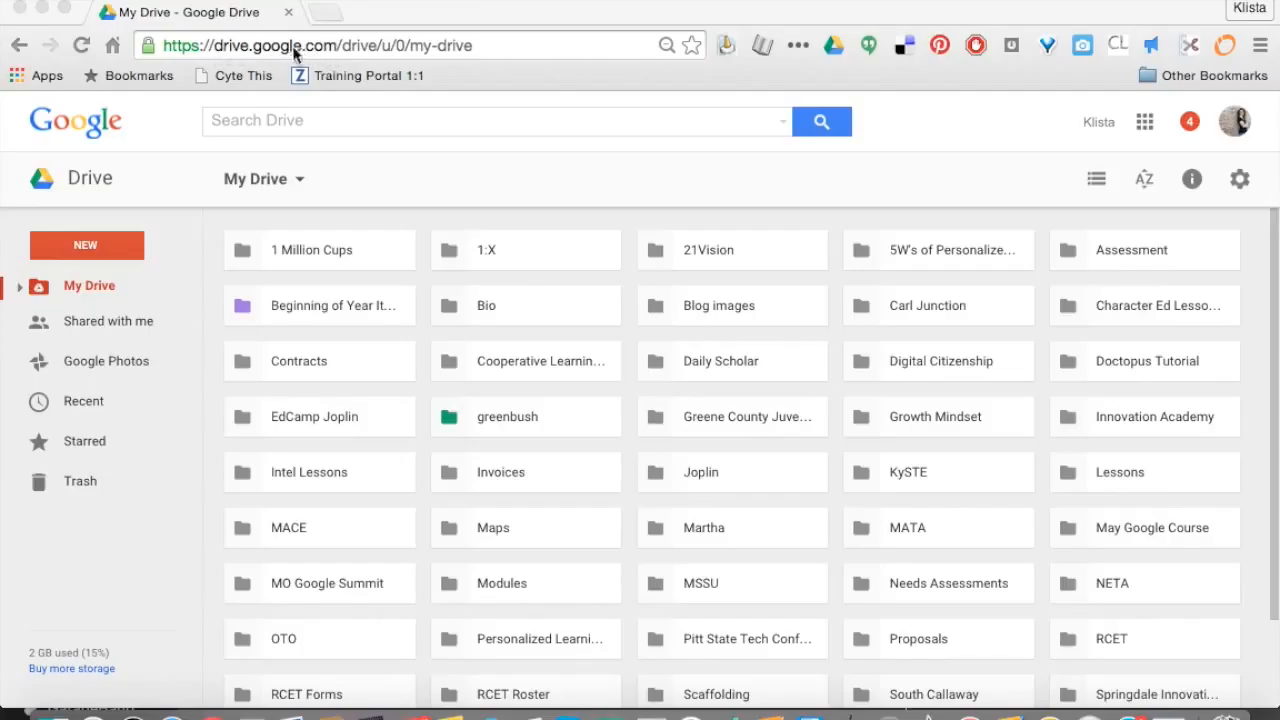
mouse_move(285, 297)
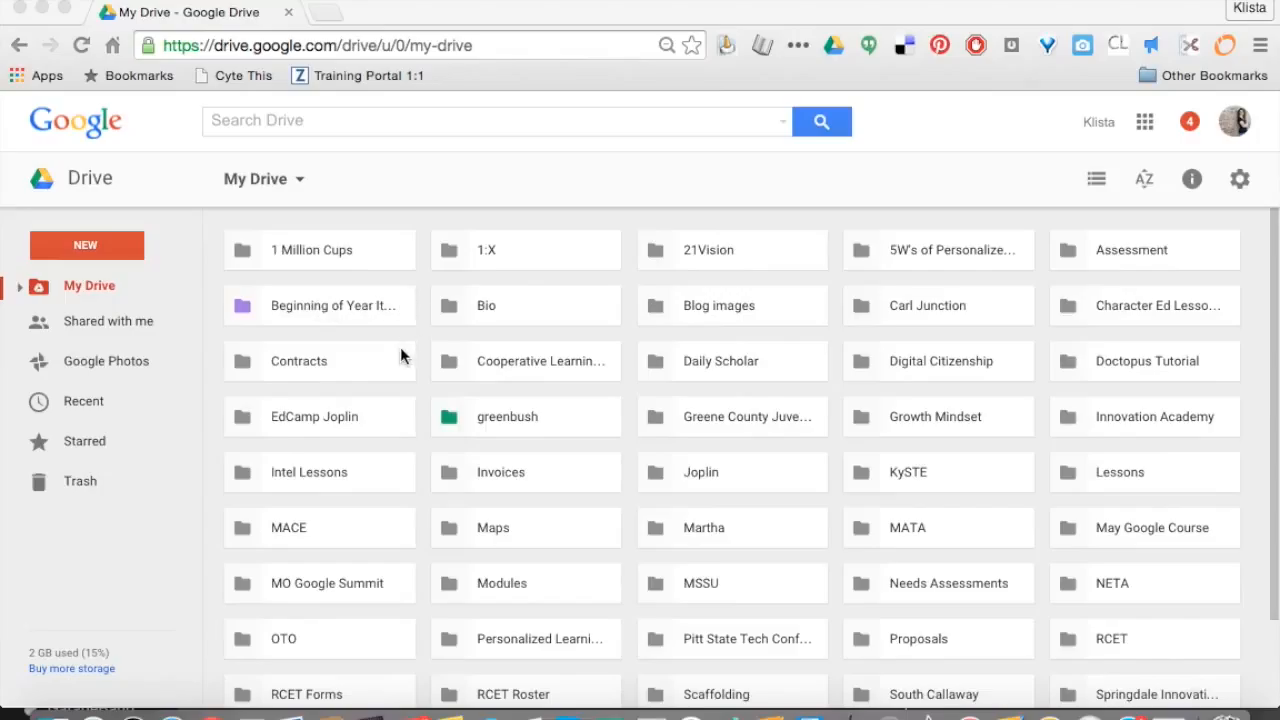
mouse_move(398, 316)
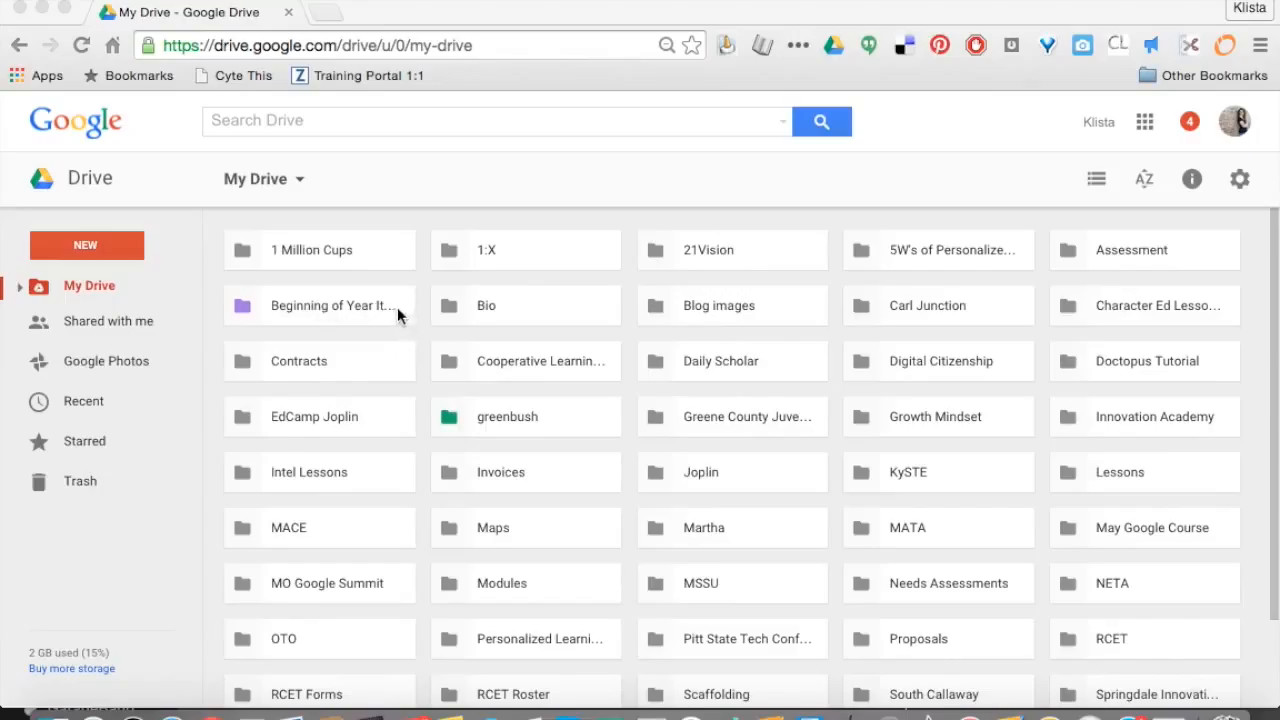
mouse_move(343, 318)
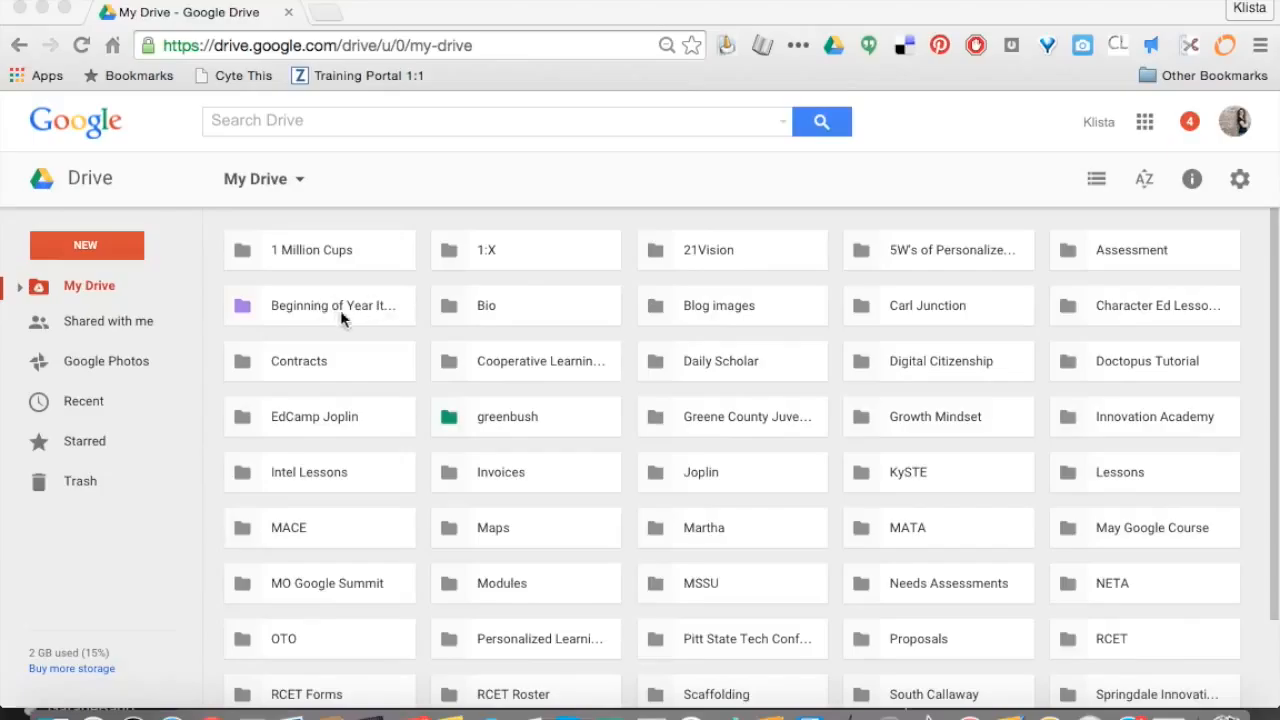
mouse_move(370, 315)
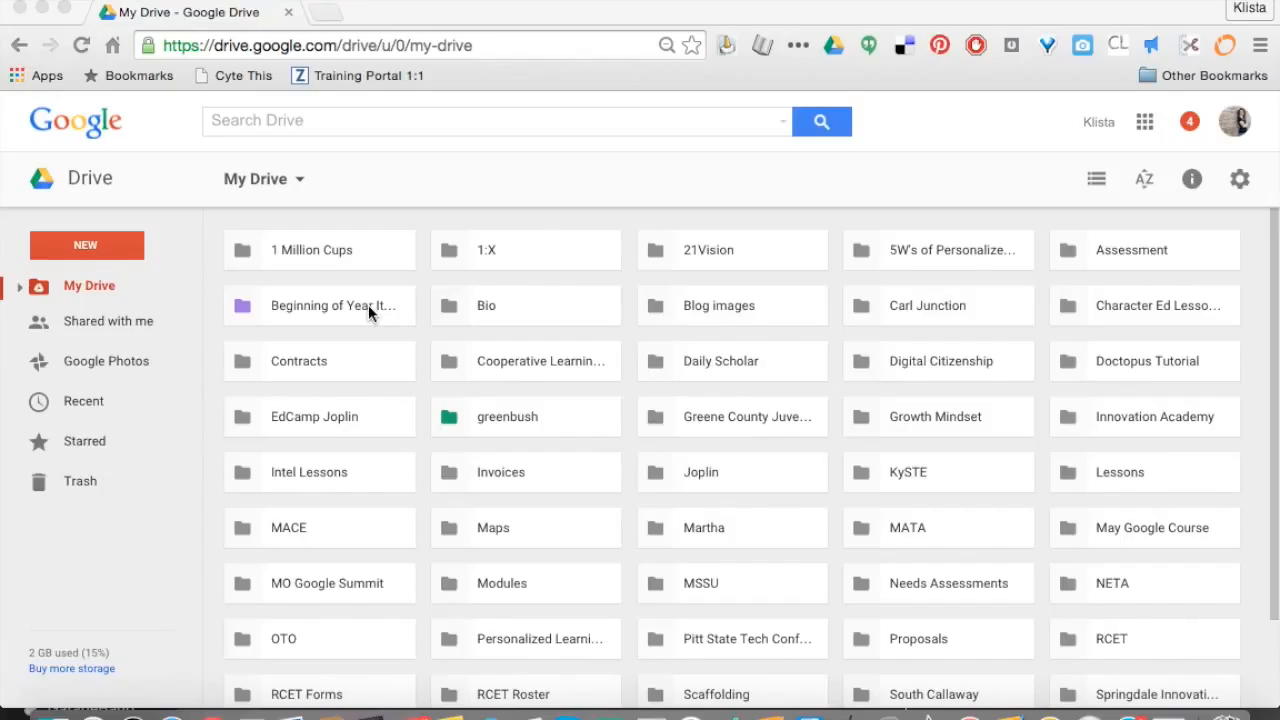
Open the 'Beginning of Year Items' folder from My Drive
double_click(320, 305)
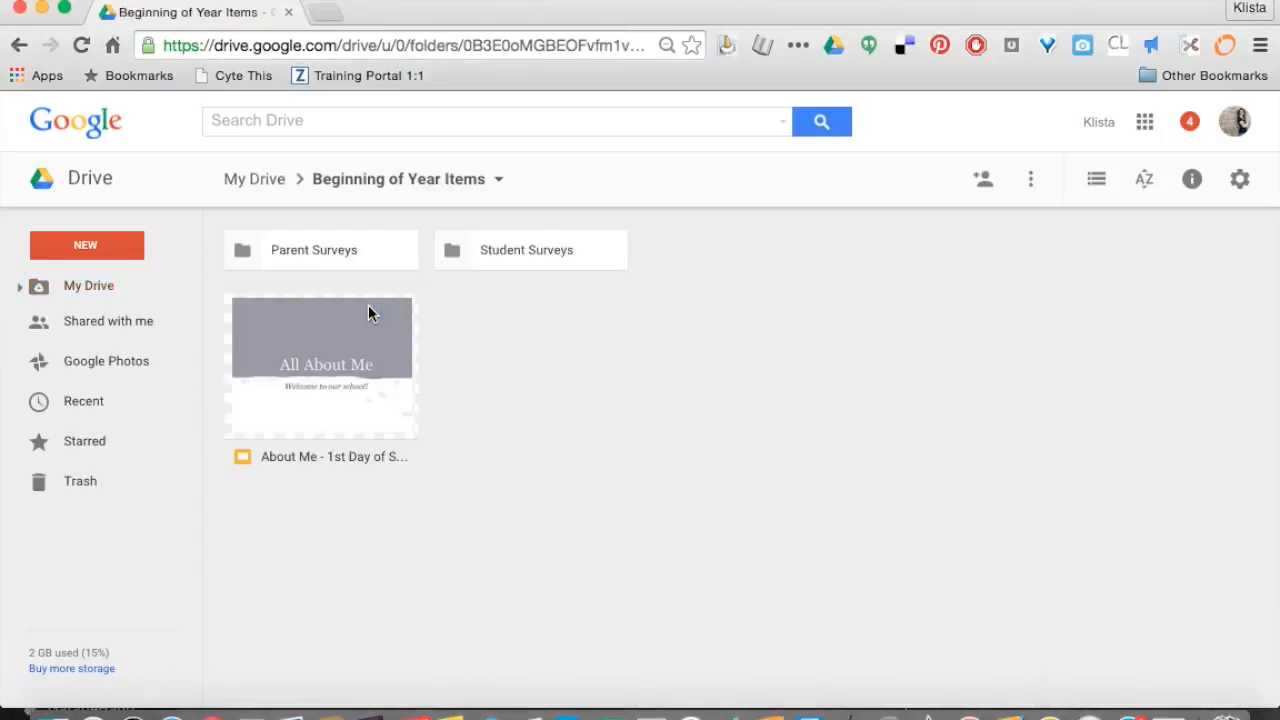
mouse_move(405, 240)
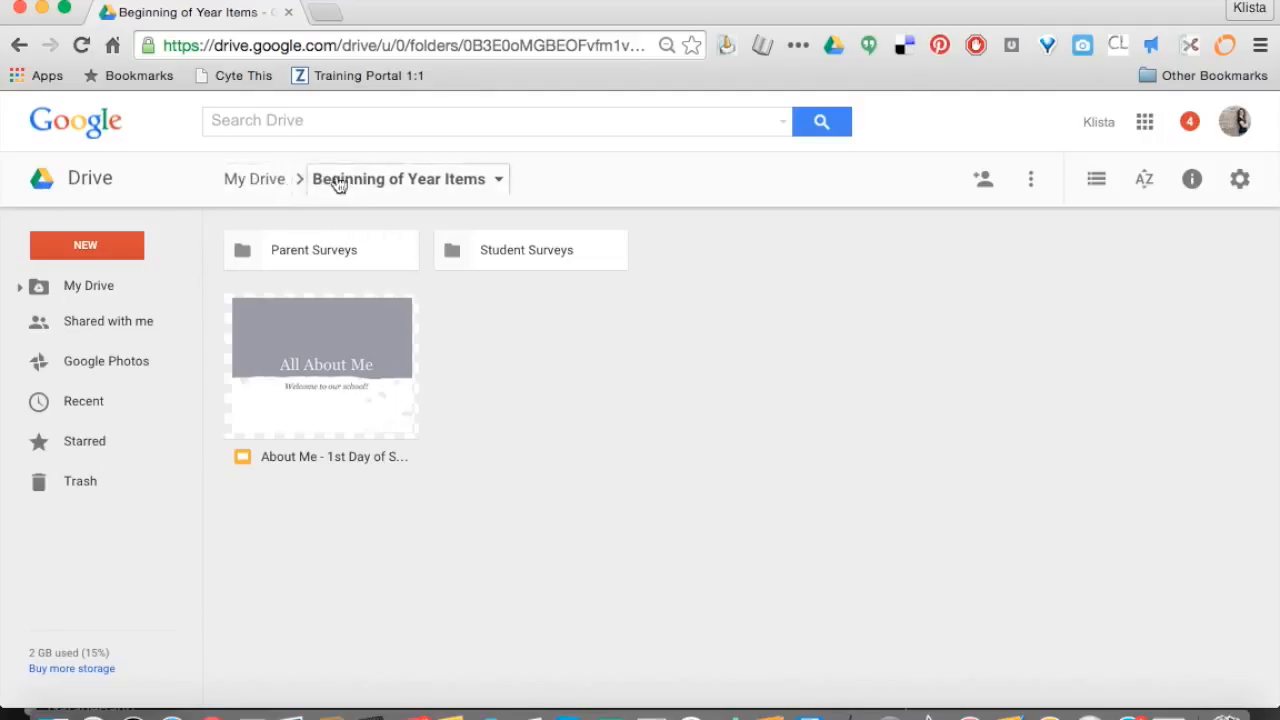
mouse_move(254, 178)
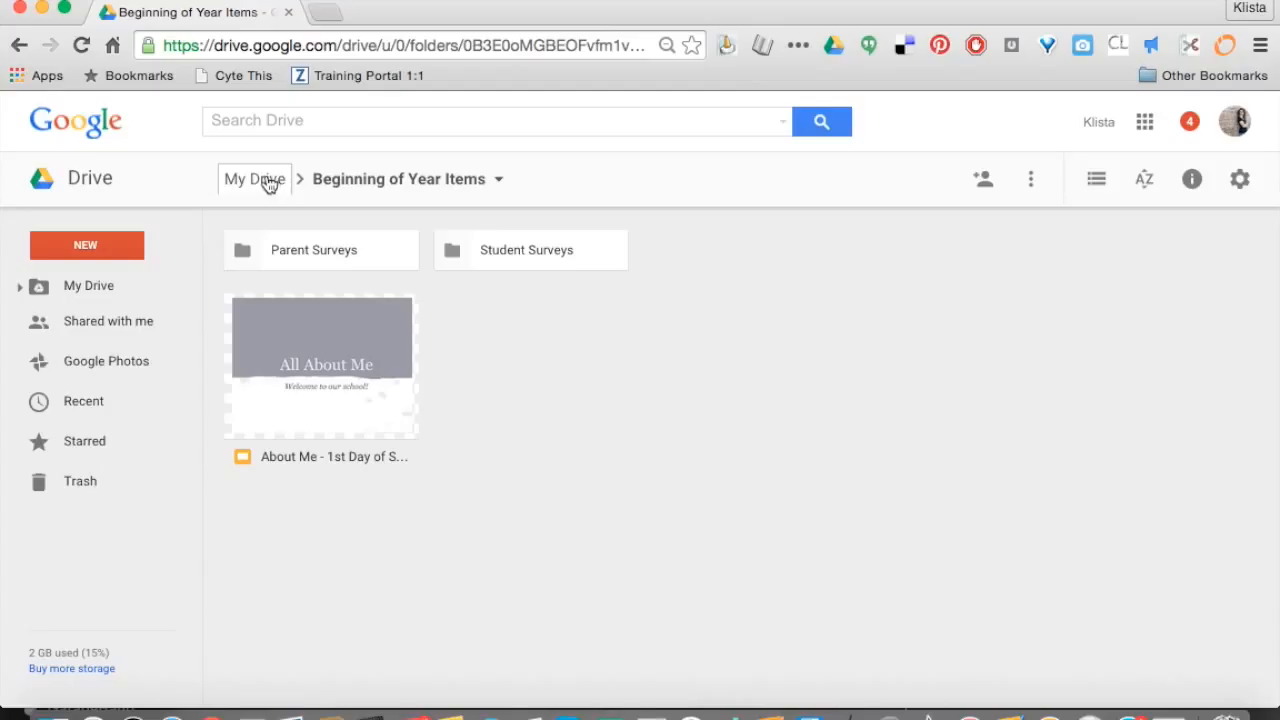
mouse_move(400, 179)
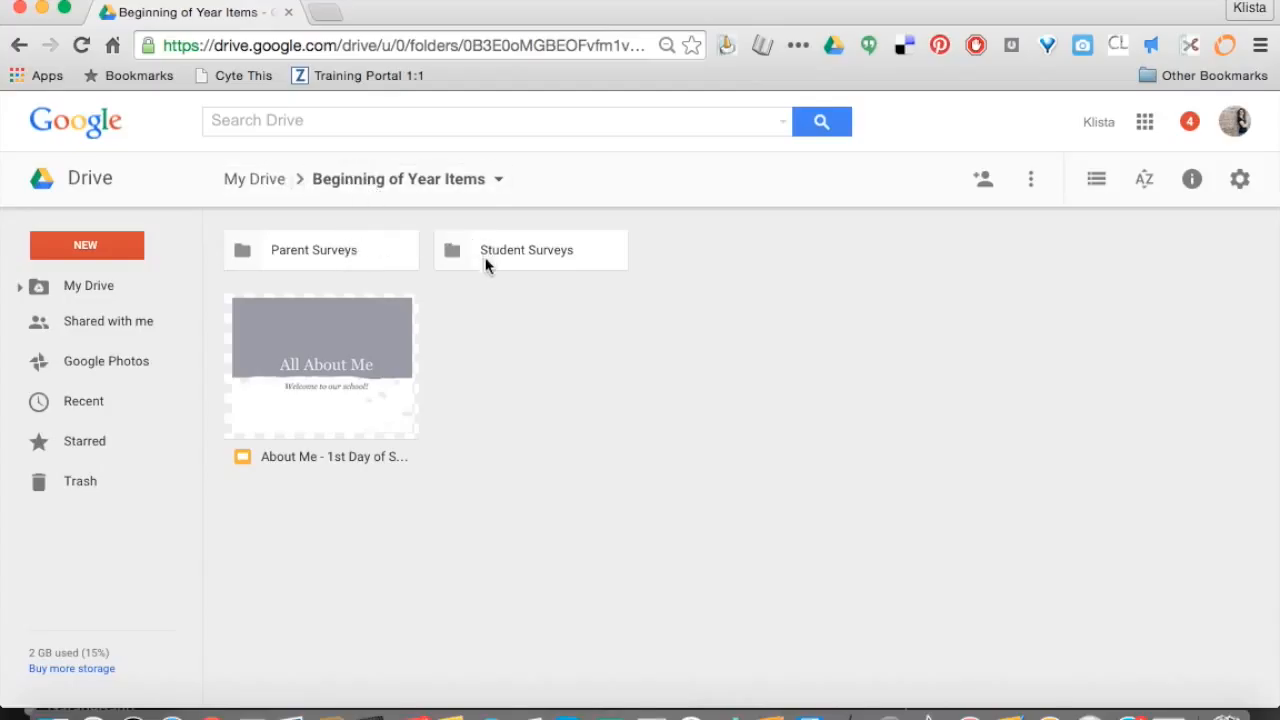
mouse_move(362, 368)
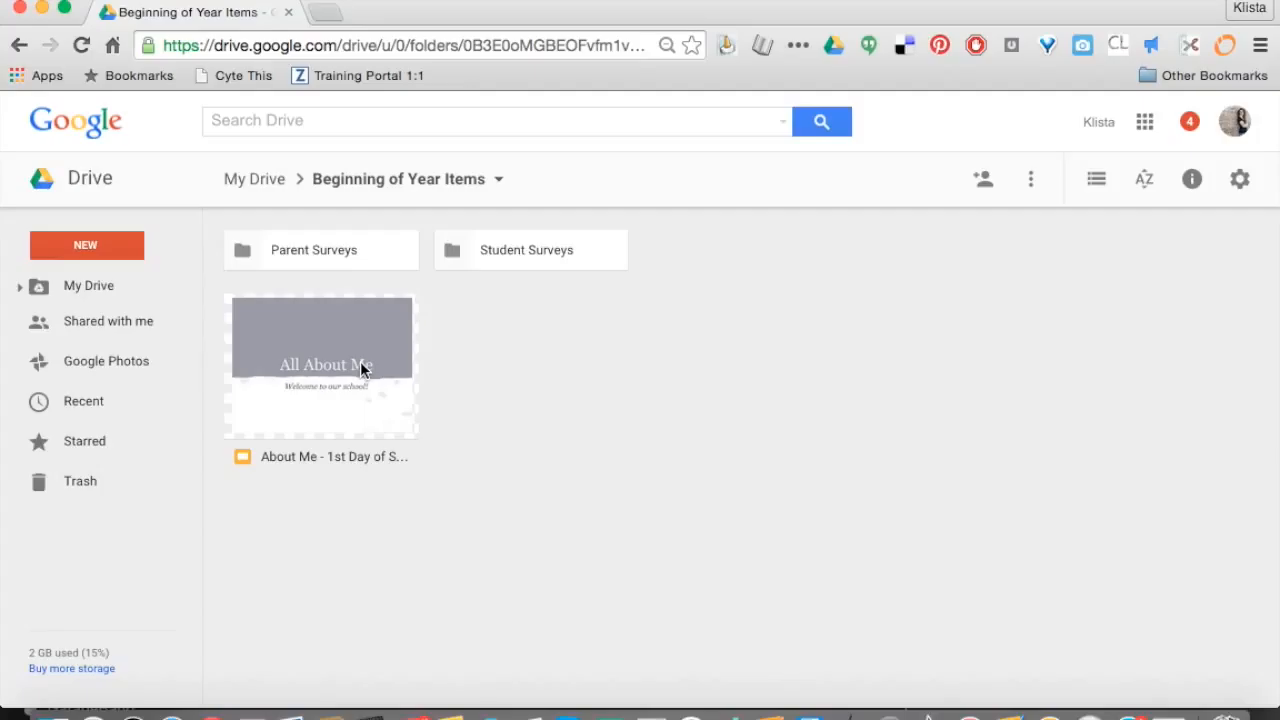
mouse_move(592, 415)
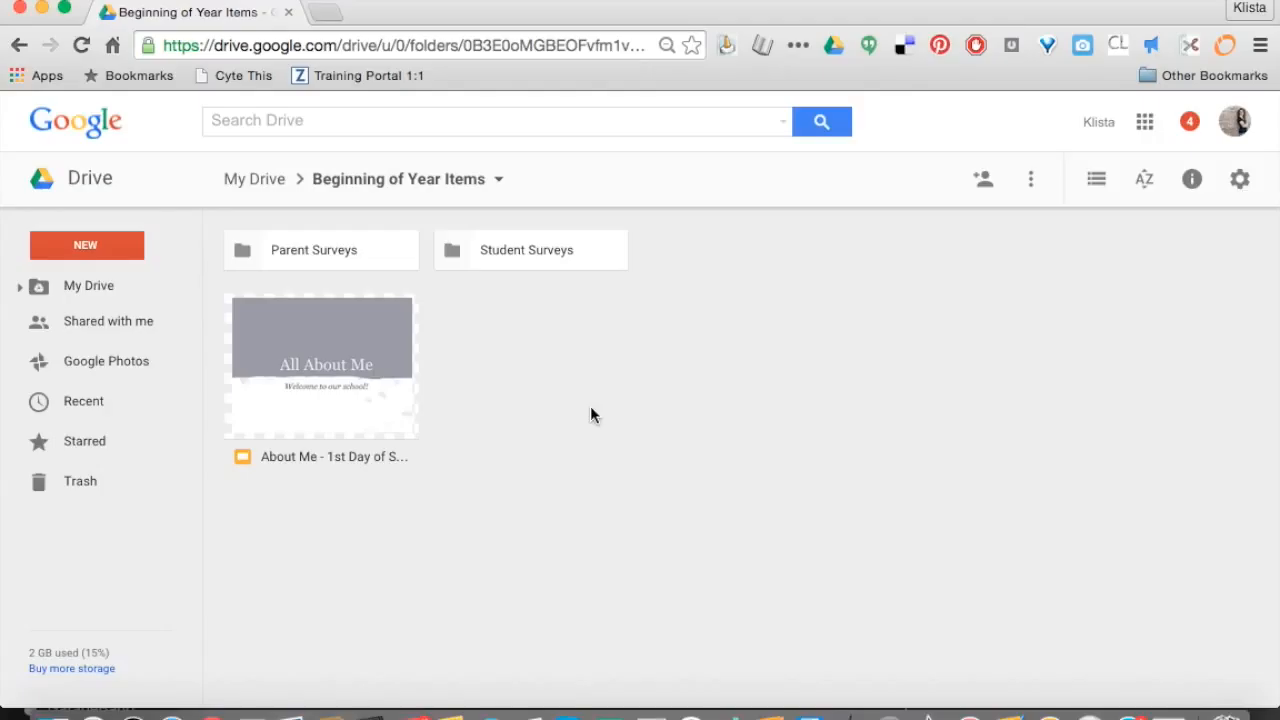
mouse_move(120, 252)
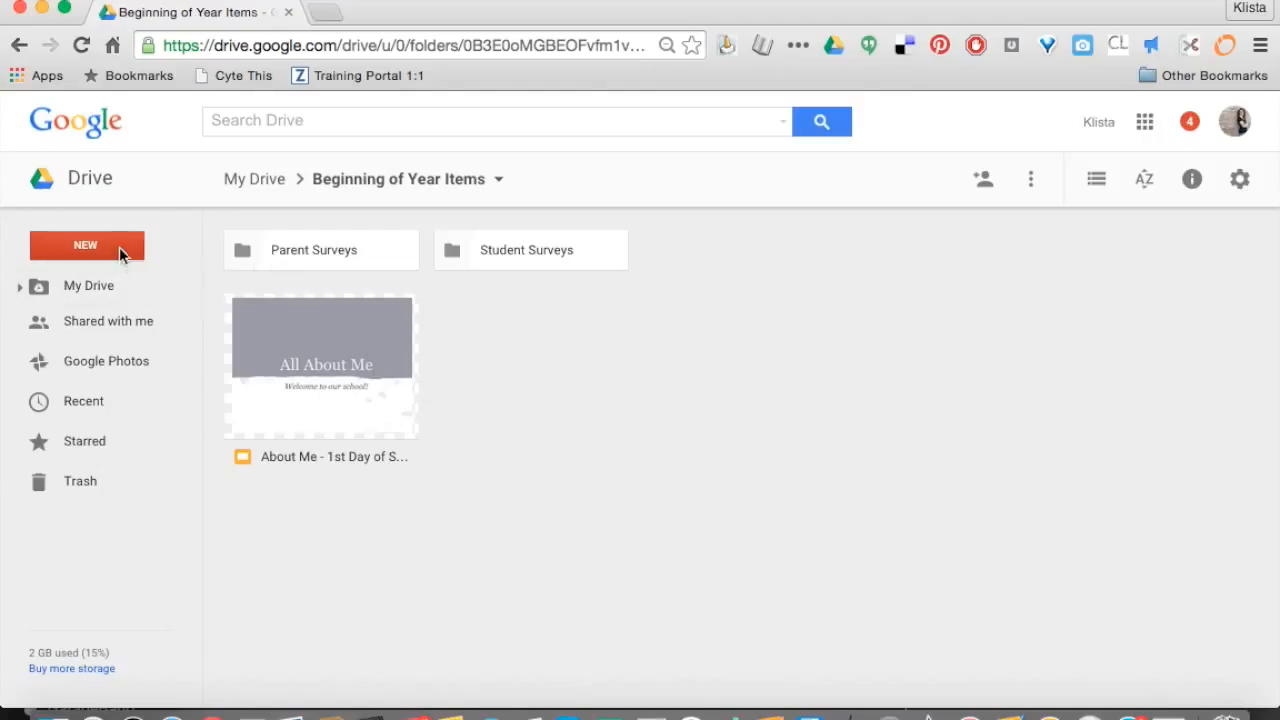
Create a new blank Google Sheets spreadsheet from the NEW menu
click(86, 245)
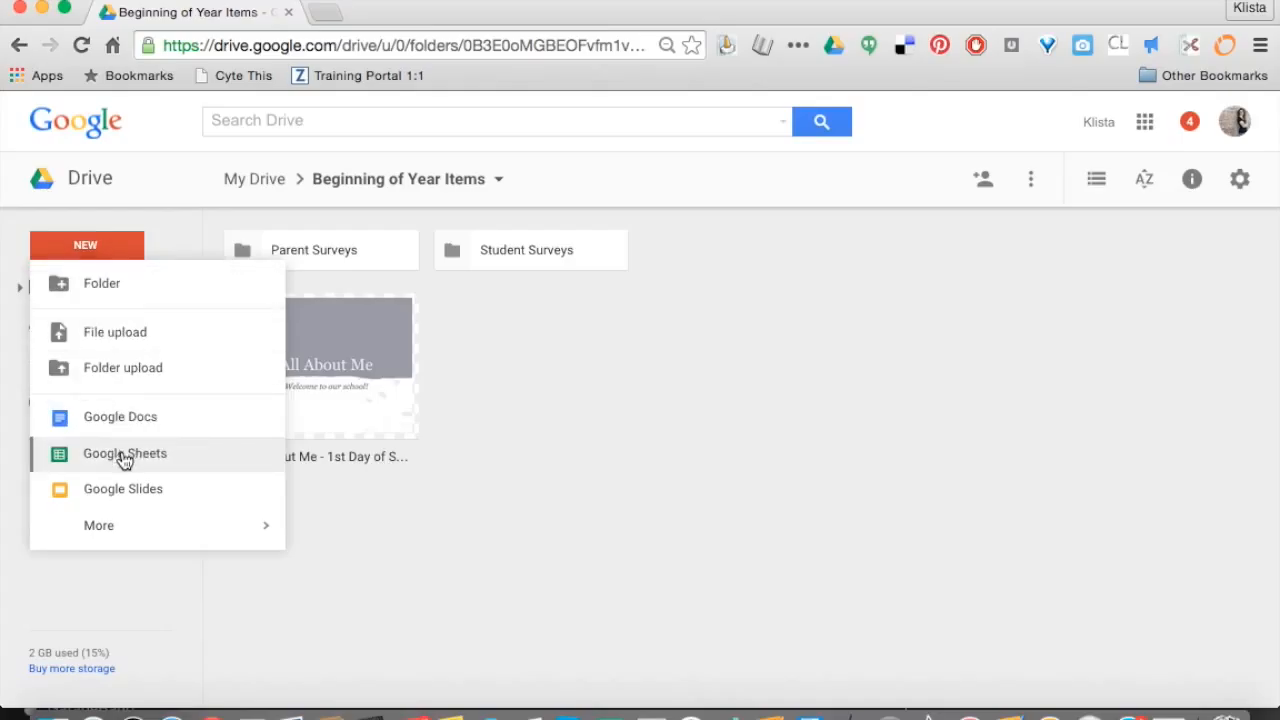
click(124, 453)
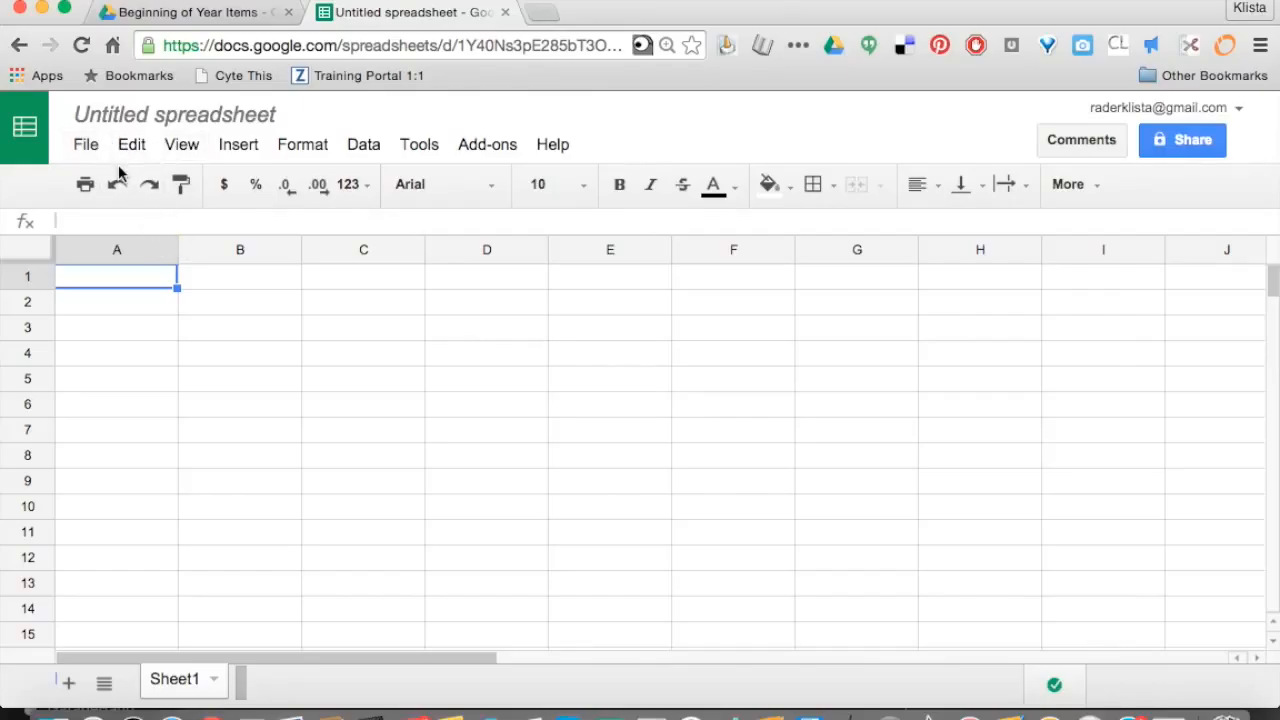
mouse_move(238, 144)
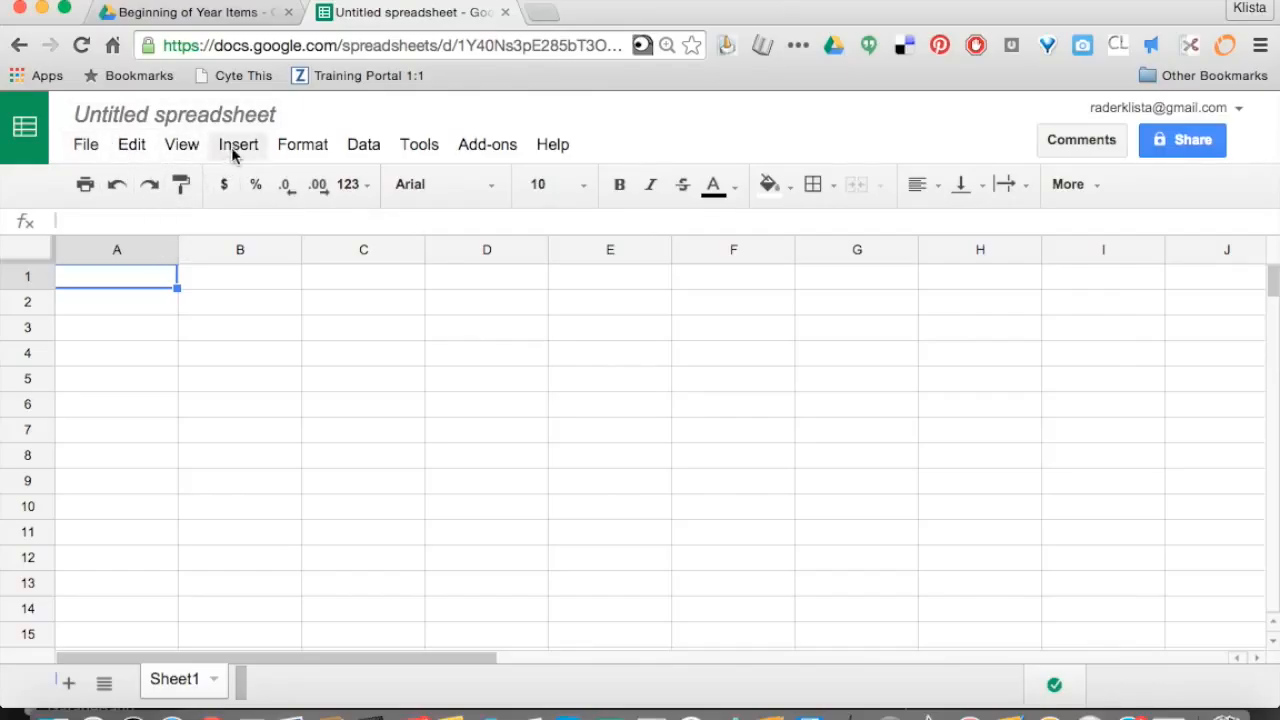
mouse_move(302, 144)
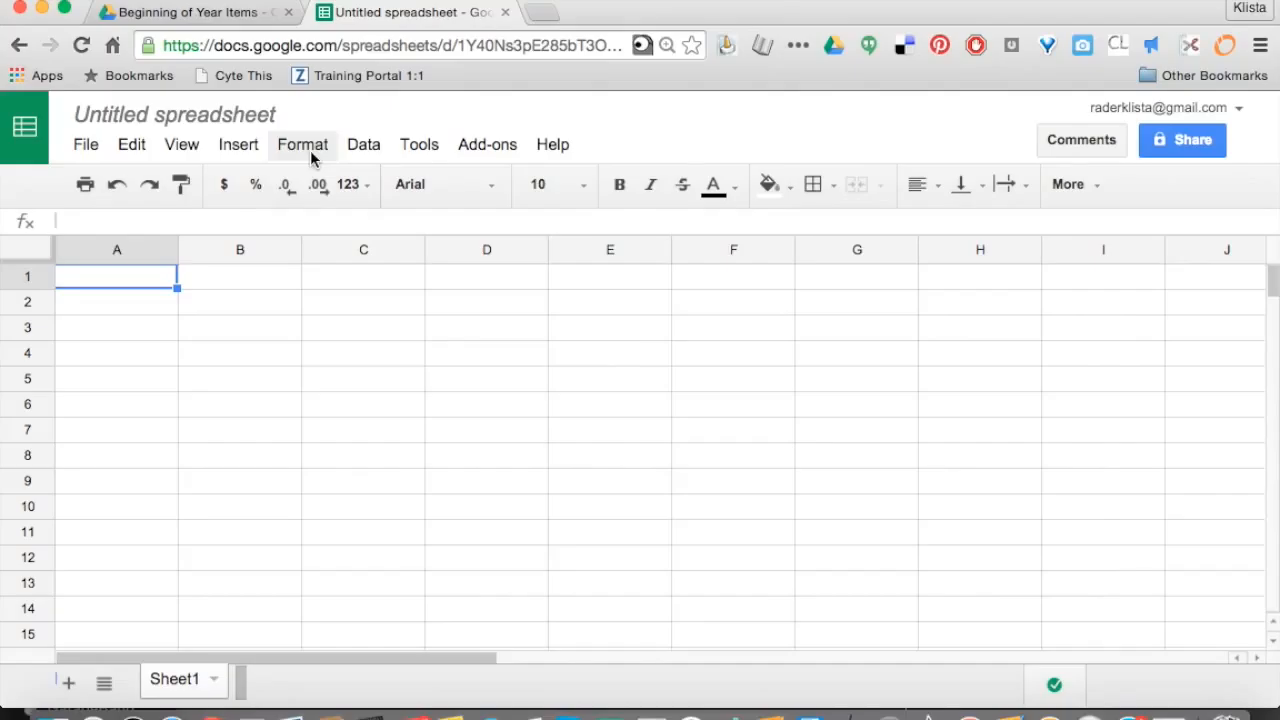
Rename 'Untitled spreadsheet' to 'Roster'
click(174, 114)
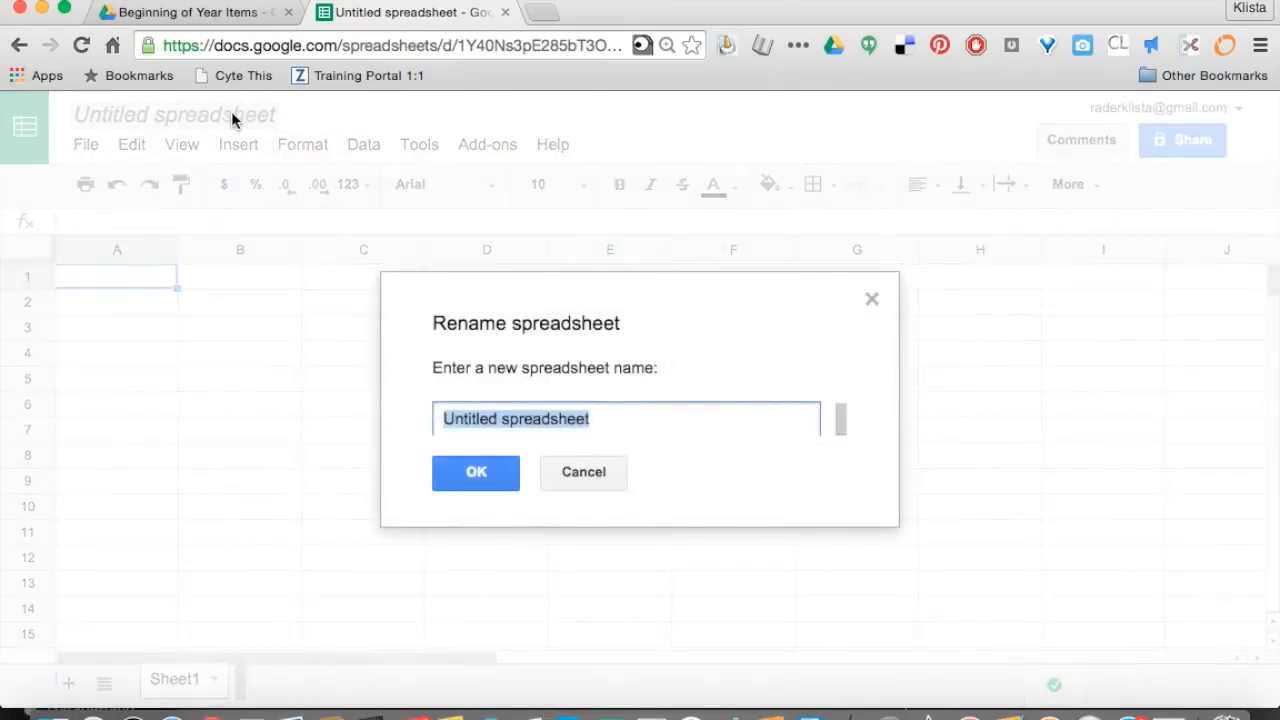
text(Roster)
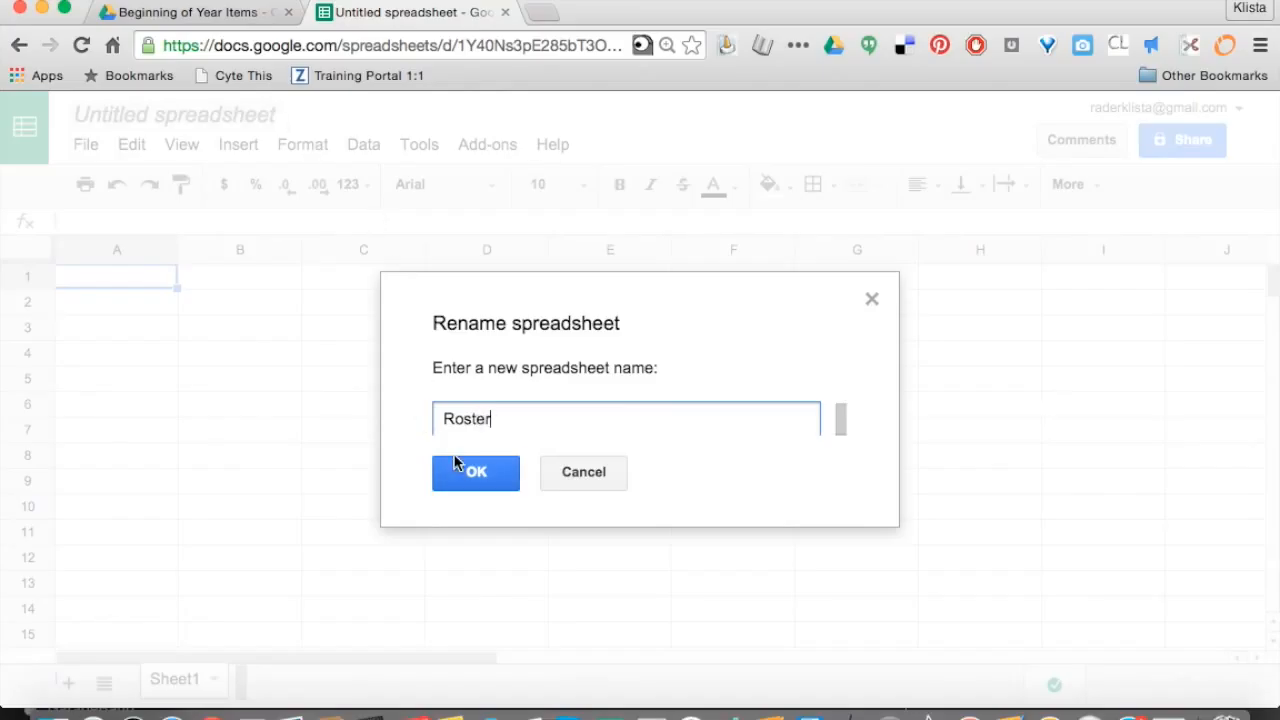
click(475, 472)
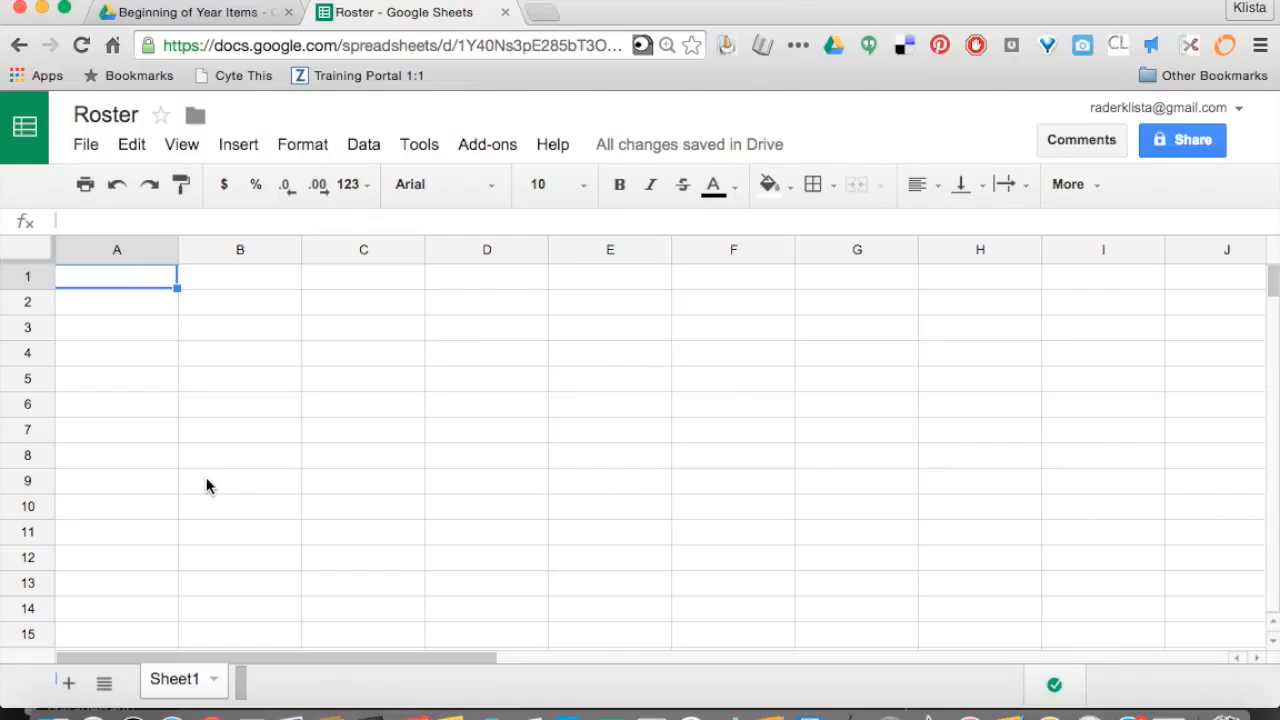
Enter the First, Last and email column headers
text(Fir)
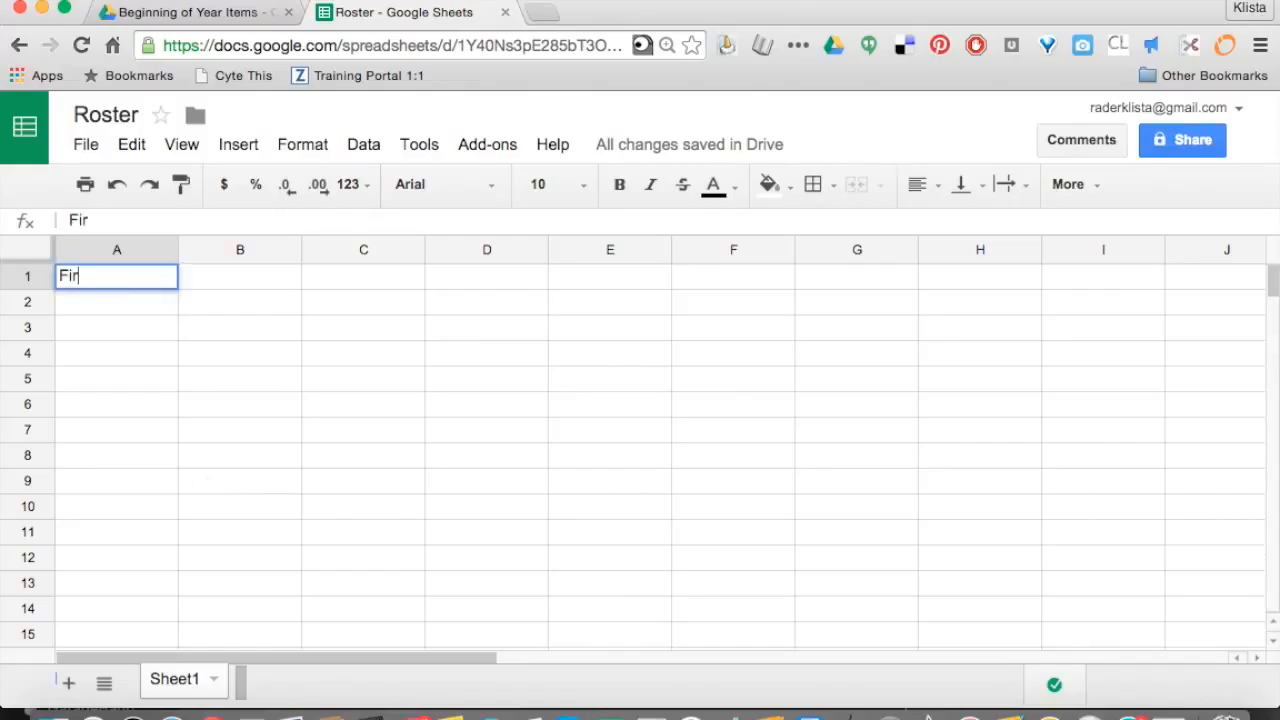
key(tab)
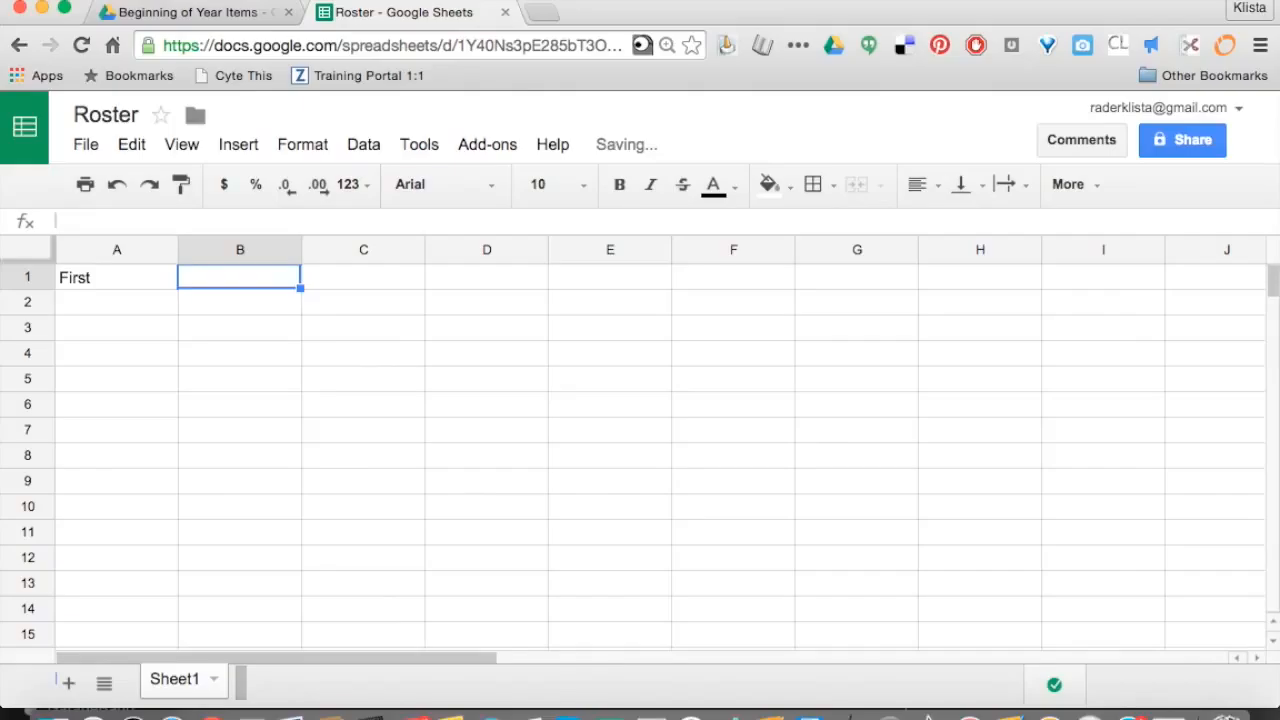
text(Last)
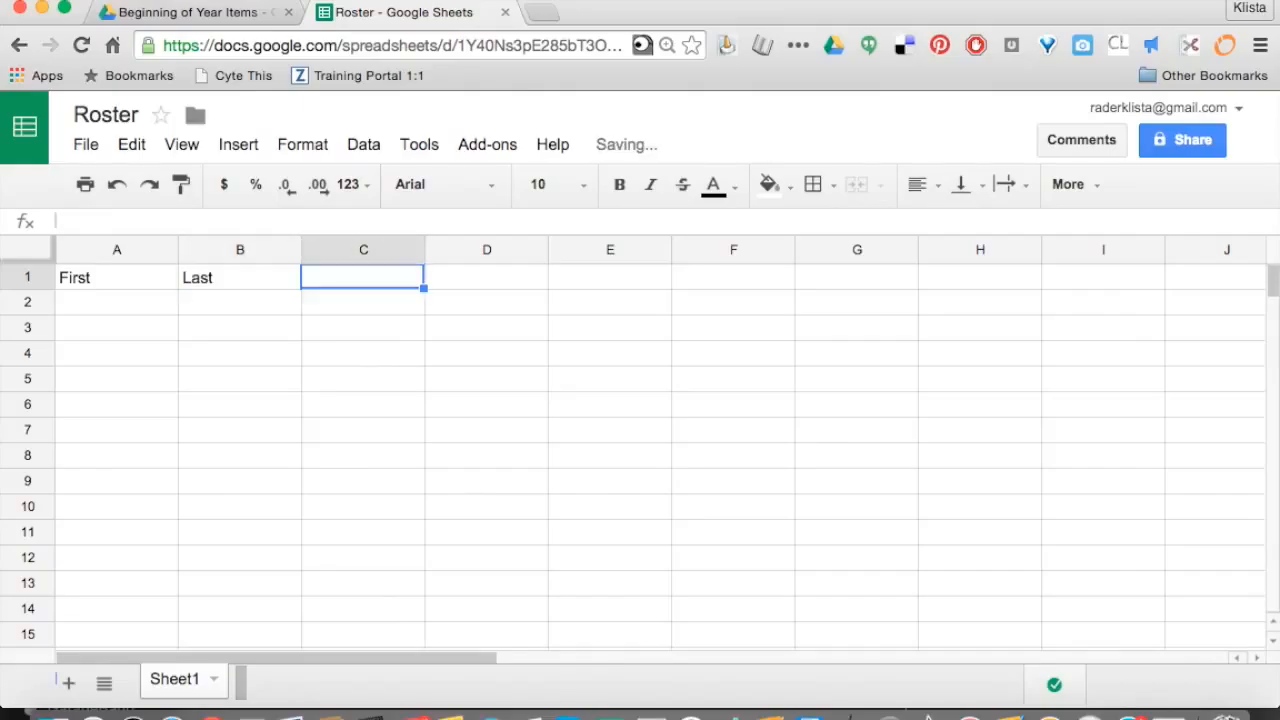
text(email)
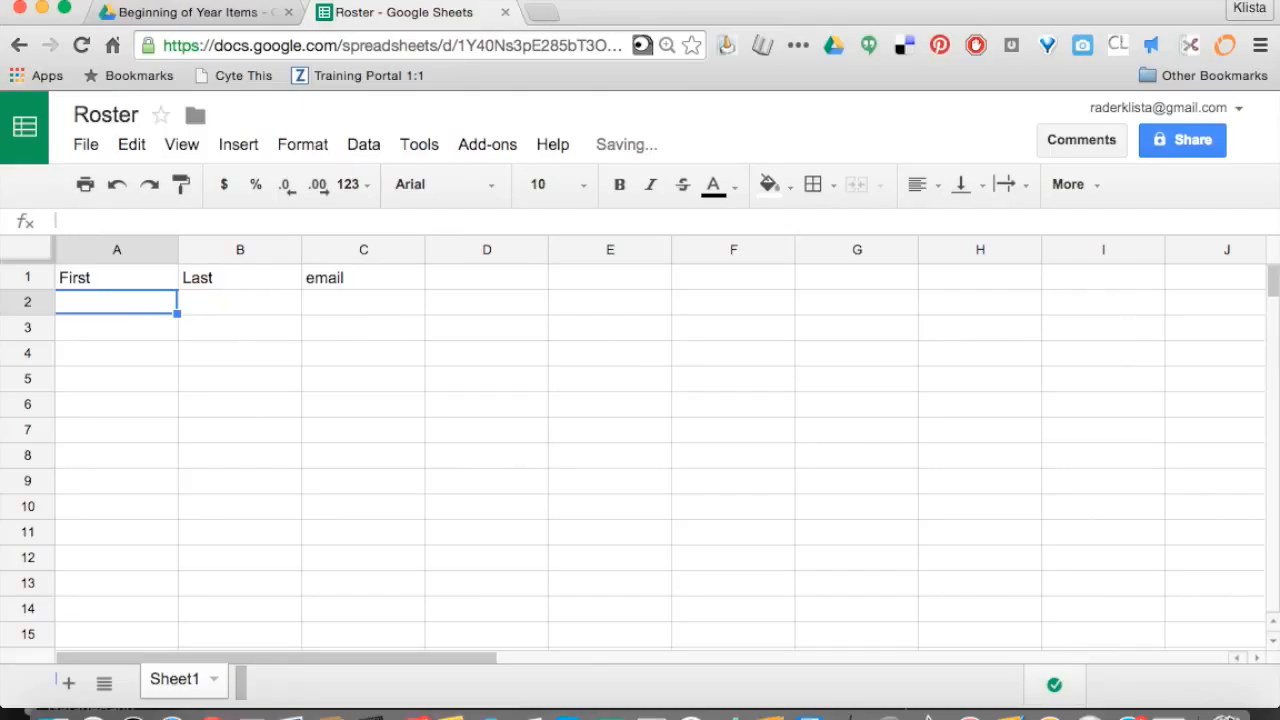
text(Bobby)
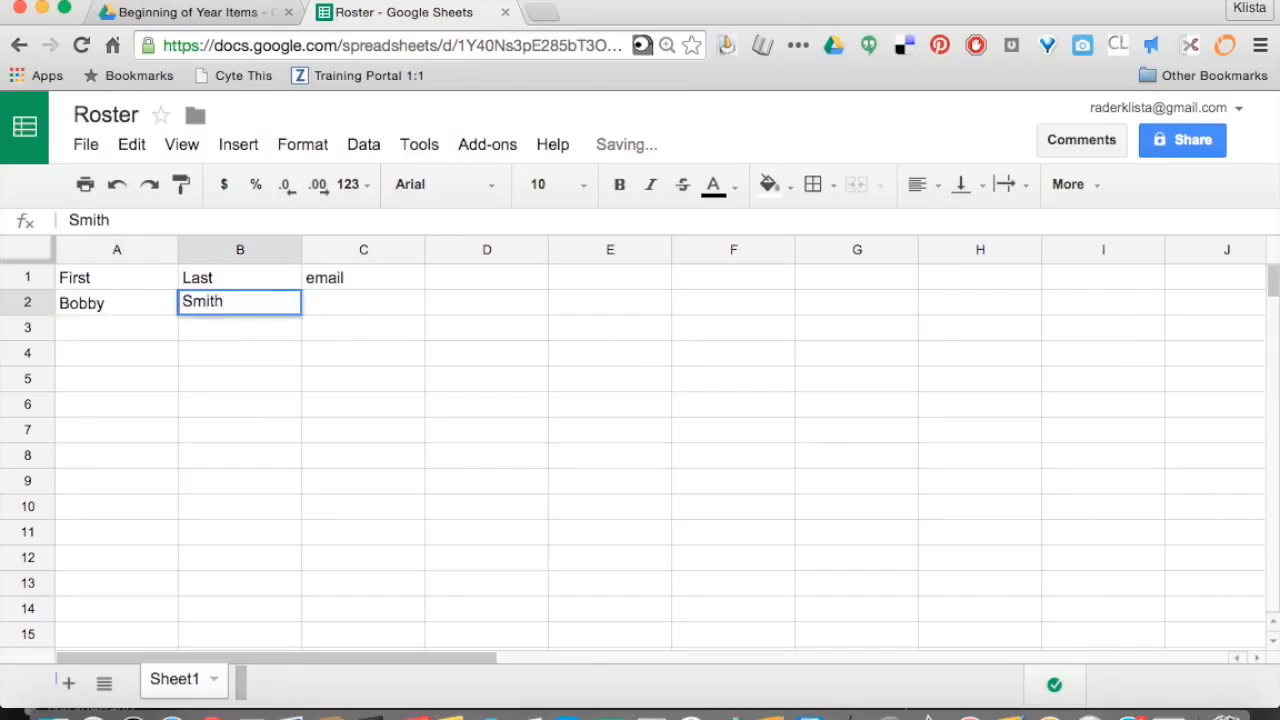
click(363, 302)
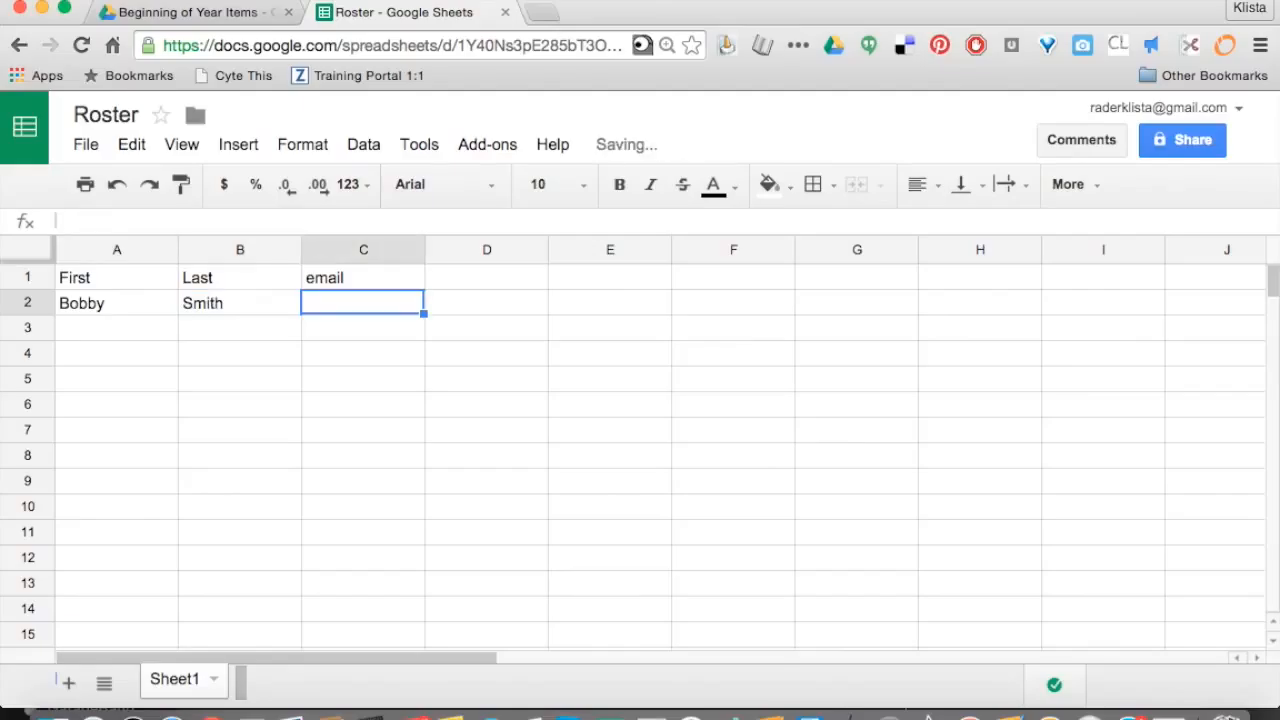
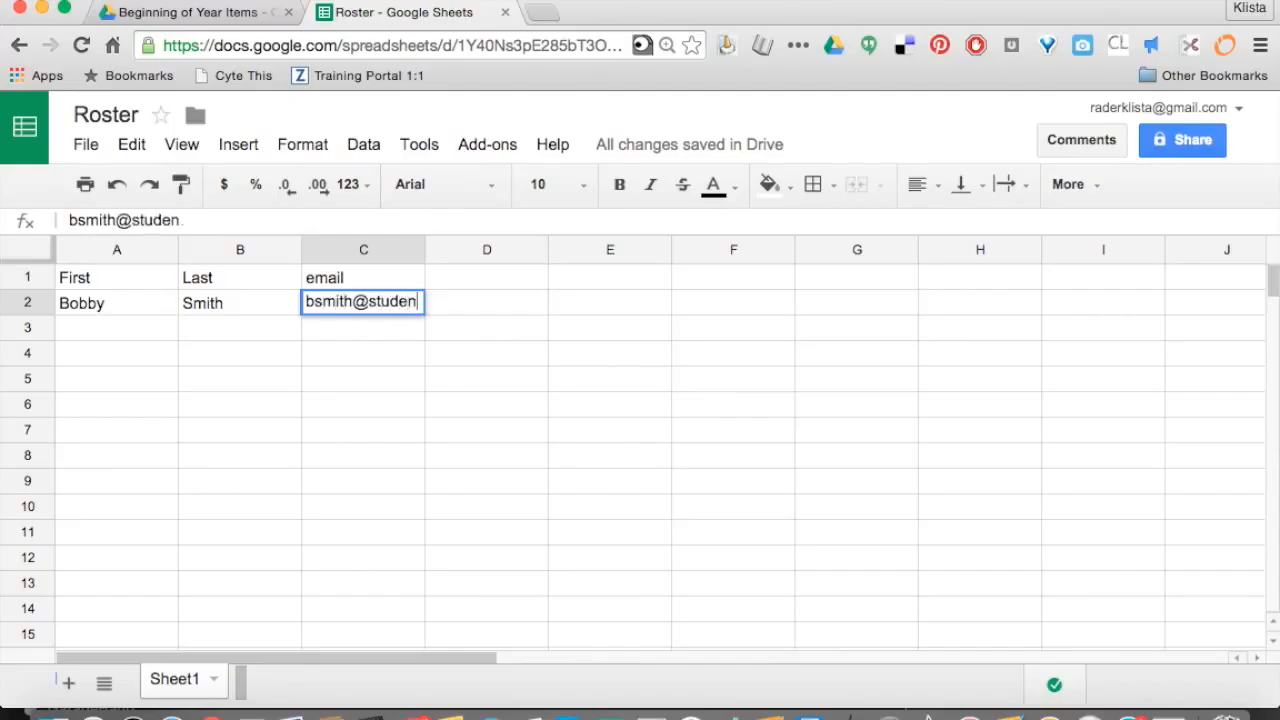
key(Return)
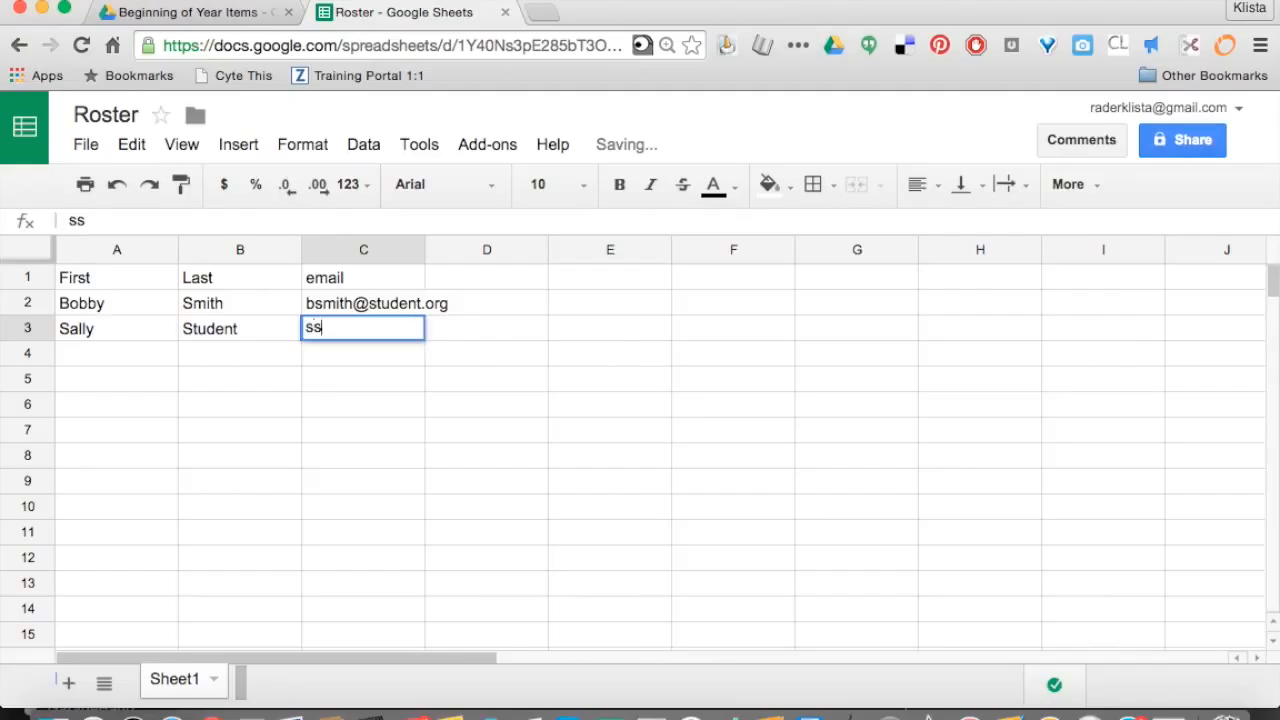
text(tudent@student.org)
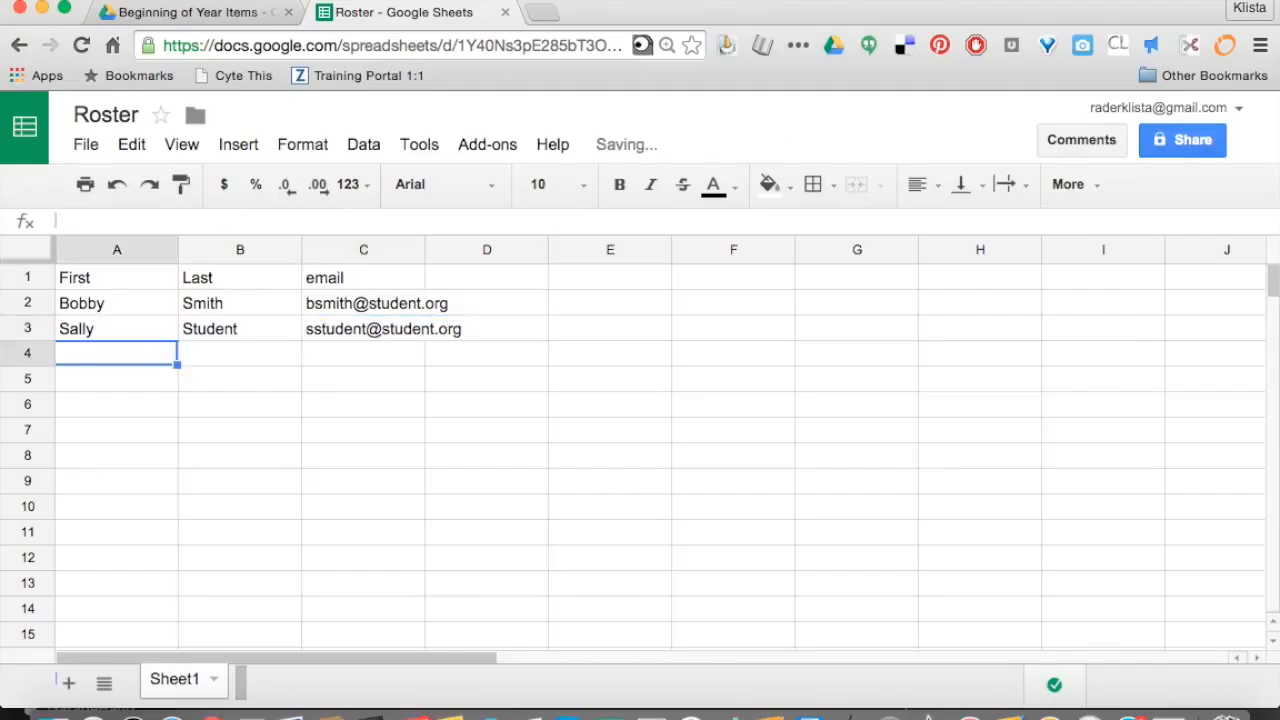
text(Joh)
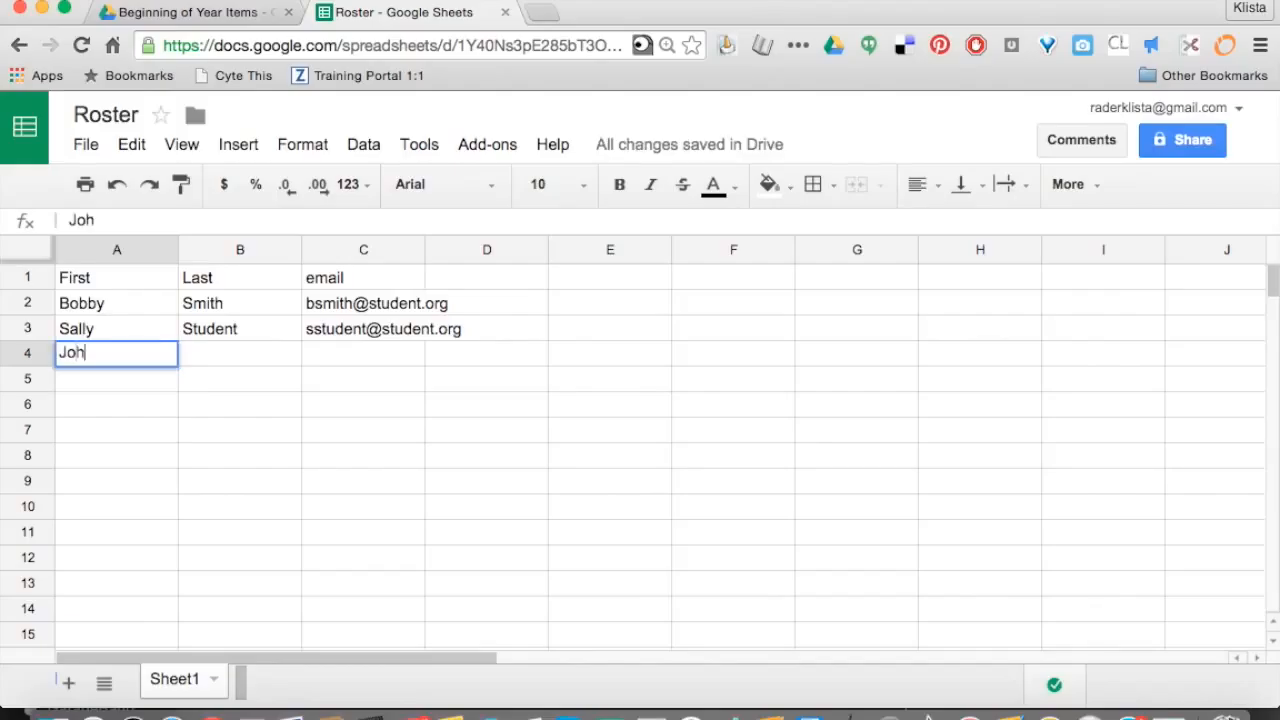
key(tab)
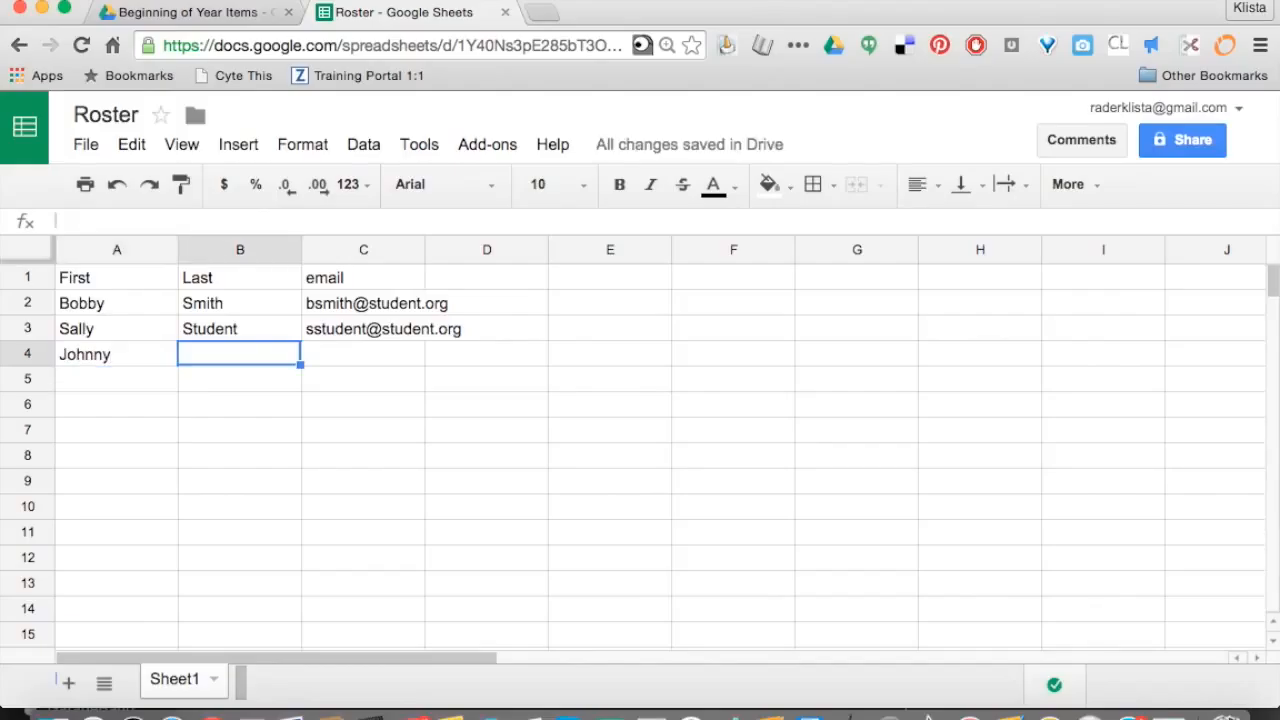
text(Gre)
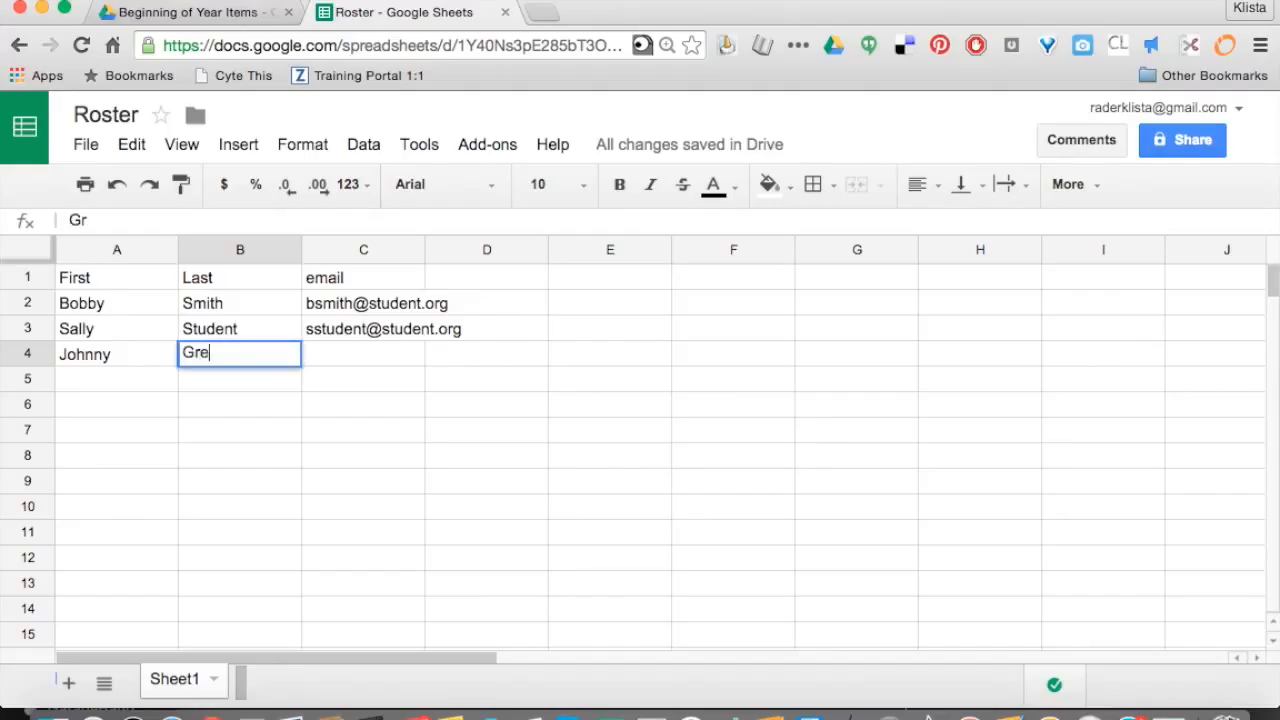
key(Tab)
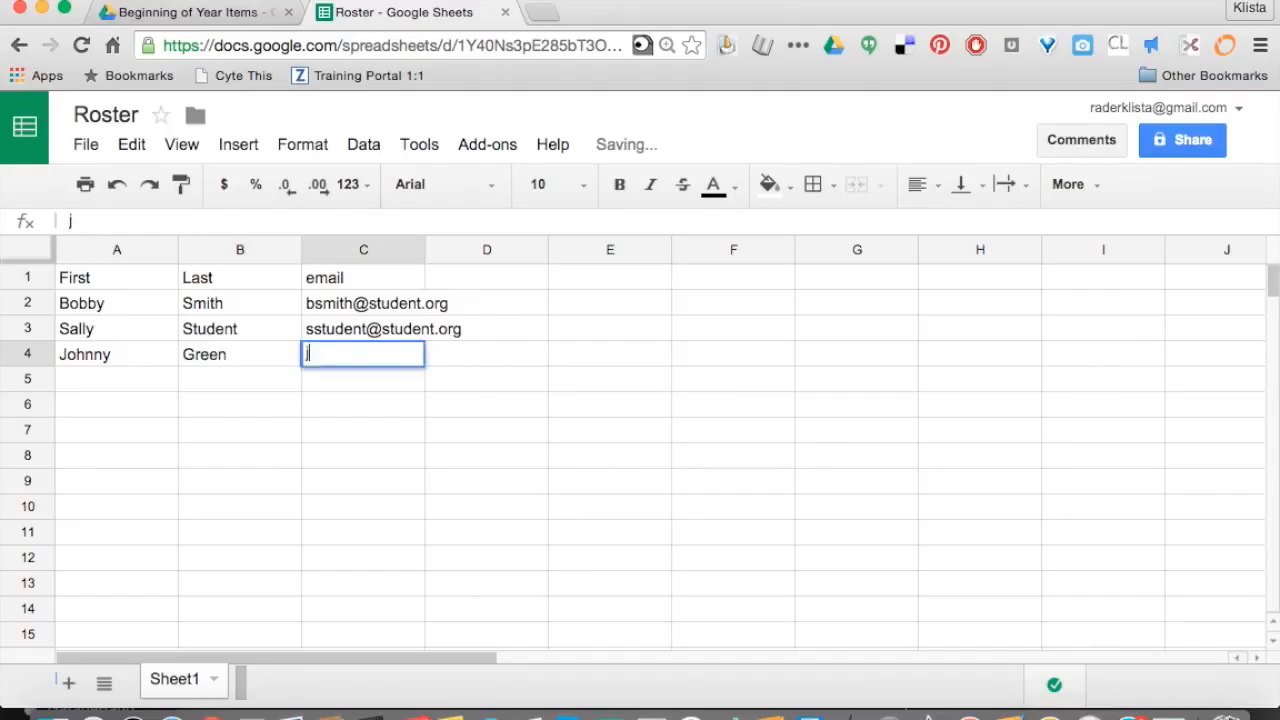
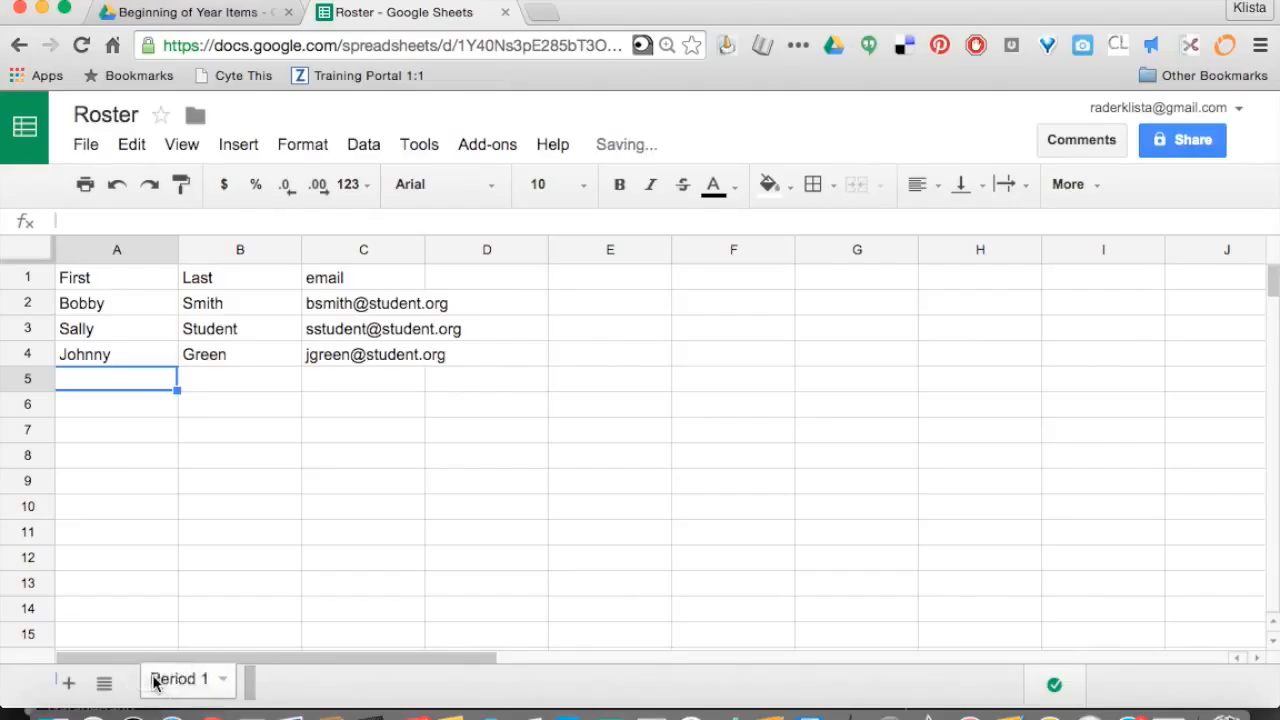
mouse_move(67, 683)
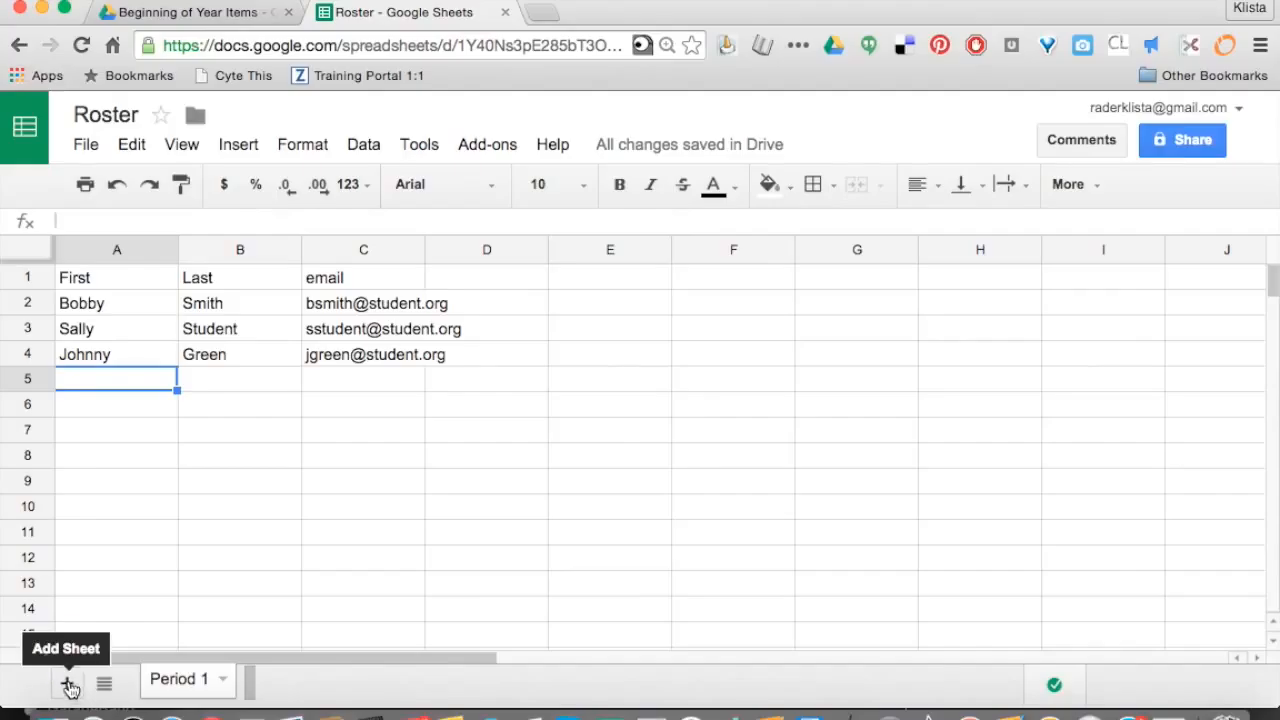
Add a second sheet and begin renaming it Period 2
click(68, 683)
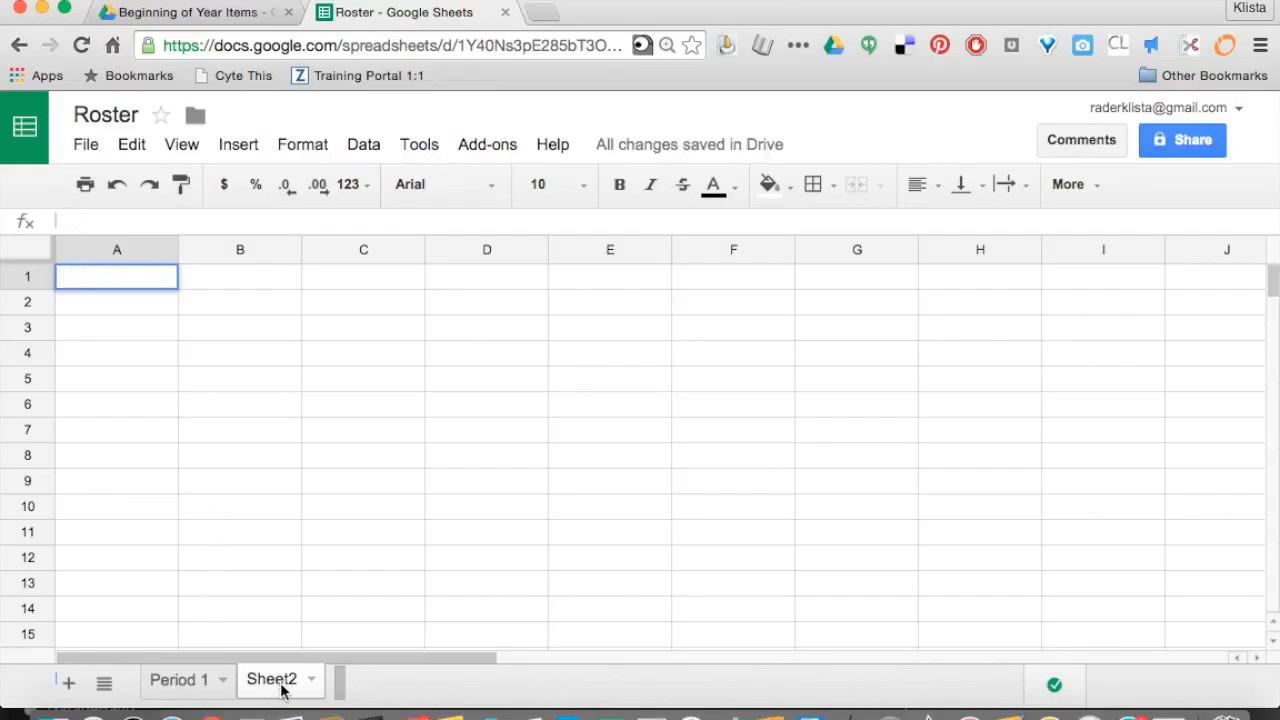
double_click(271, 679)
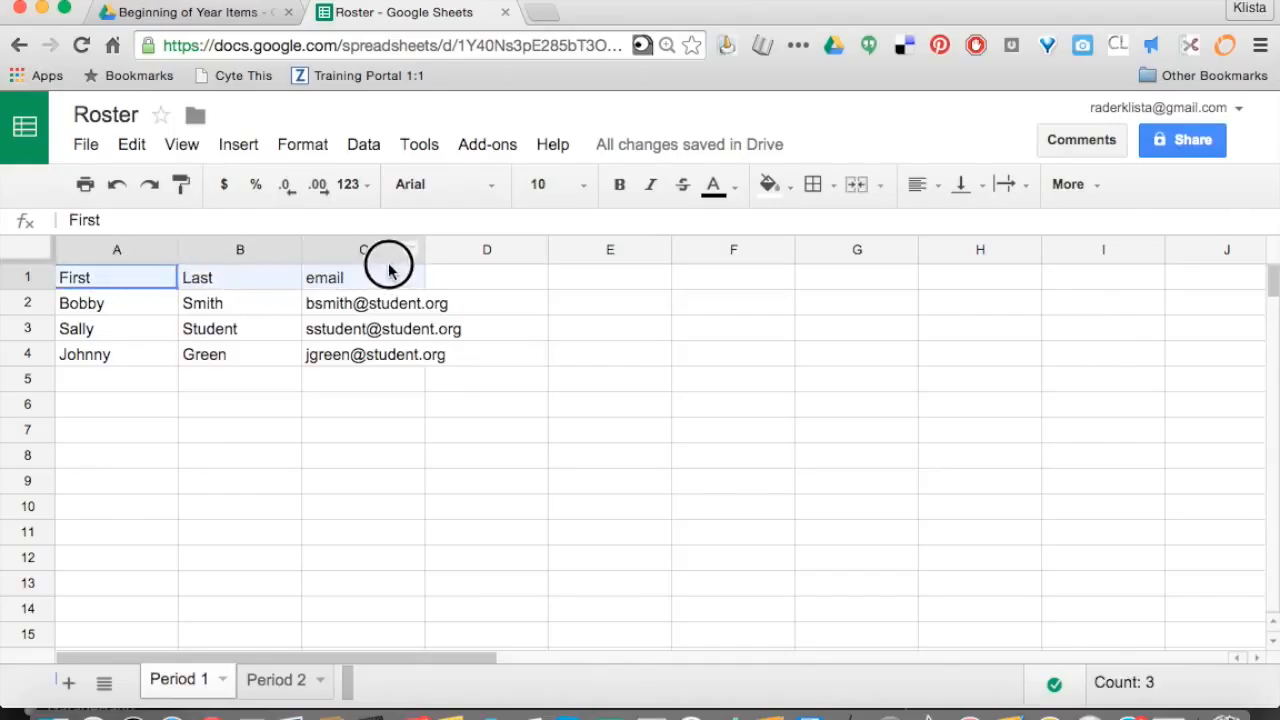
Copy Period 1's First, Last, email headers and target cell A1 on Period 2
click(363, 277)
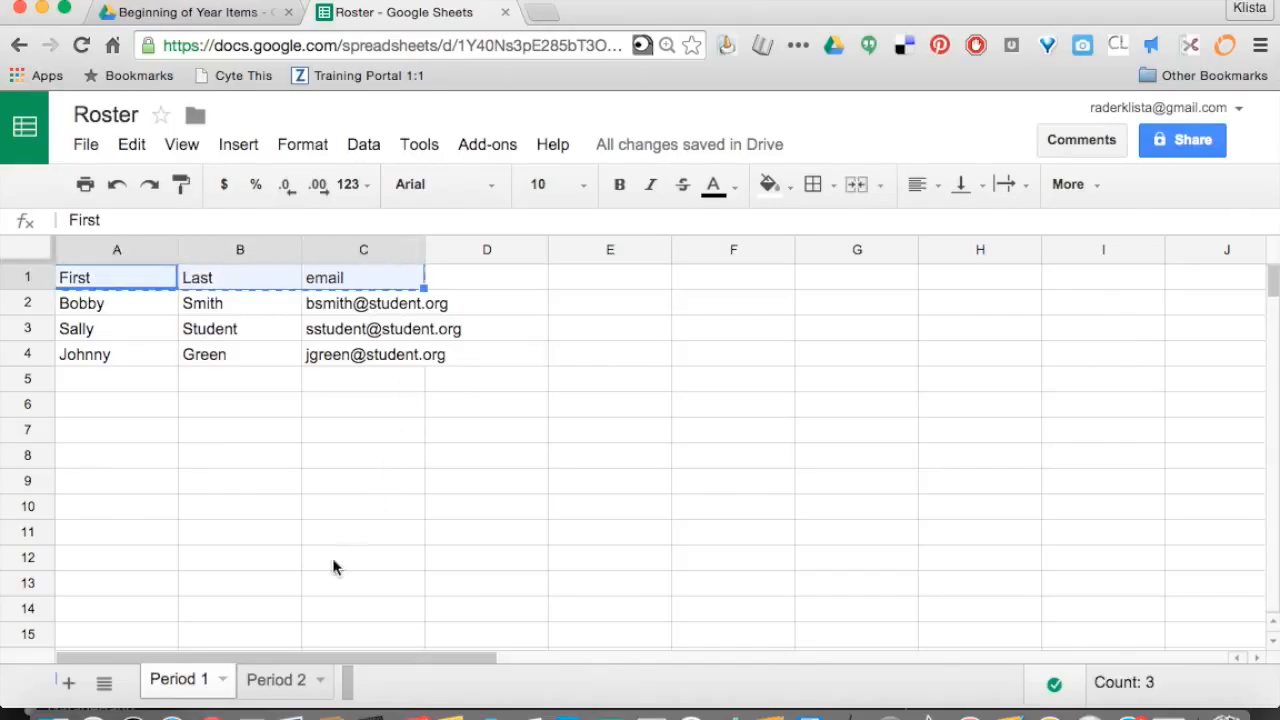
mouse_move(378, 292)
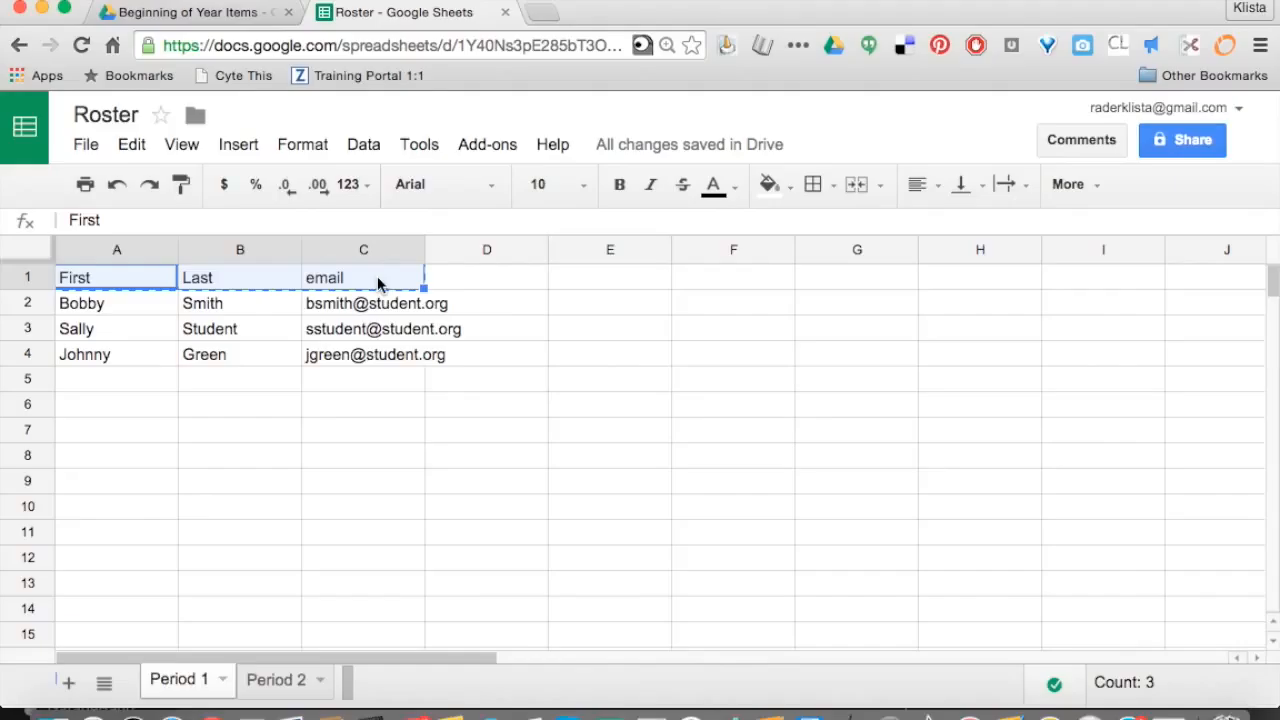
right_click(378, 278)
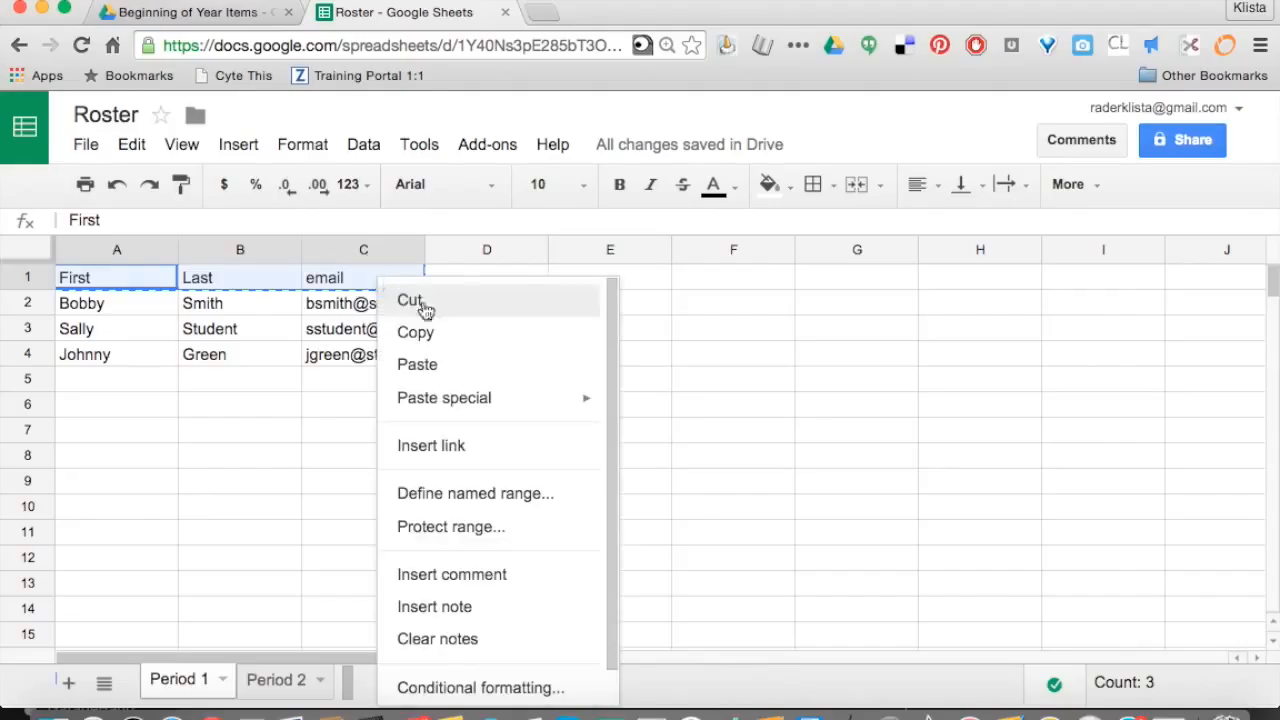
mouse_move(275, 680)
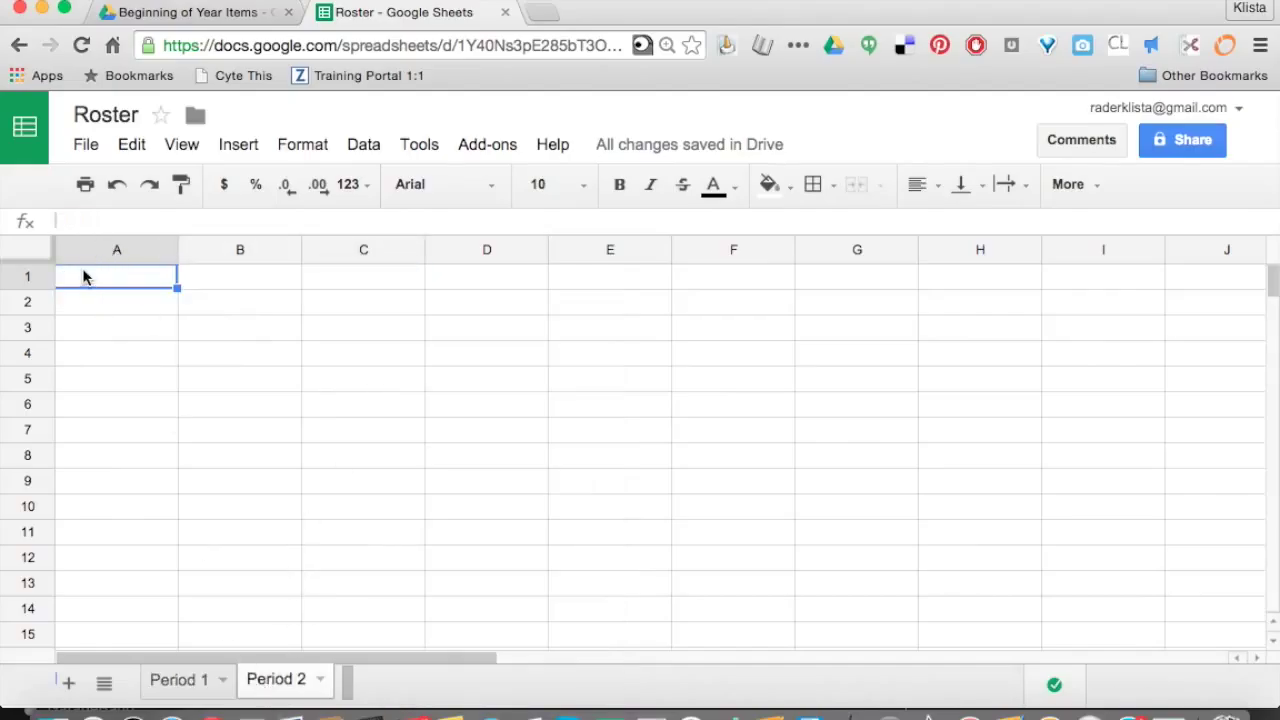
right_click(87, 277)
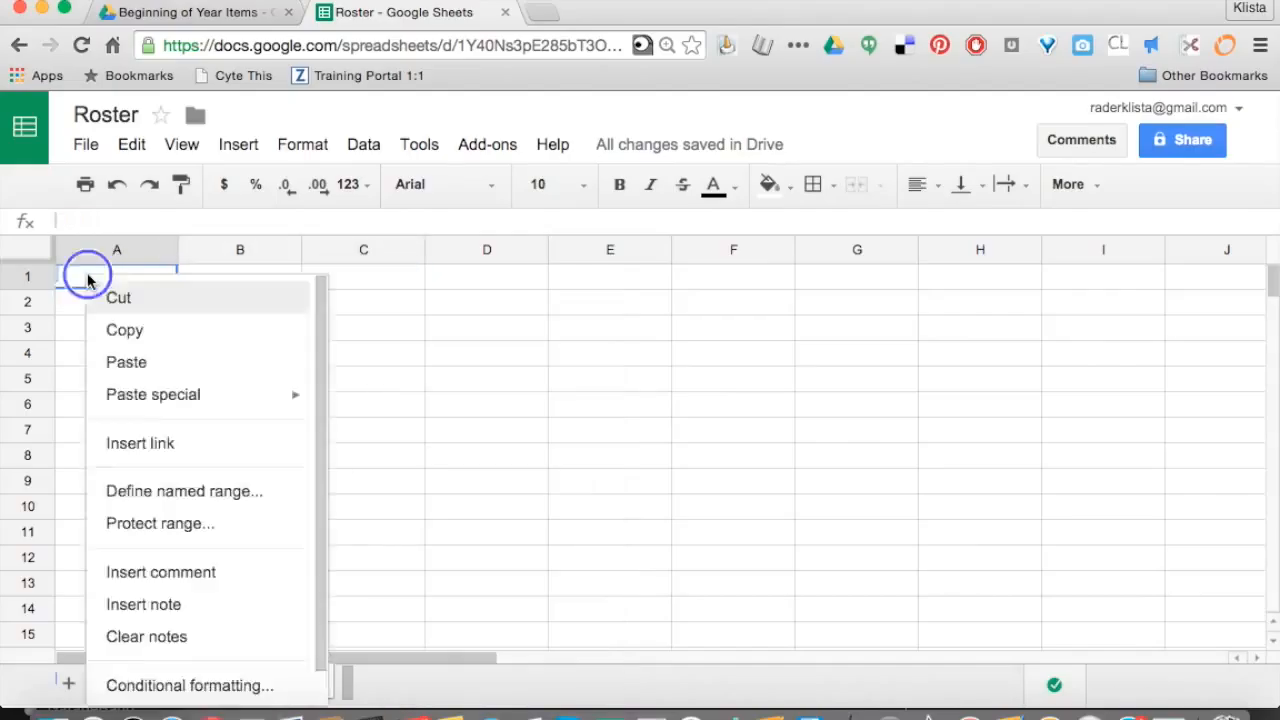
mouse_move(126, 362)
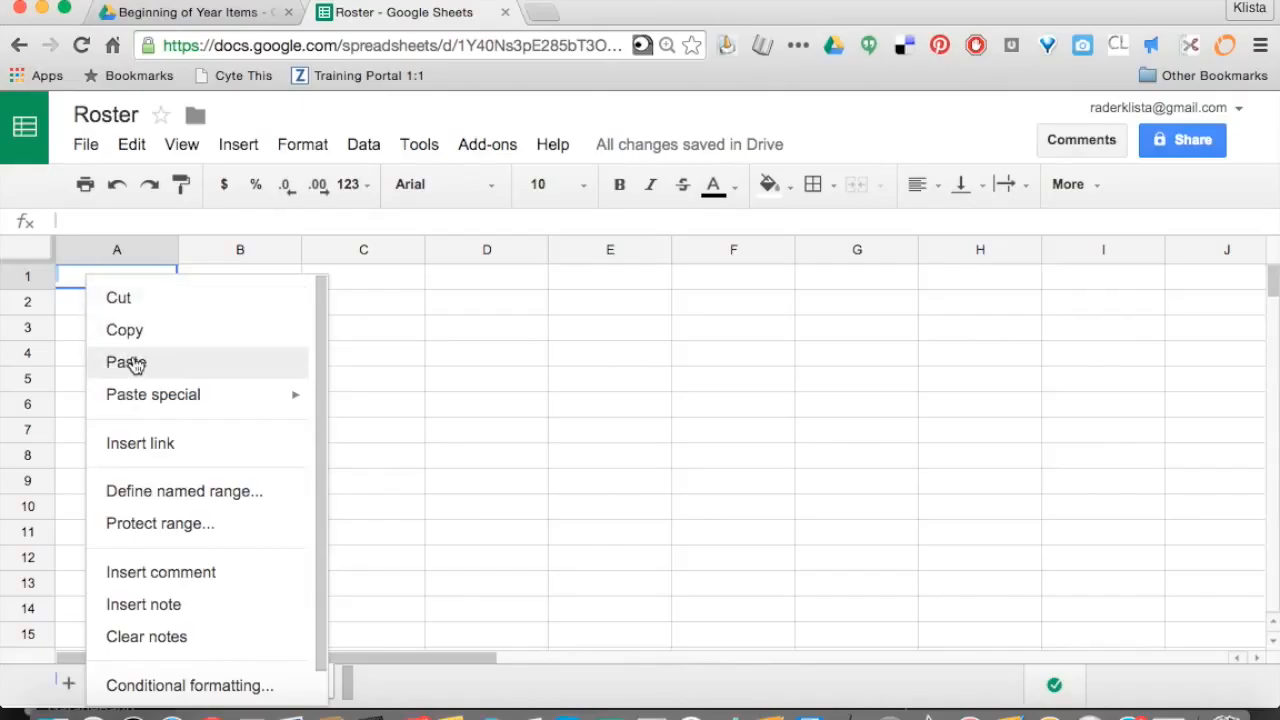
click(126, 362)
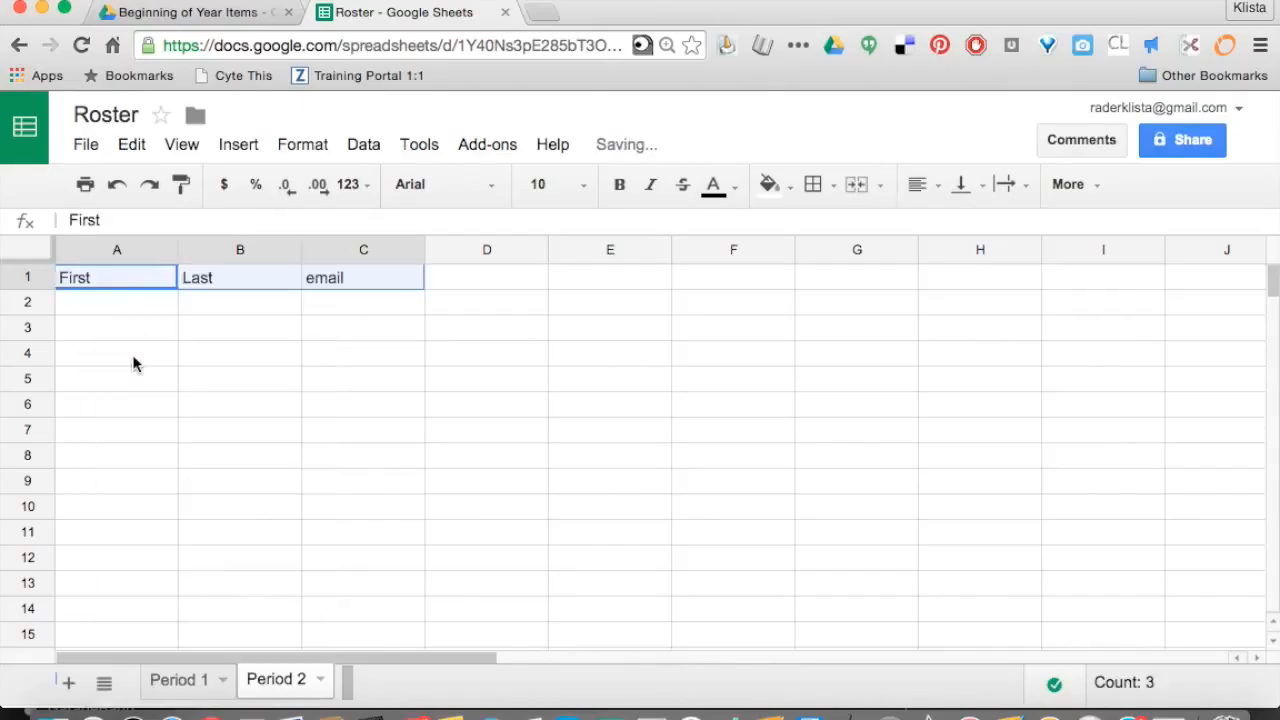
click(240, 277)
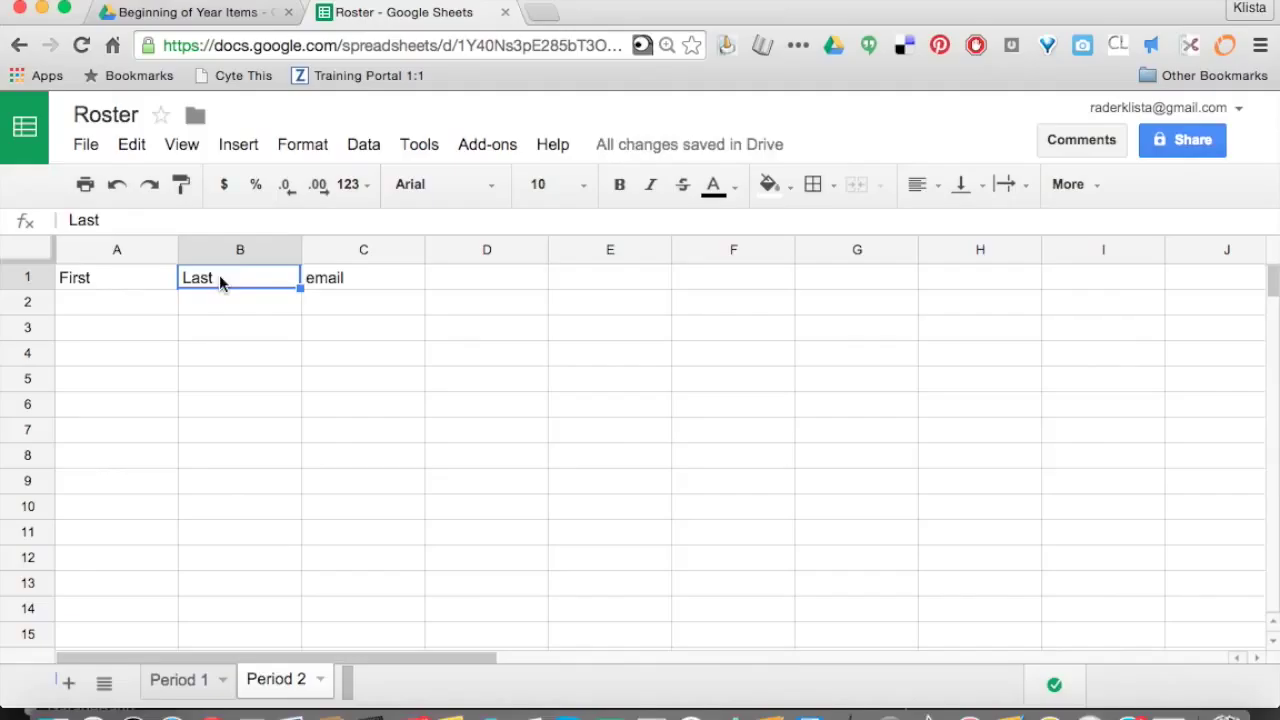
mouse_move(225, 263)
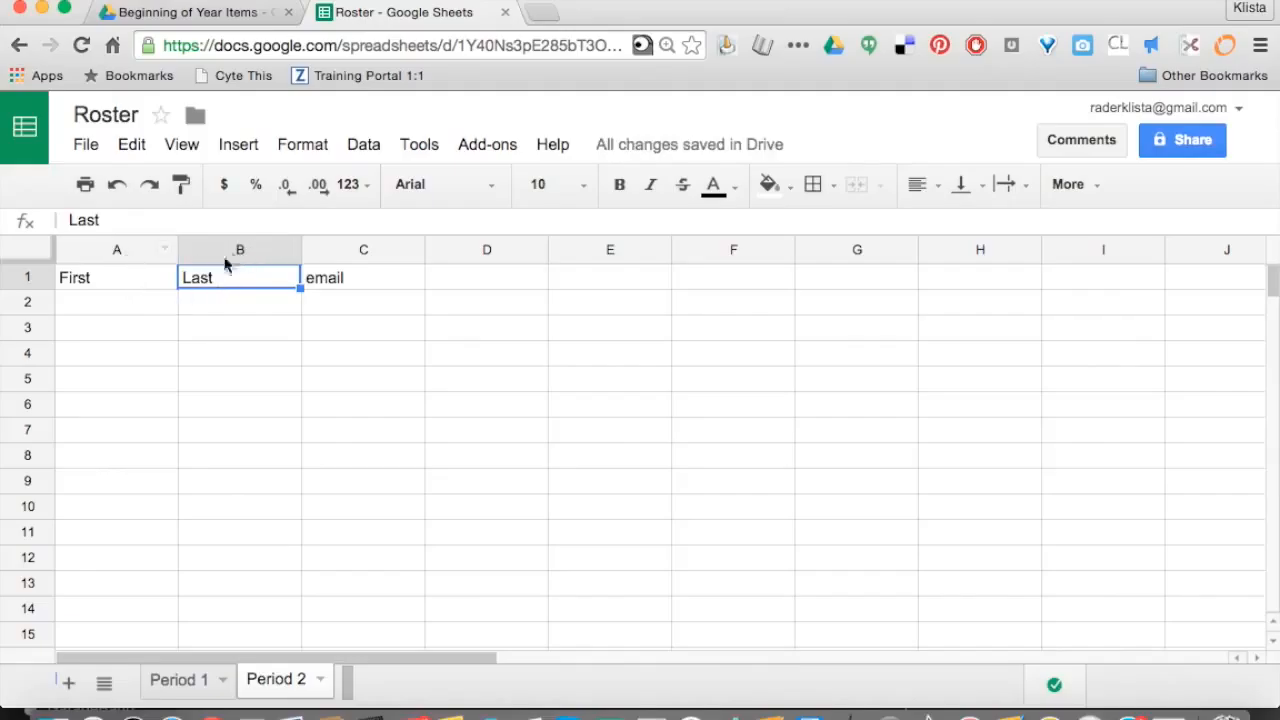
mouse_move(195, 308)
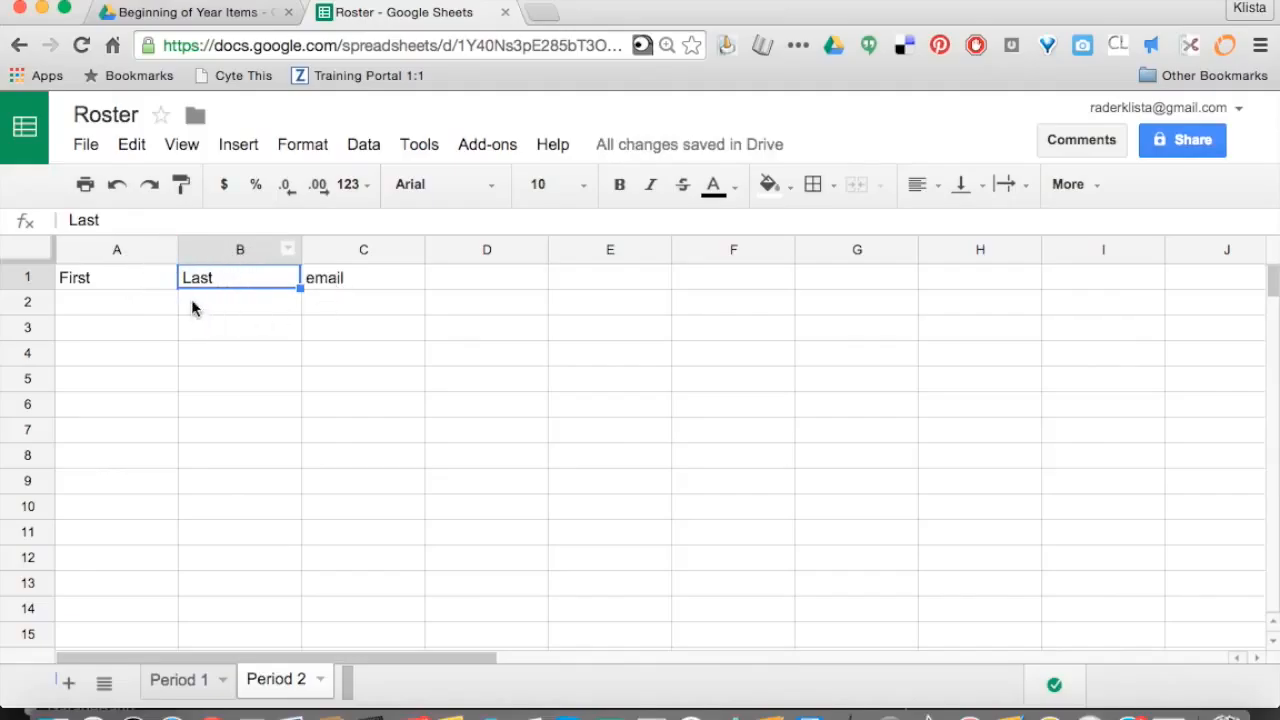
click(116, 301)
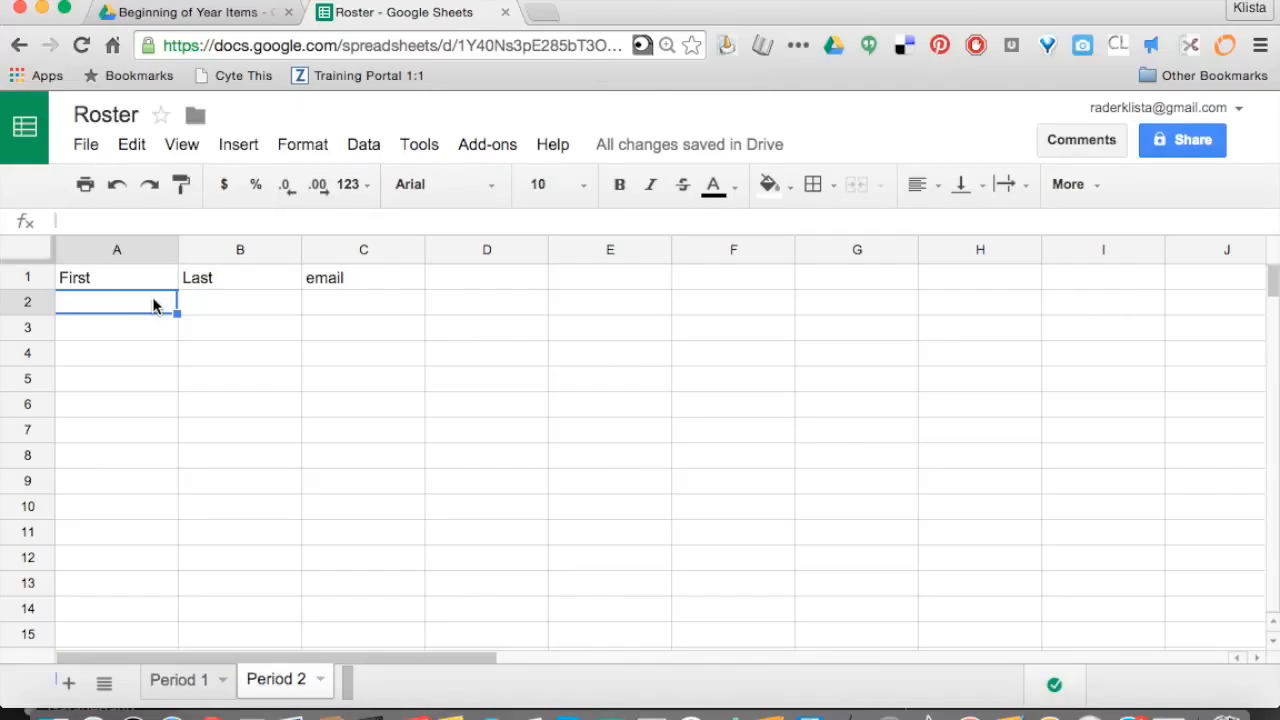
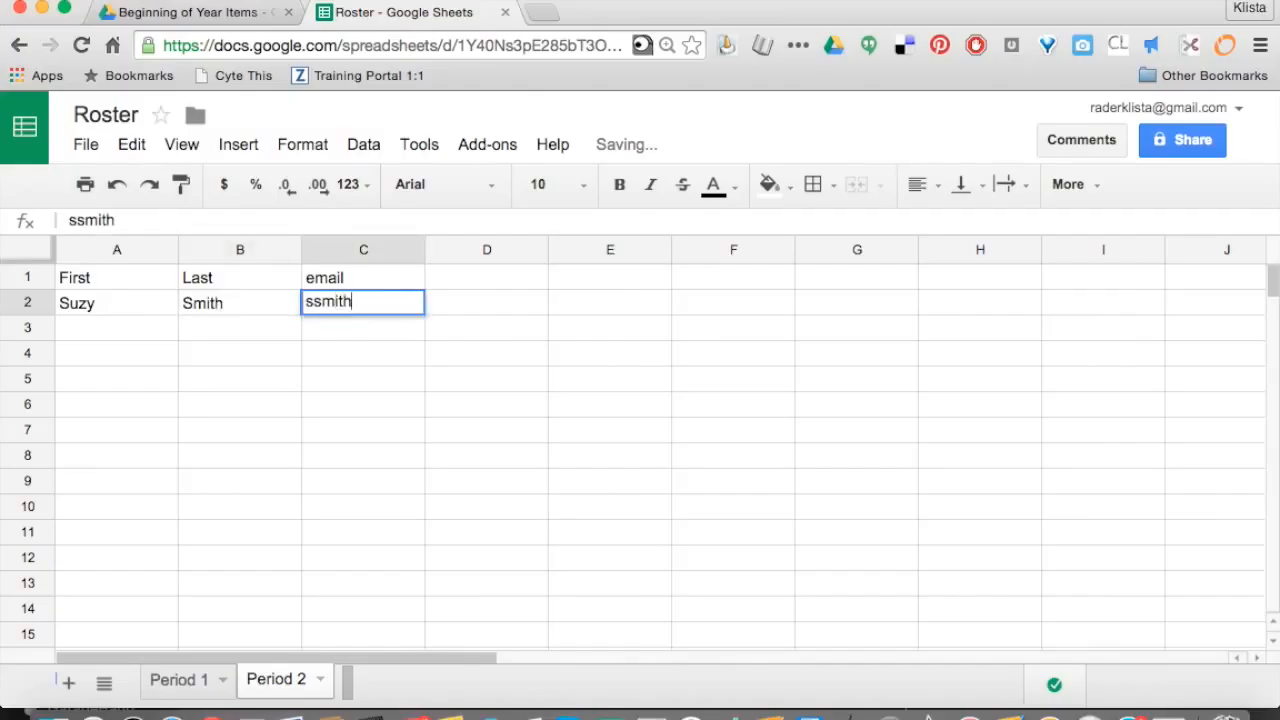
text(@student.org)
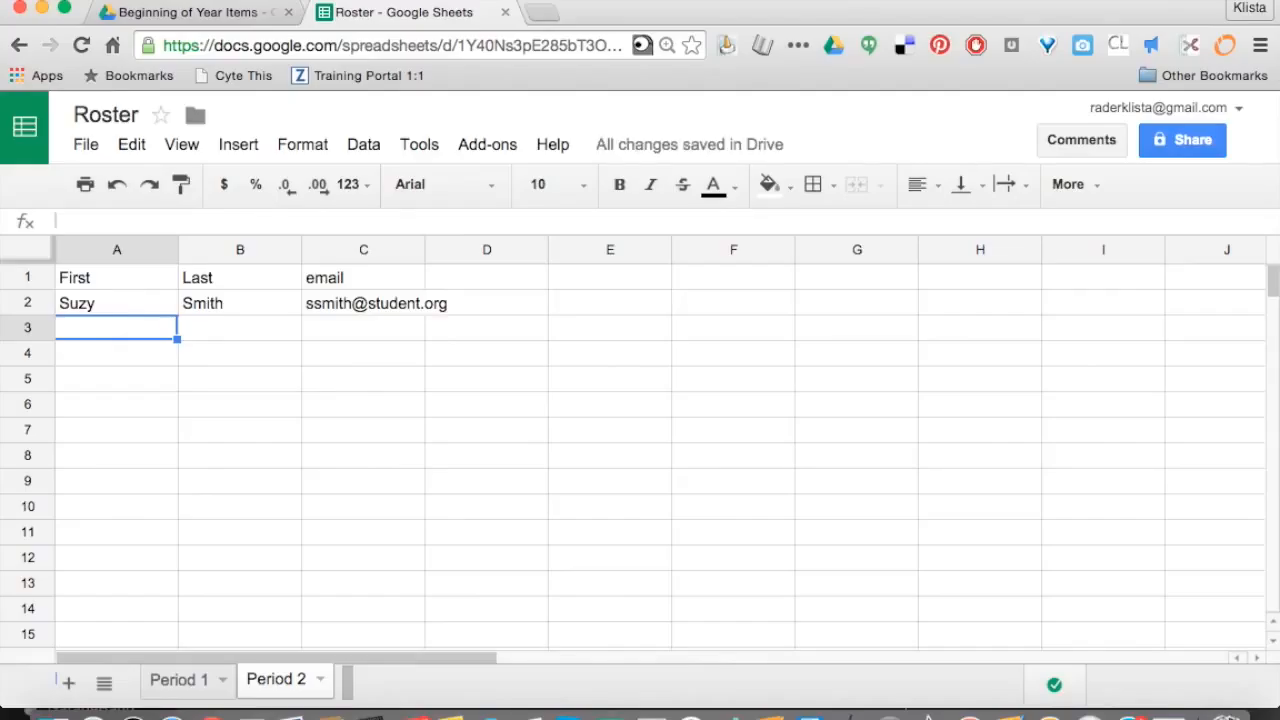
mouse_move(166, 505)
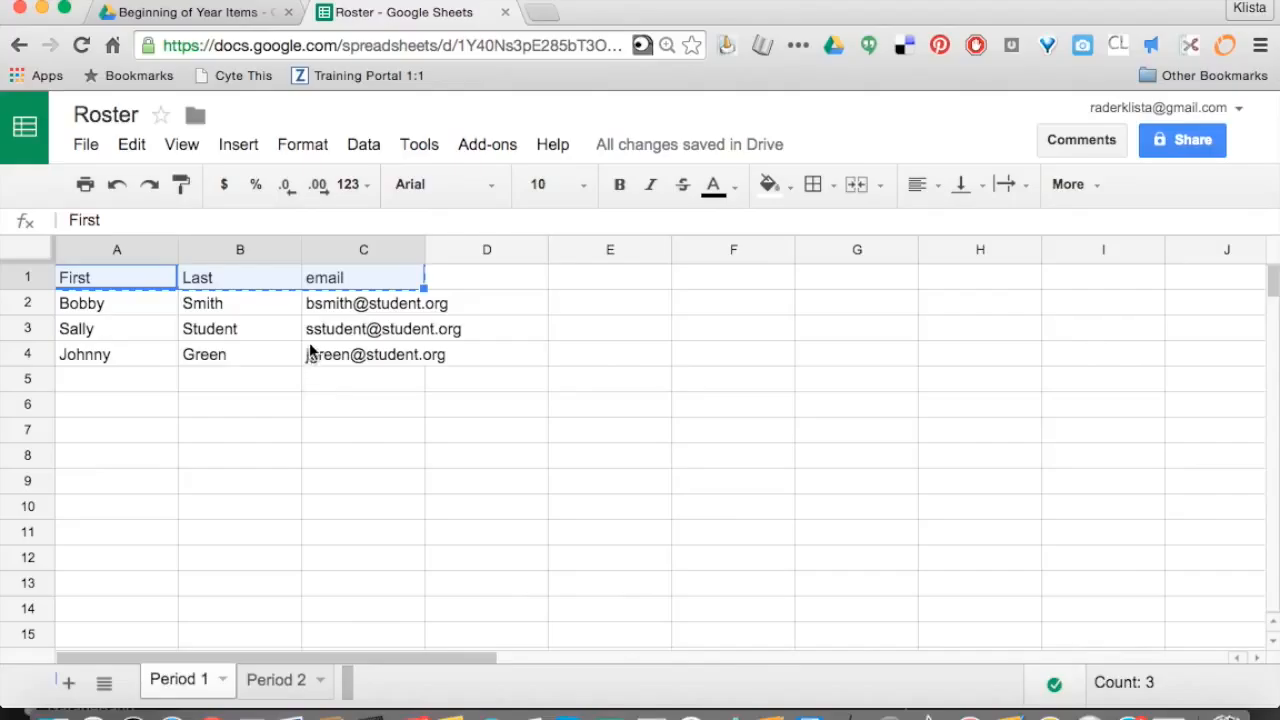
mouse_move(419, 371)
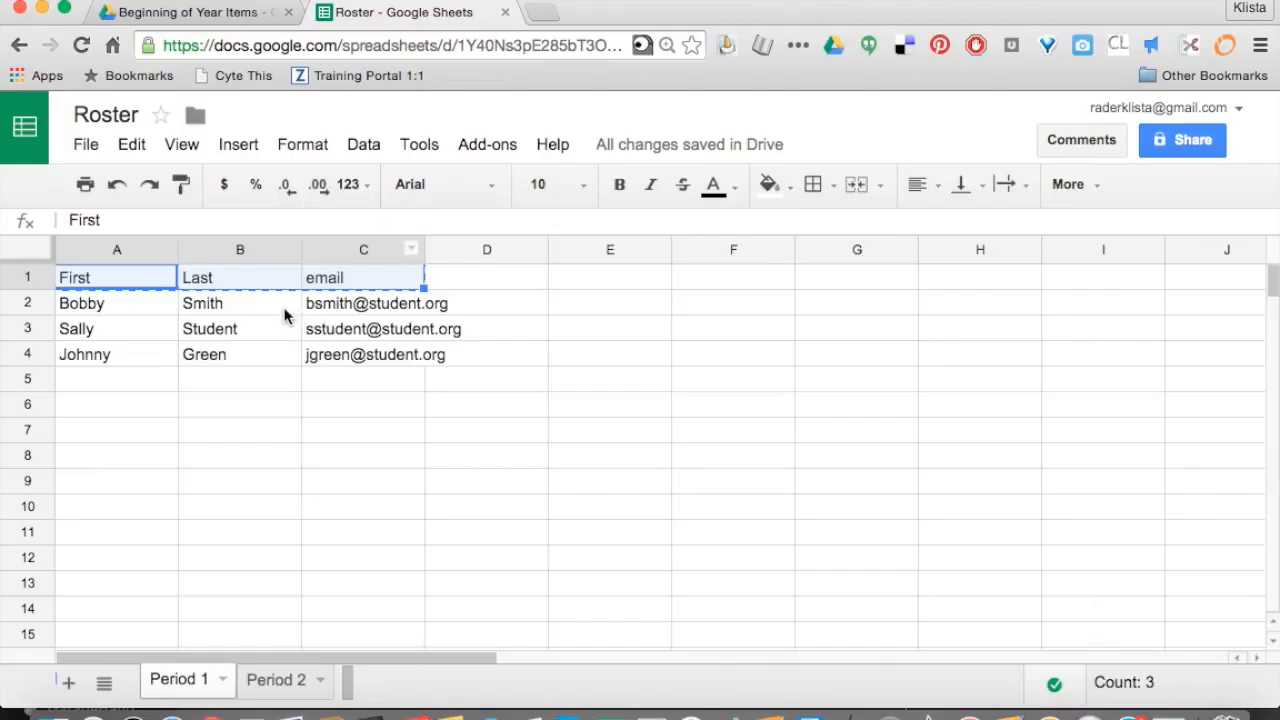
mouse_move(279, 331)
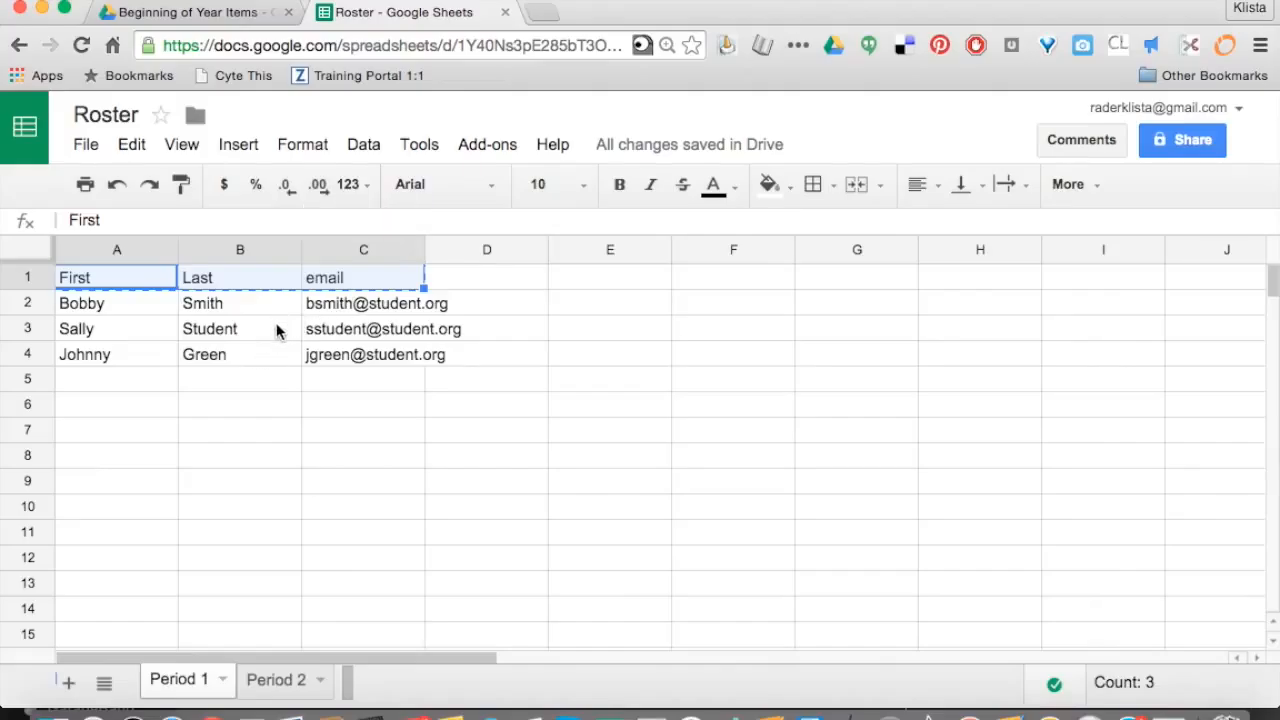
mouse_move(224, 184)
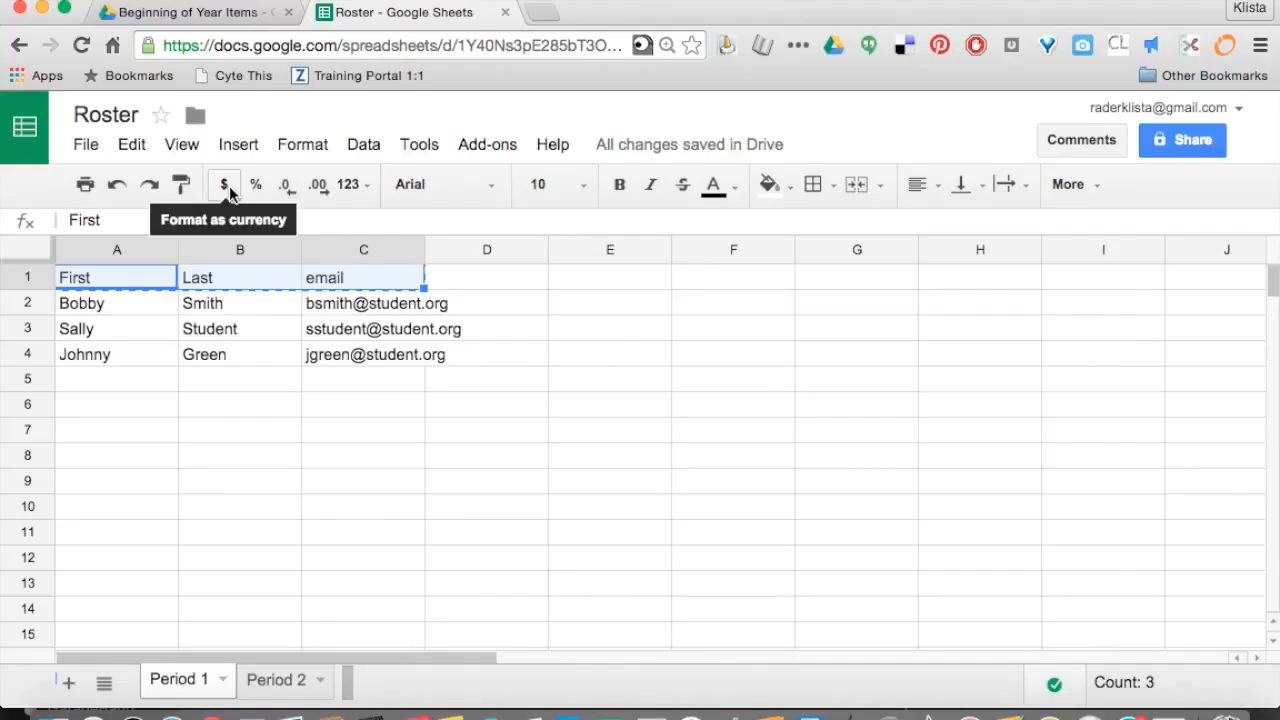
mouse_move(255, 184)
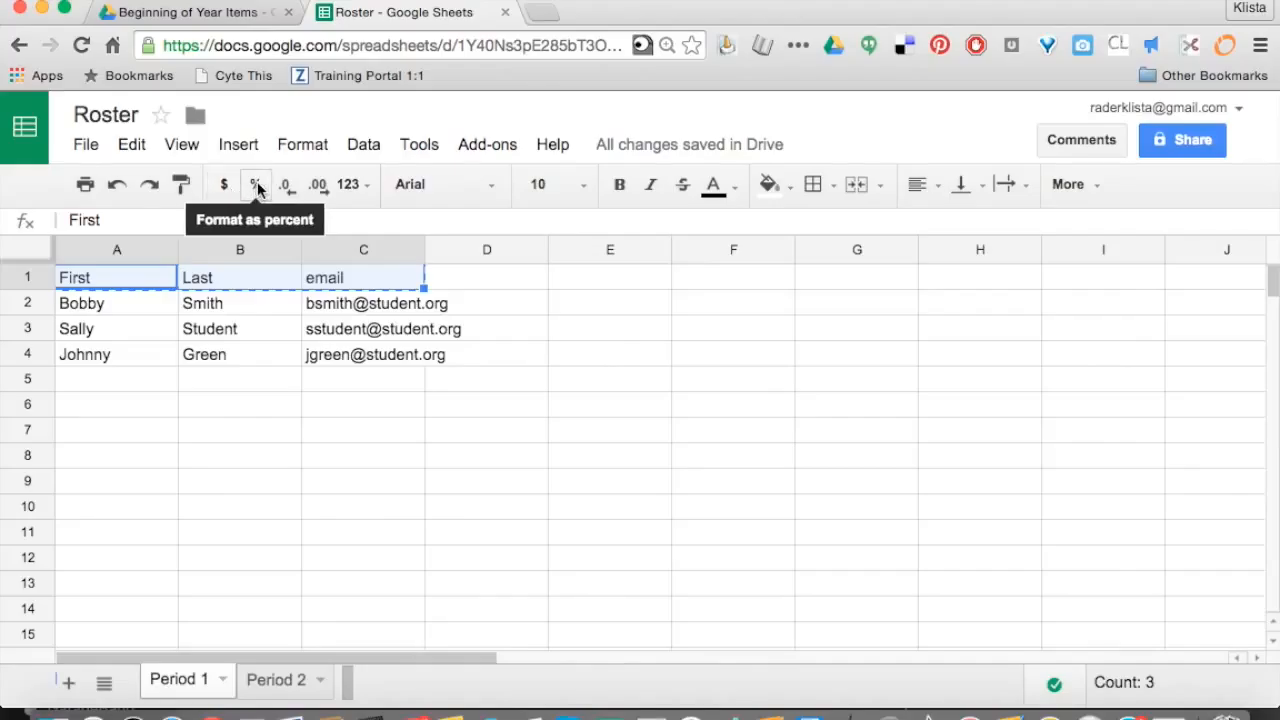
mouse_move(317, 184)
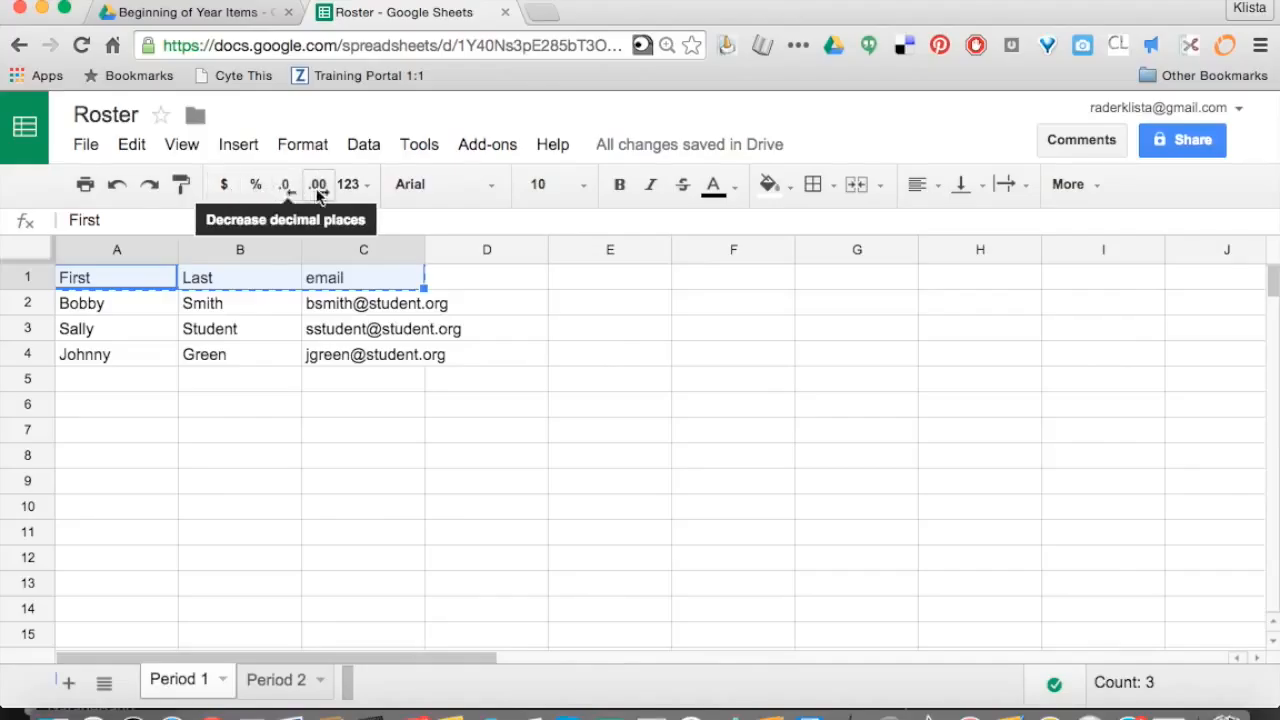
mouse_move(225, 358)
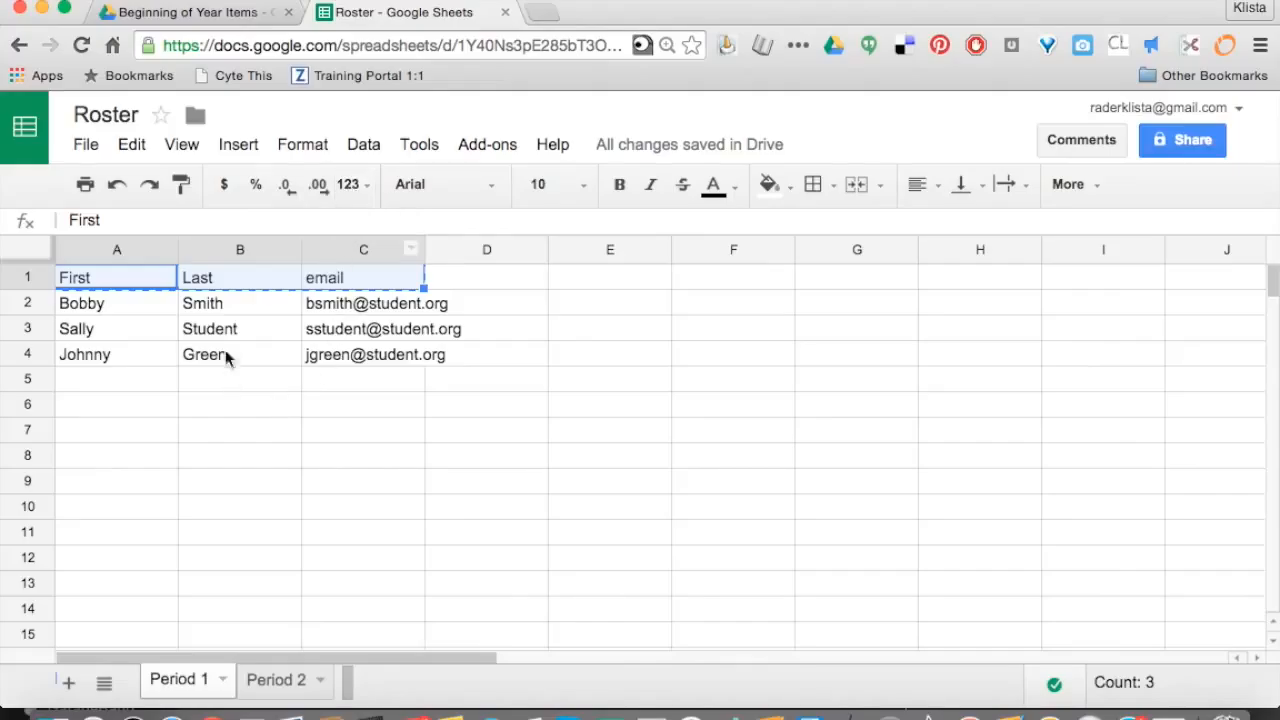
mouse_move(225, 335)
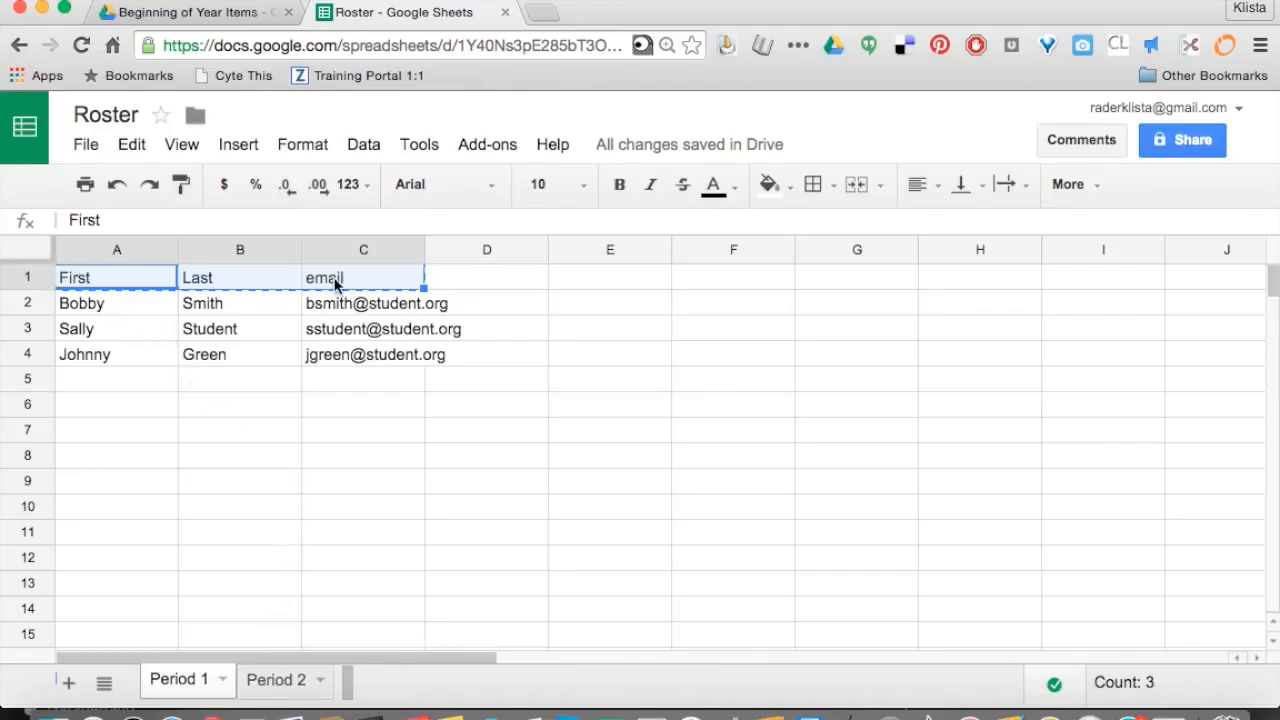
mouse_move(619, 184)
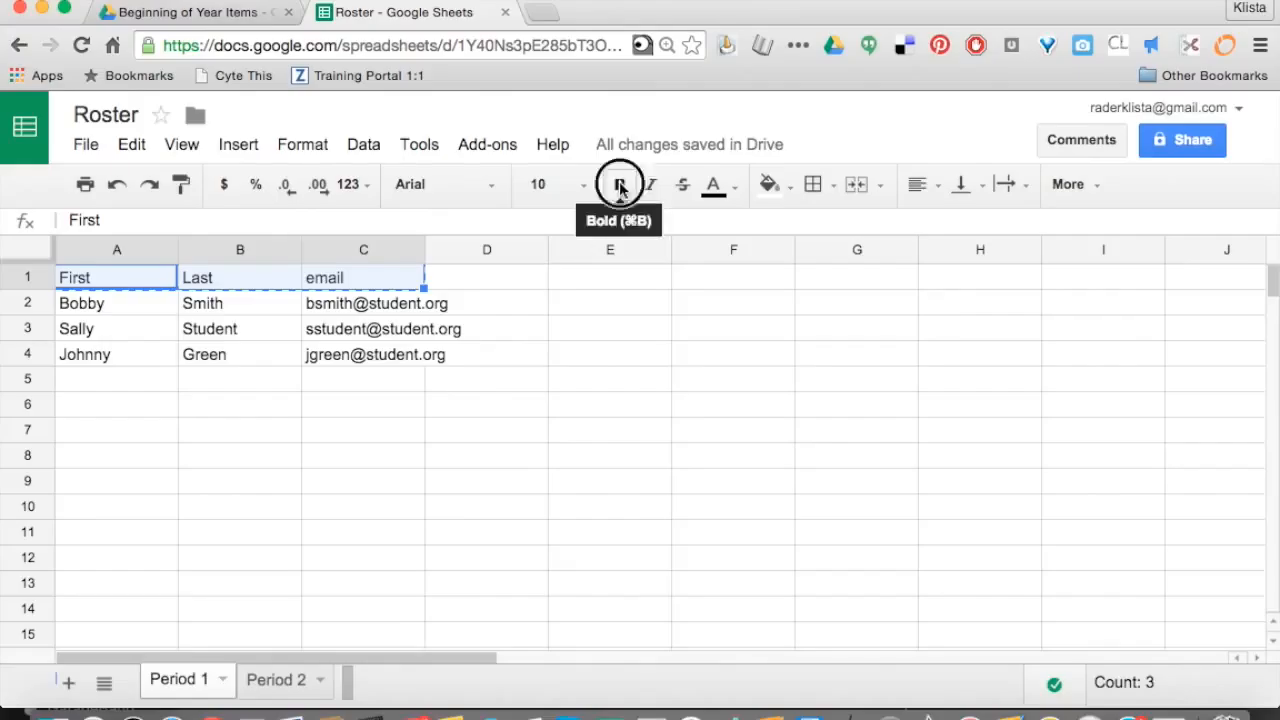
Bold the Period 1 header row, then click an empty cell to view it
click(619, 184)
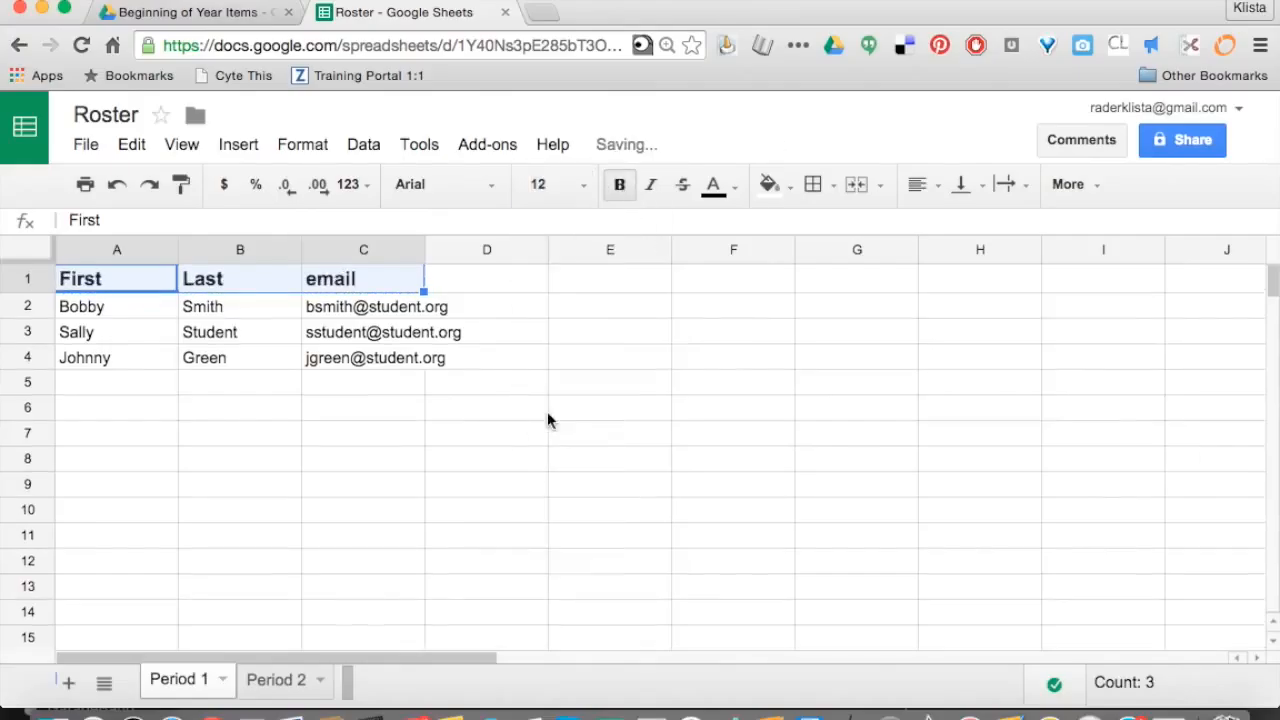
click(239, 458)
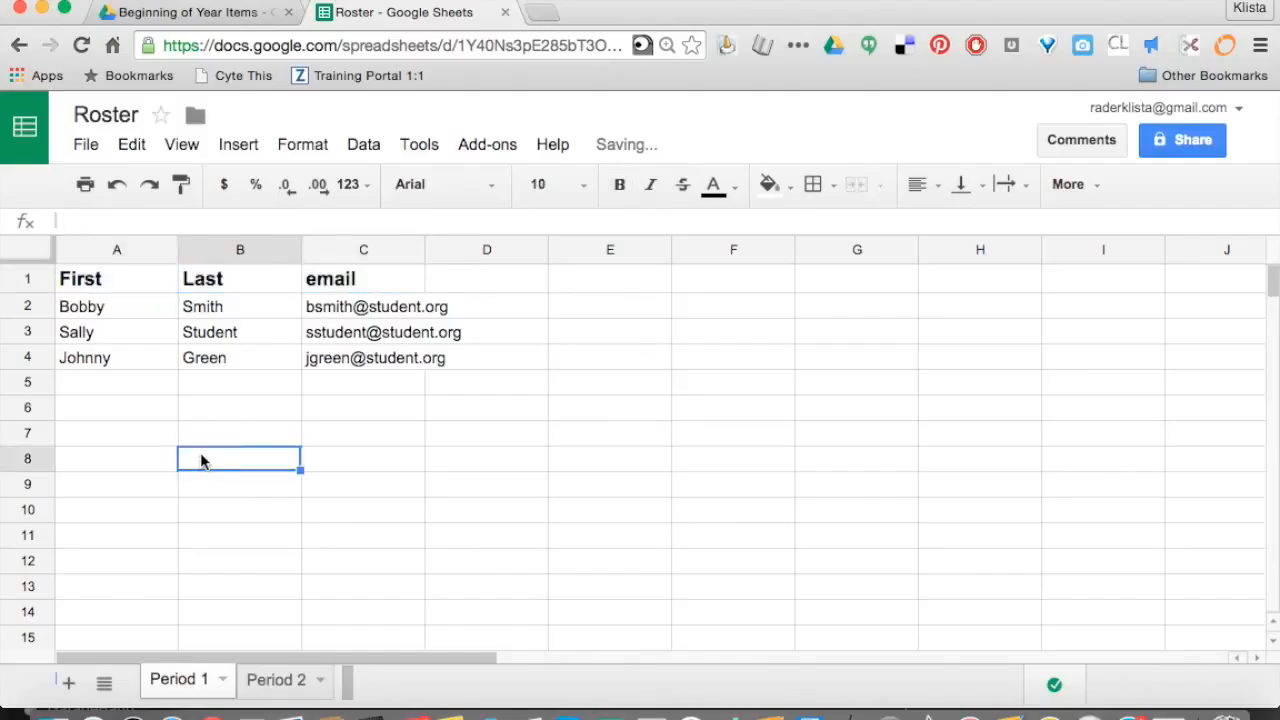
mouse_move(163, 218)
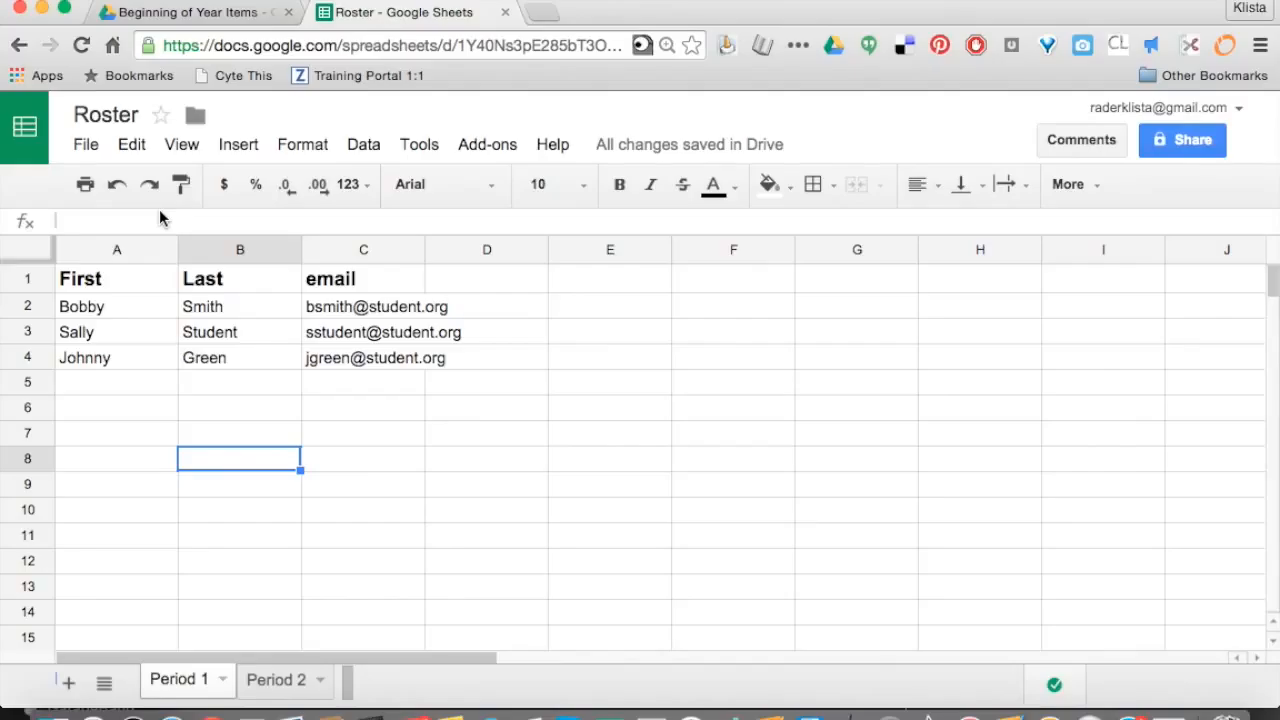
mouse_move(122, 277)
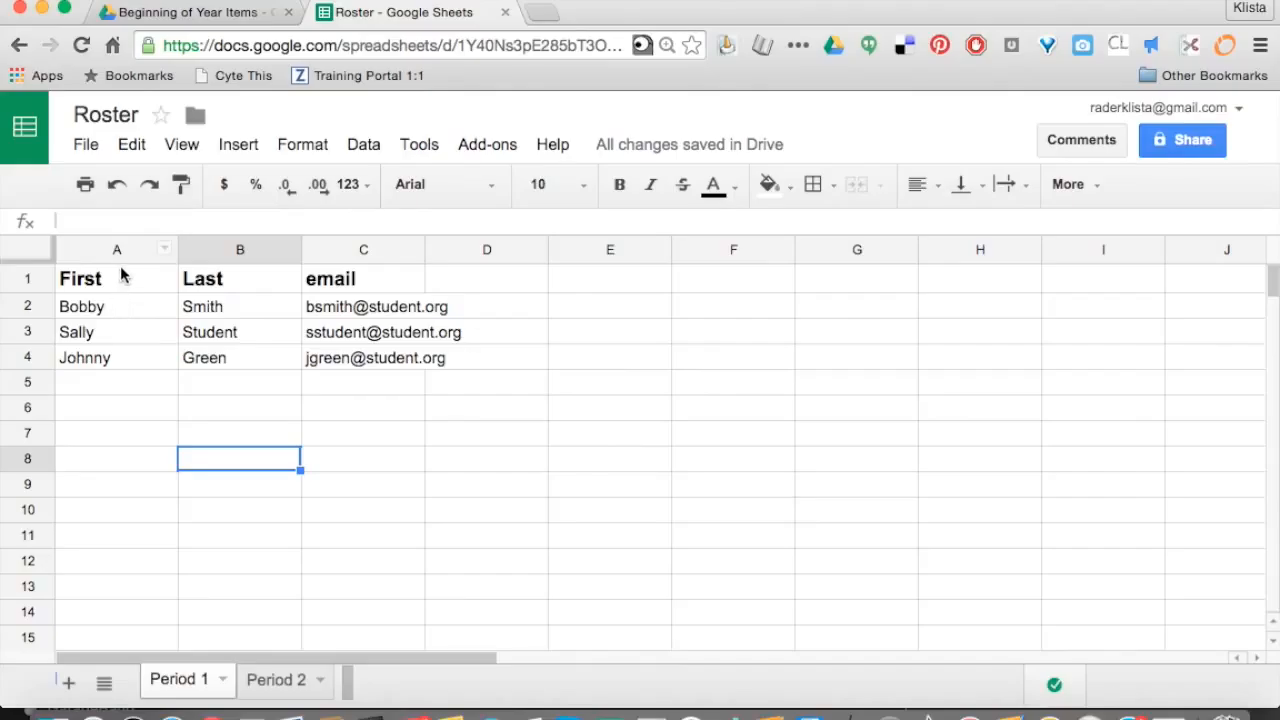
mouse_move(222, 662)
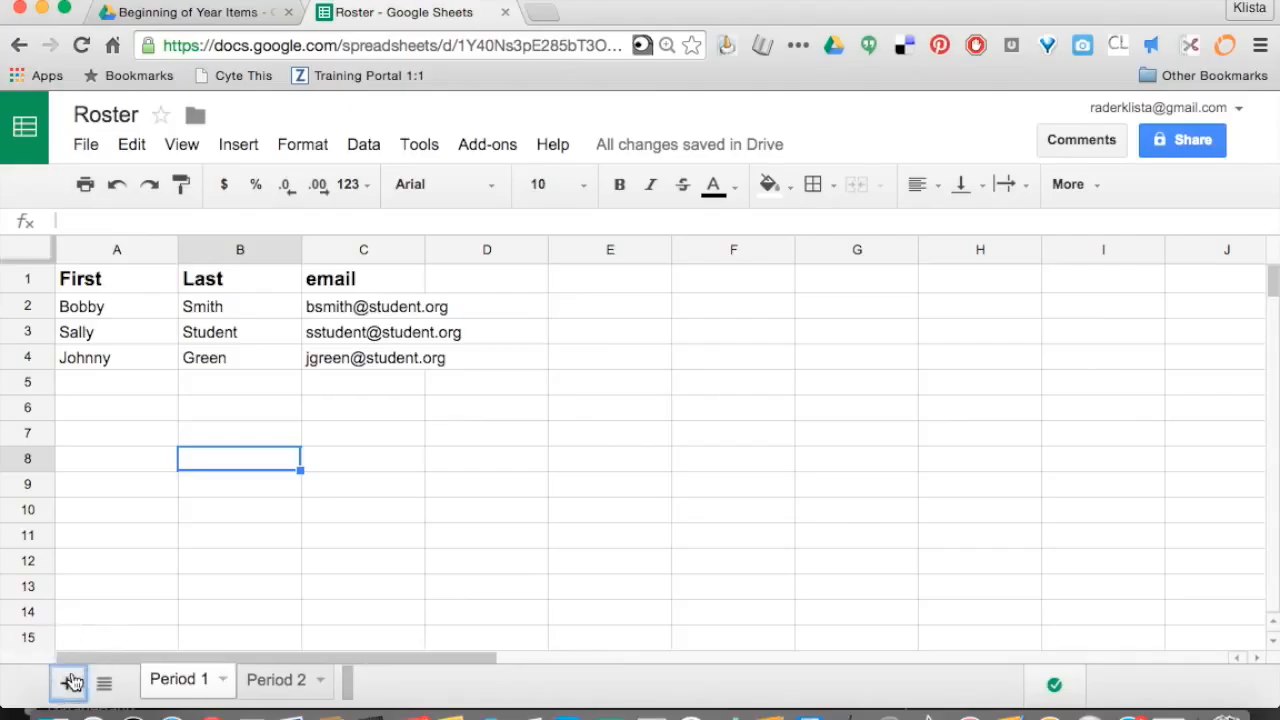
Add a new blank sheet to become Period 3
click(68, 682)
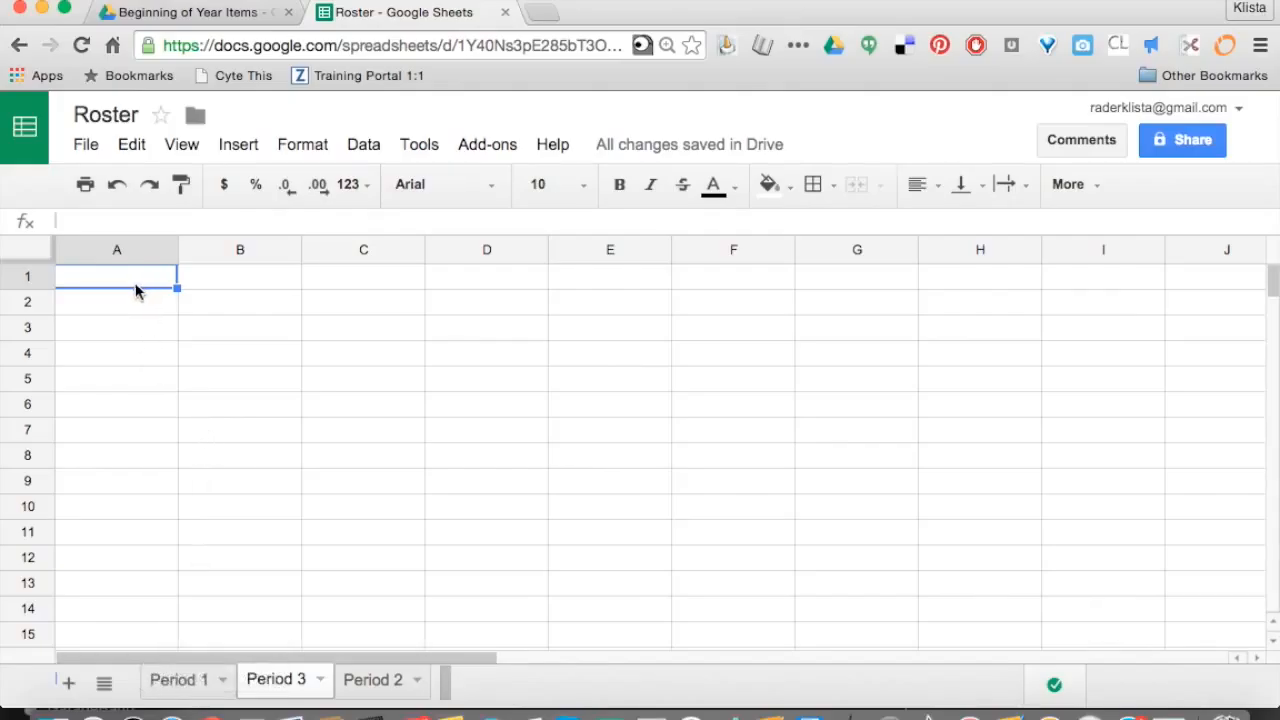
Enter 'Test Scores' with 35, 45, 68, 59, 70, 71 and start a formula below
text(Test Scores)
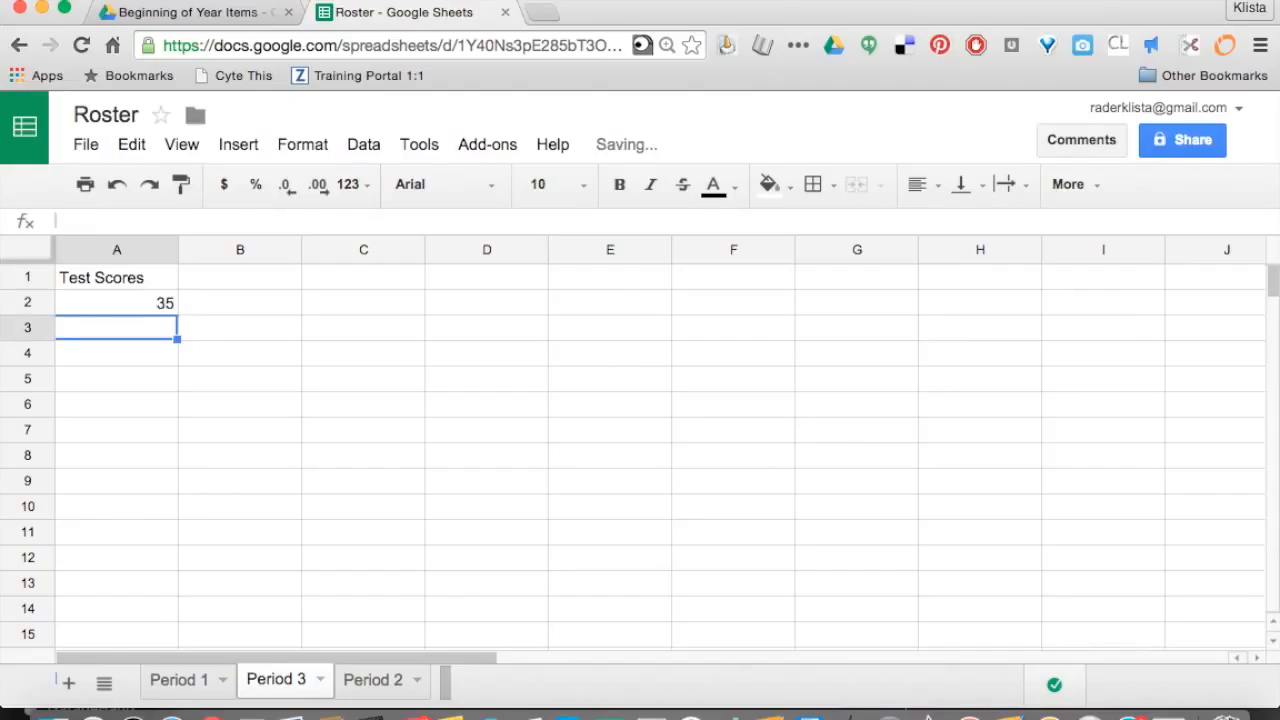
text(45)
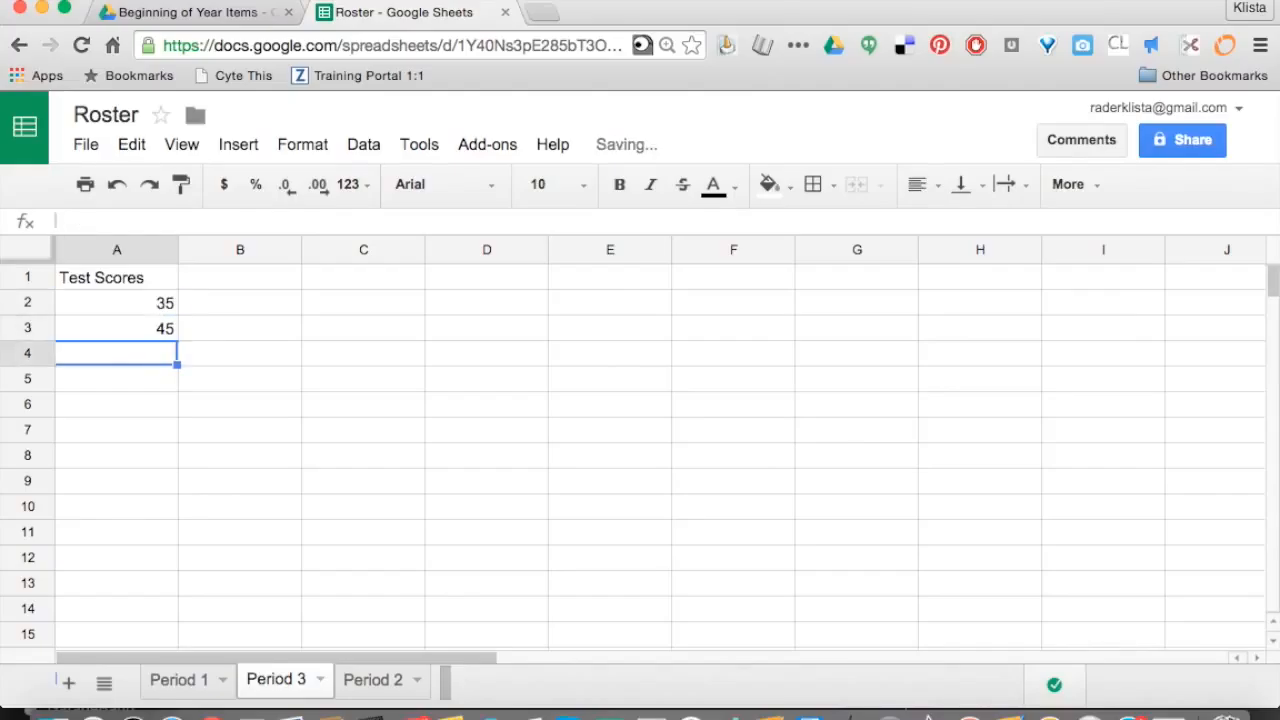
text(68)
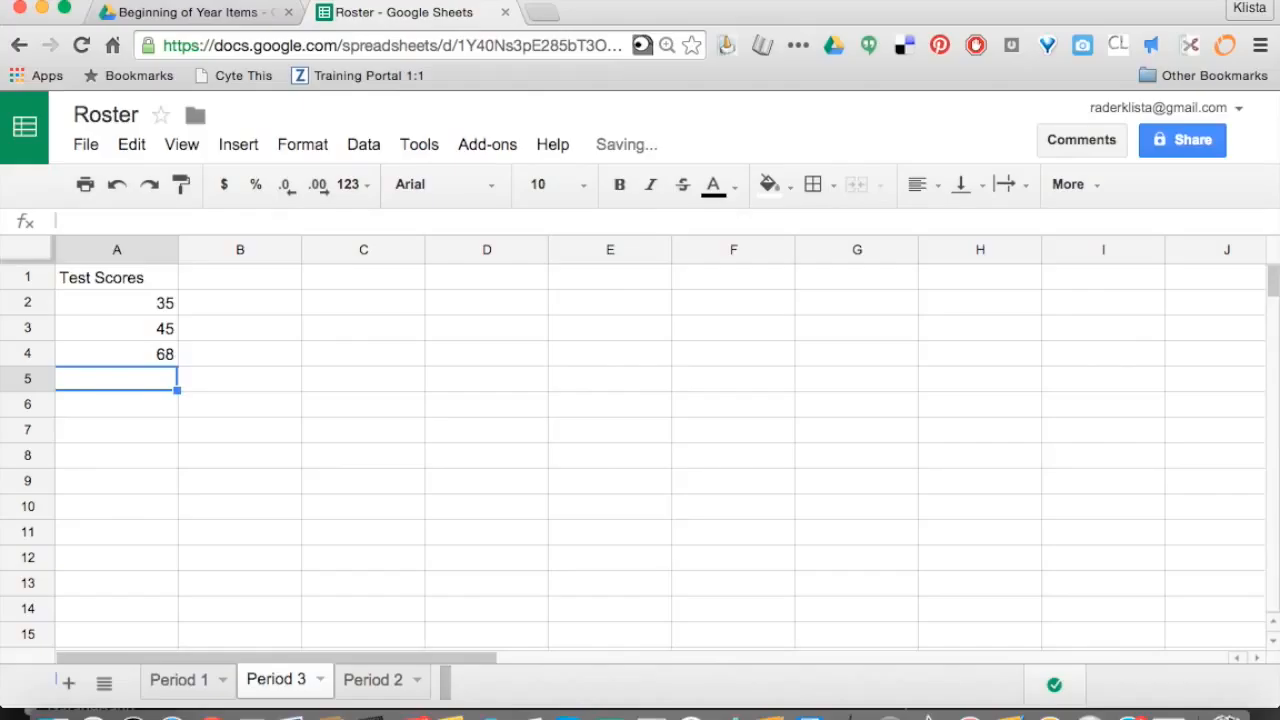
text(59)
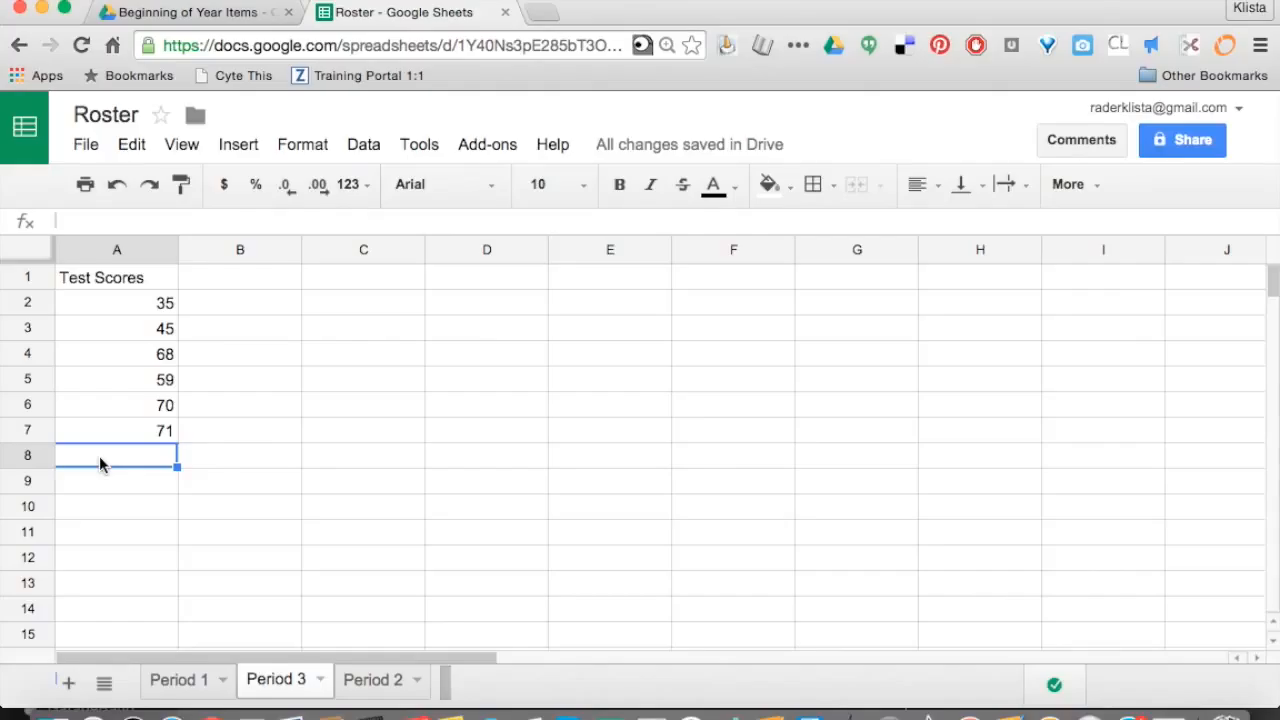
text(=)
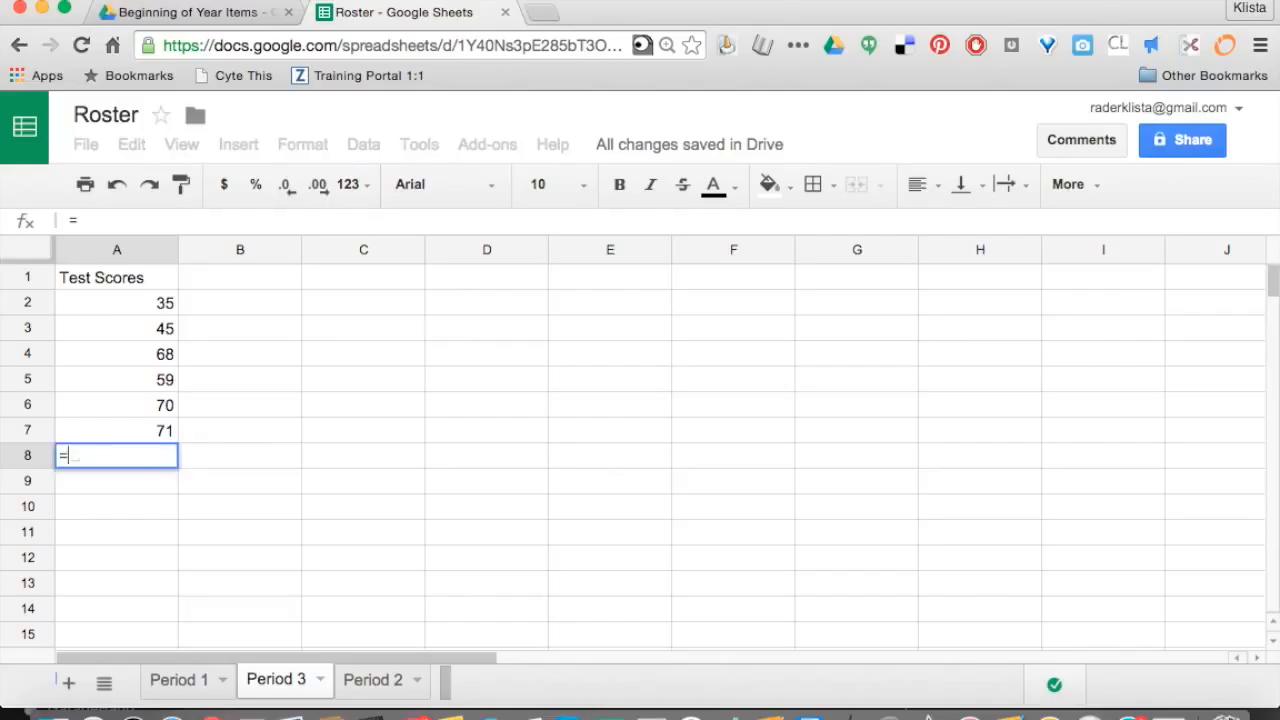
Enter =AVERAGE(A2:A7) in A8 so the six test scores average 58
text(a)
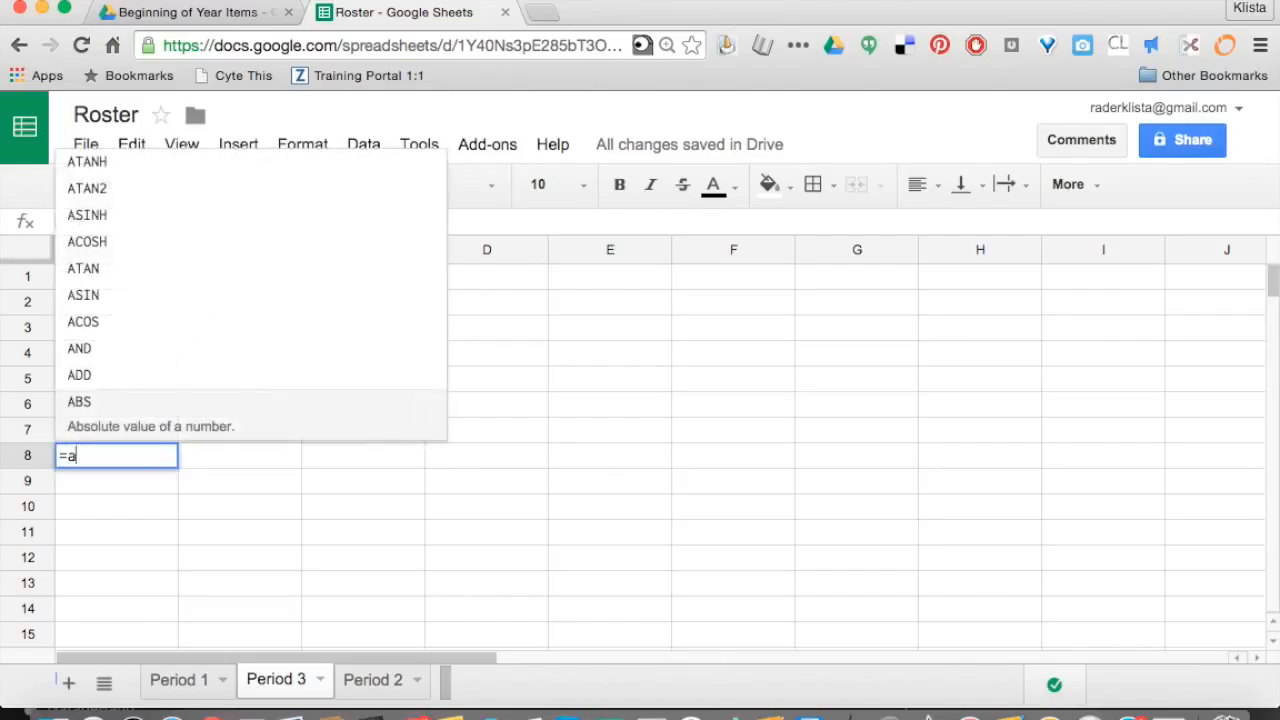
text(v)
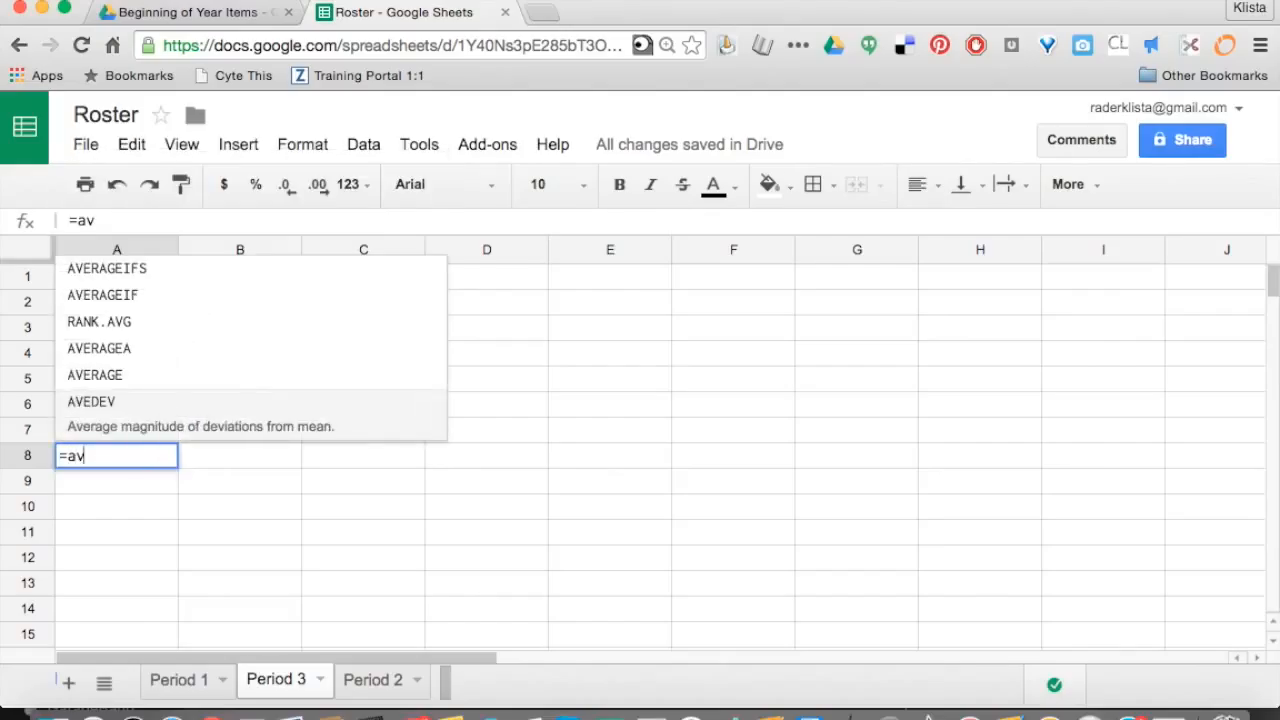
mouse_move(111, 381)
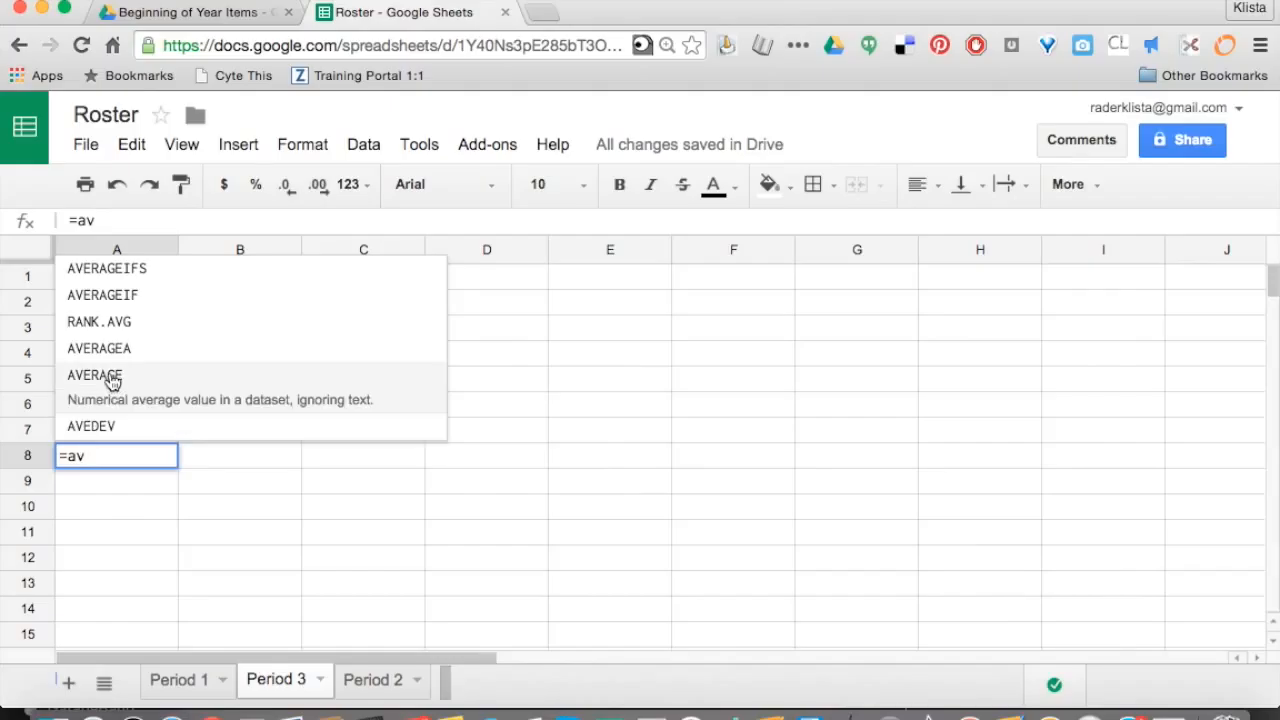
click(94, 375)
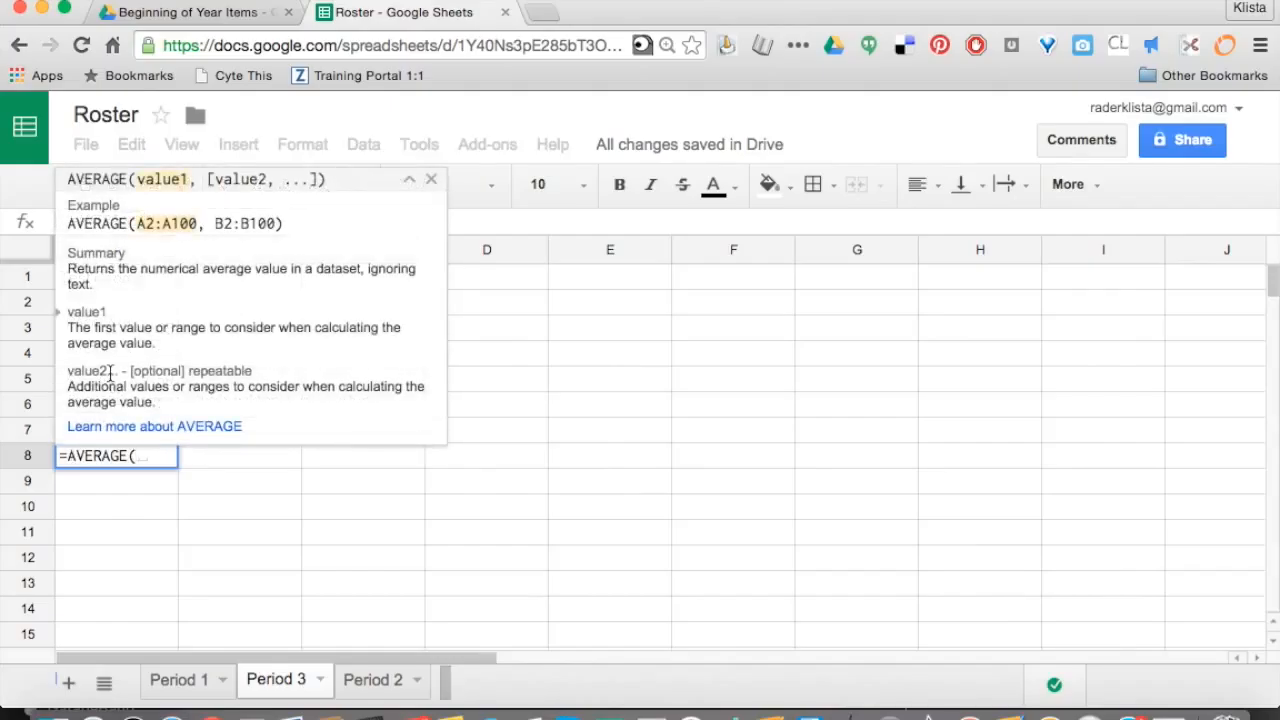
mouse_move(330, 255)
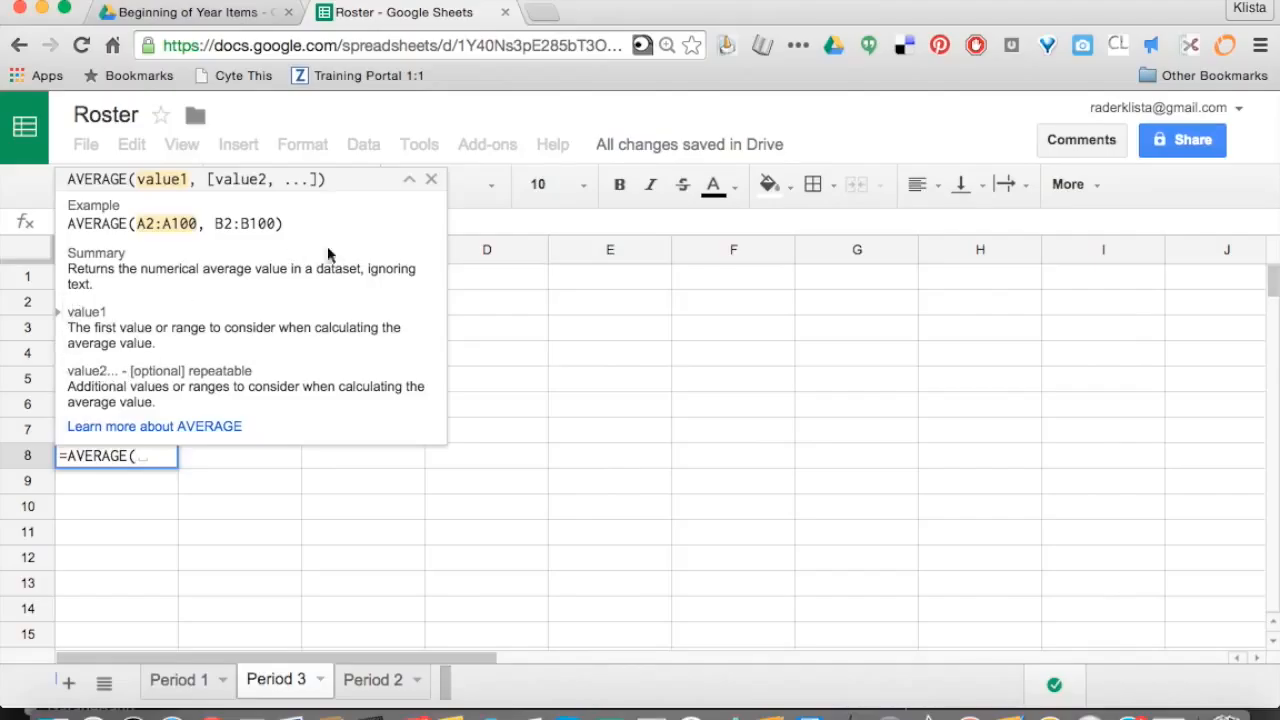
click(431, 179)
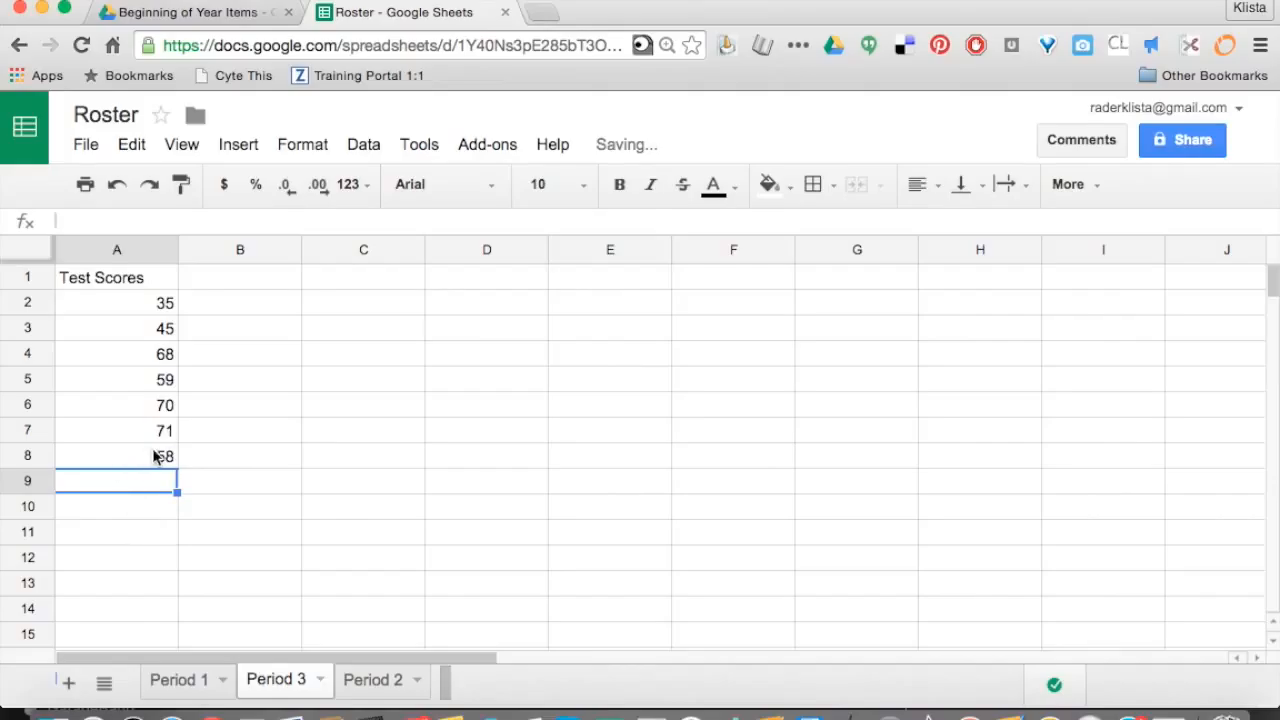
click(116, 456)
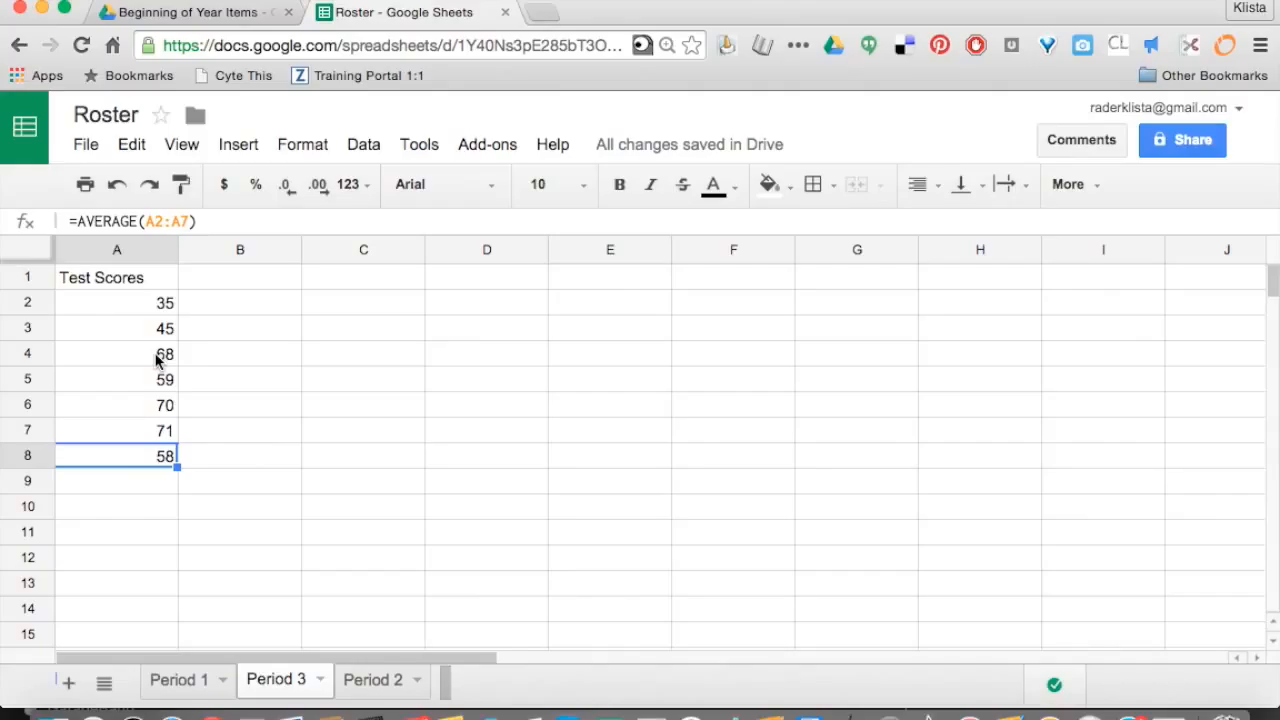
mouse_move(520, 383)
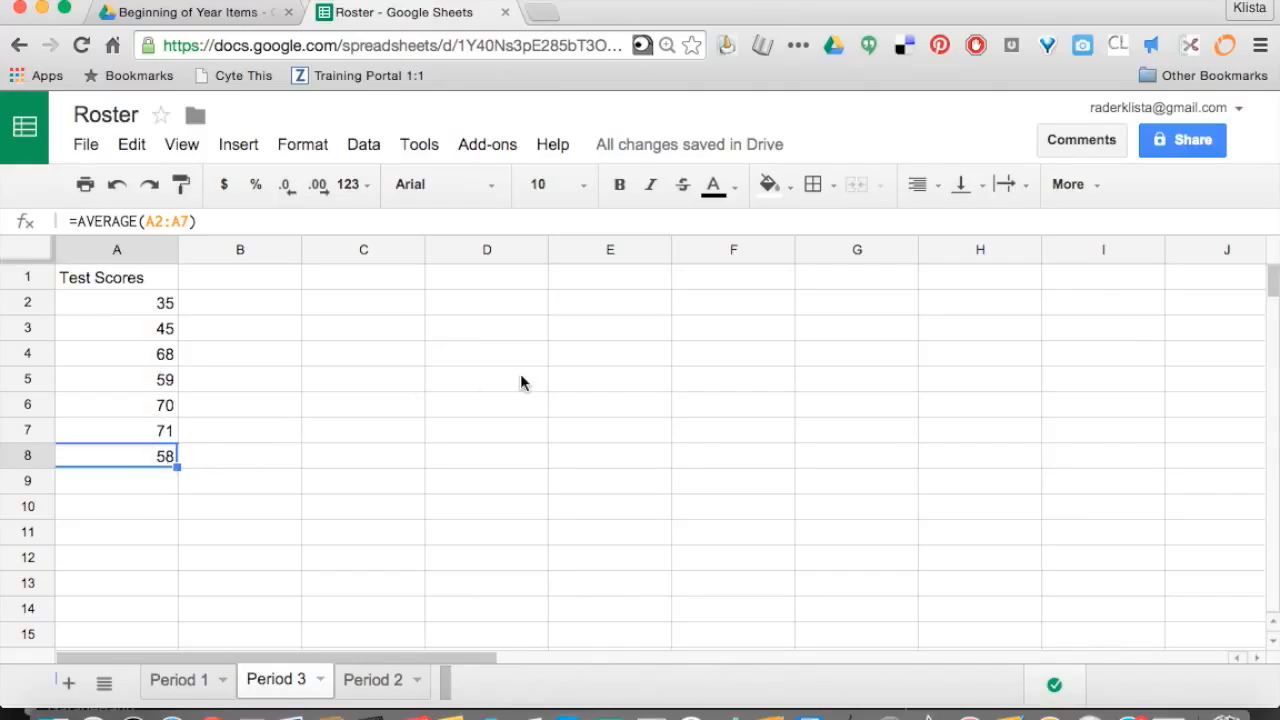
mouse_move(770, 184)
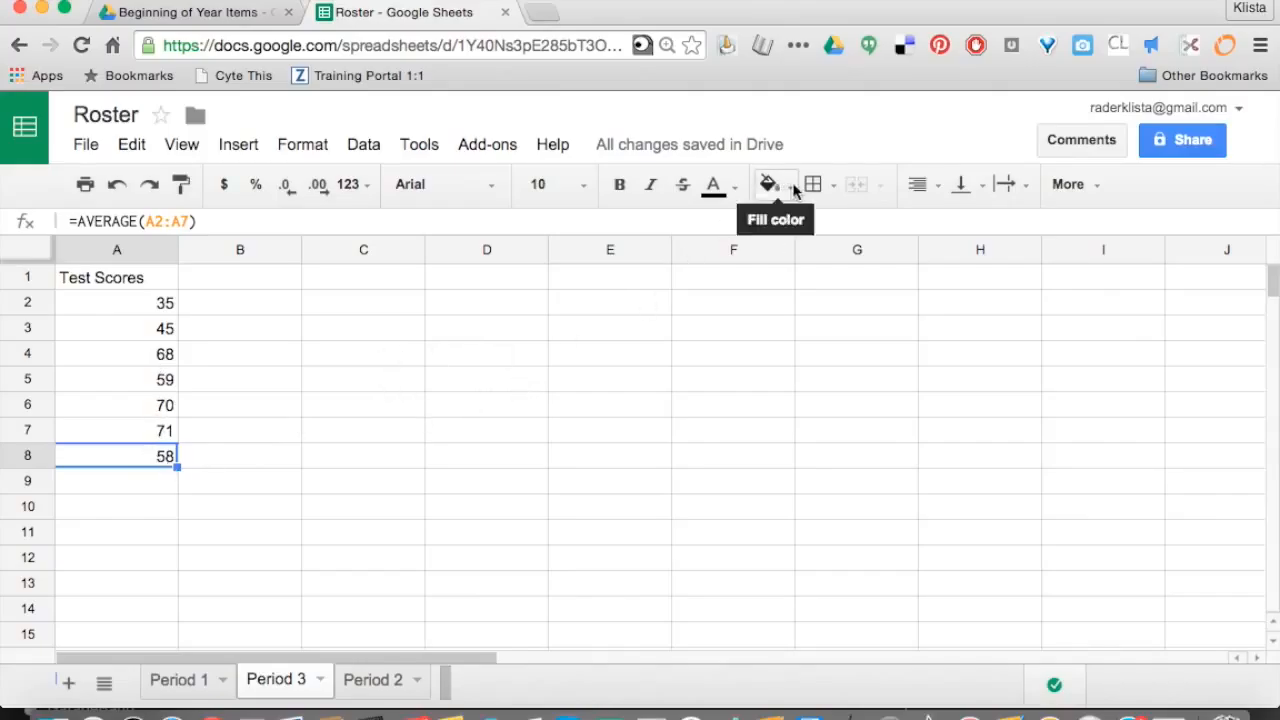
Give the Period 3 average cell A8 a light blue fill
click(770, 184)
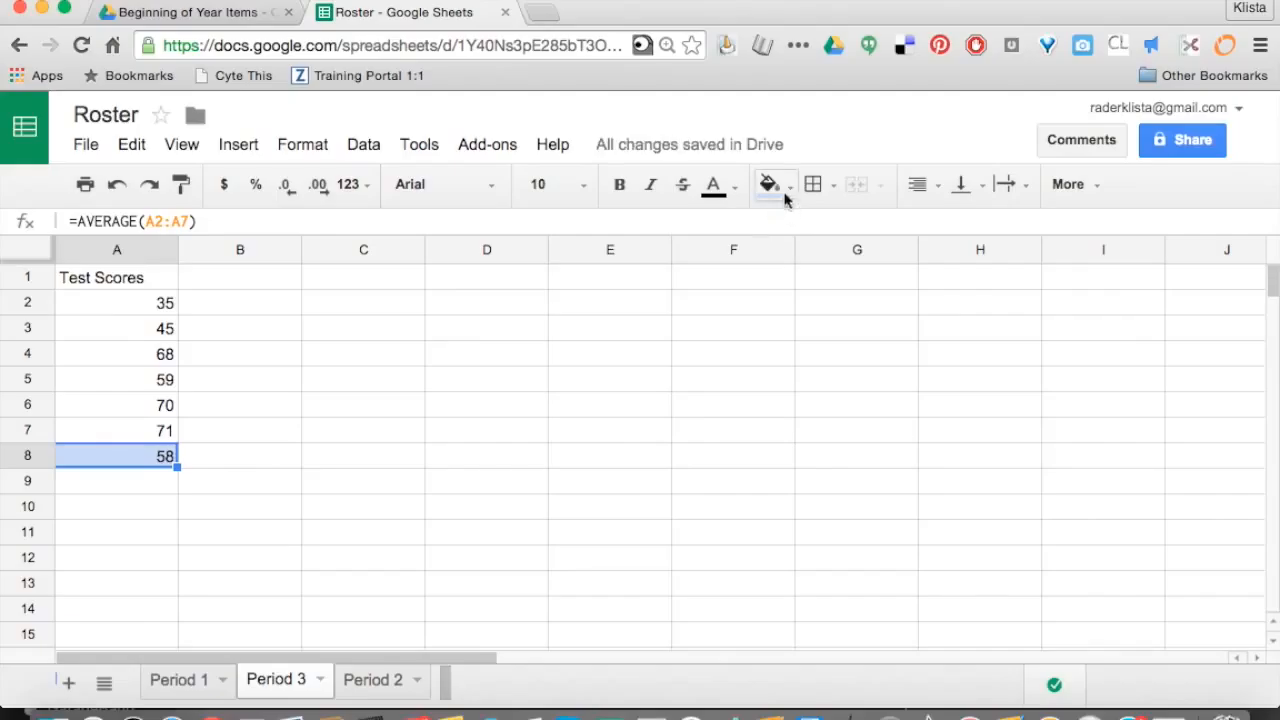
click(240, 531)
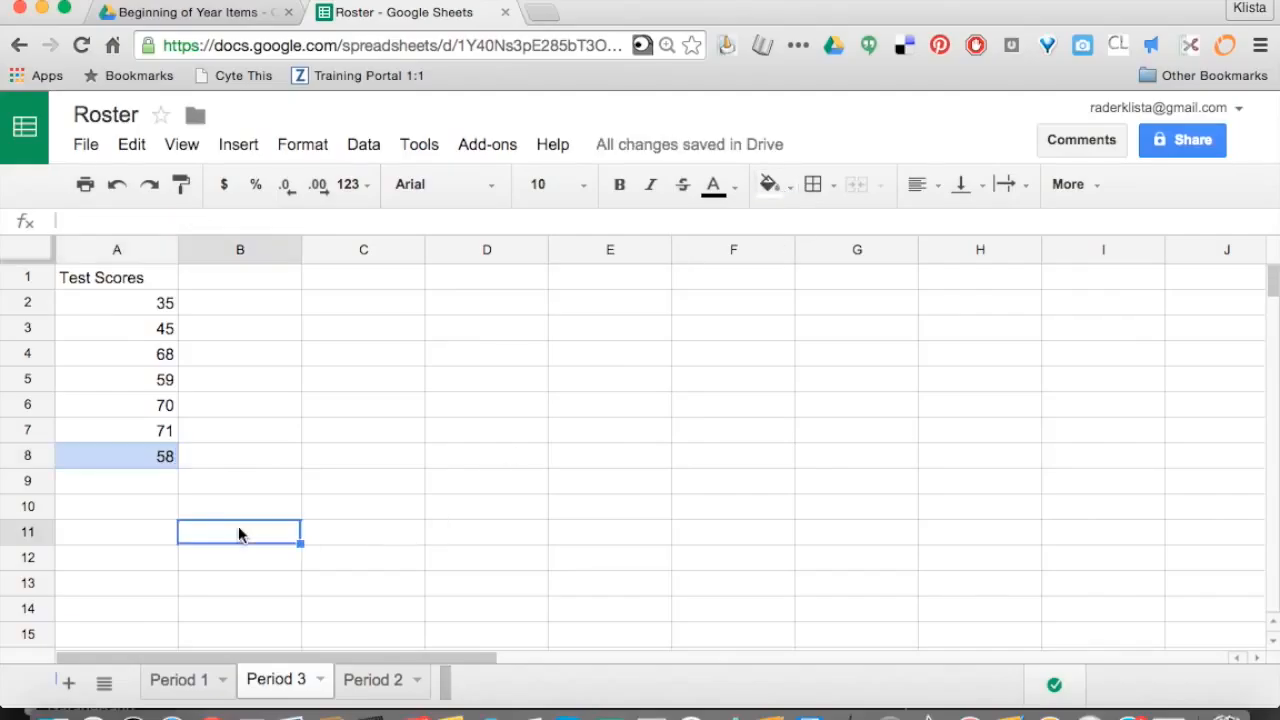
mouse_move(150, 468)
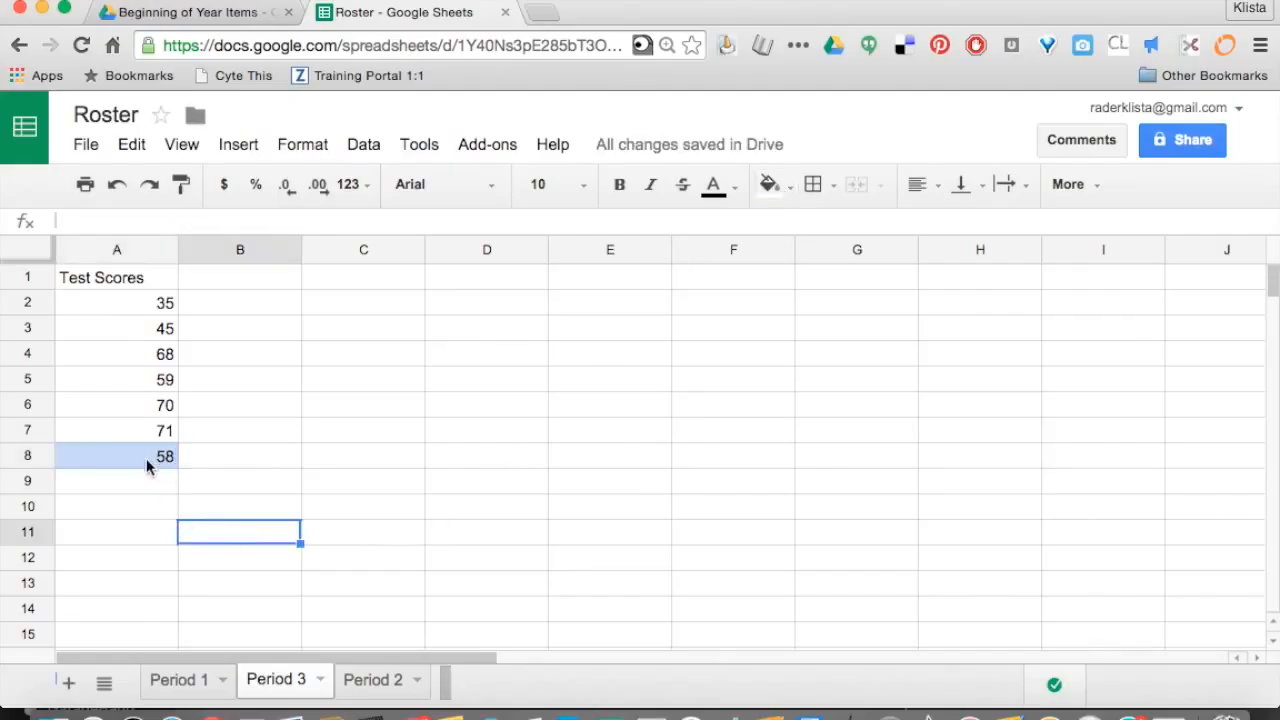